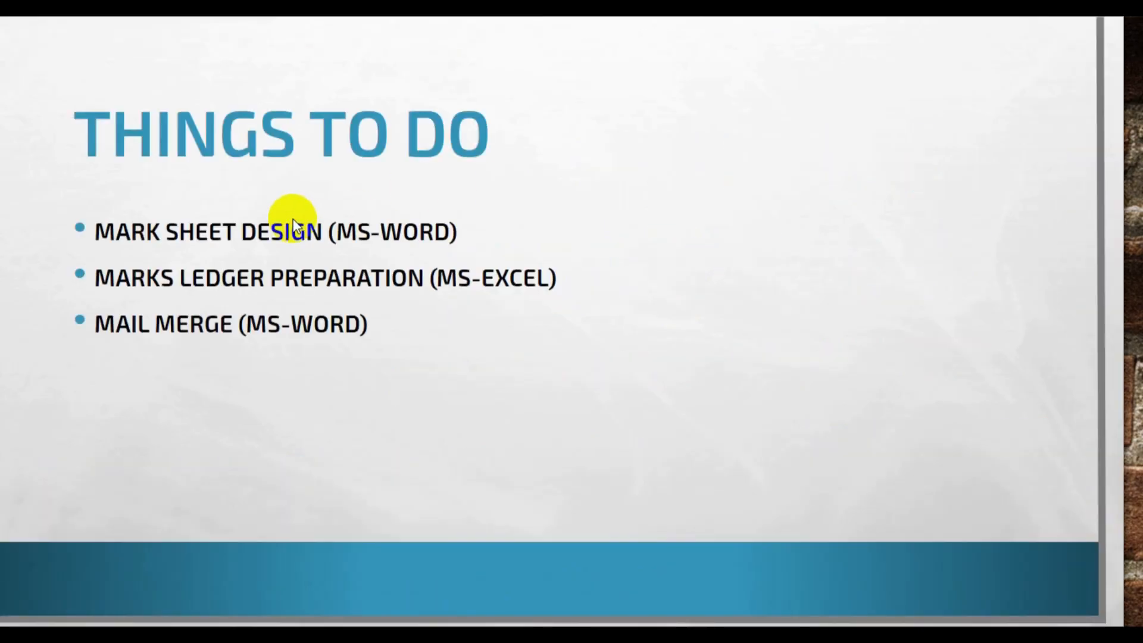
{"action": "mouse_move", "coordinate": [298, 227]}
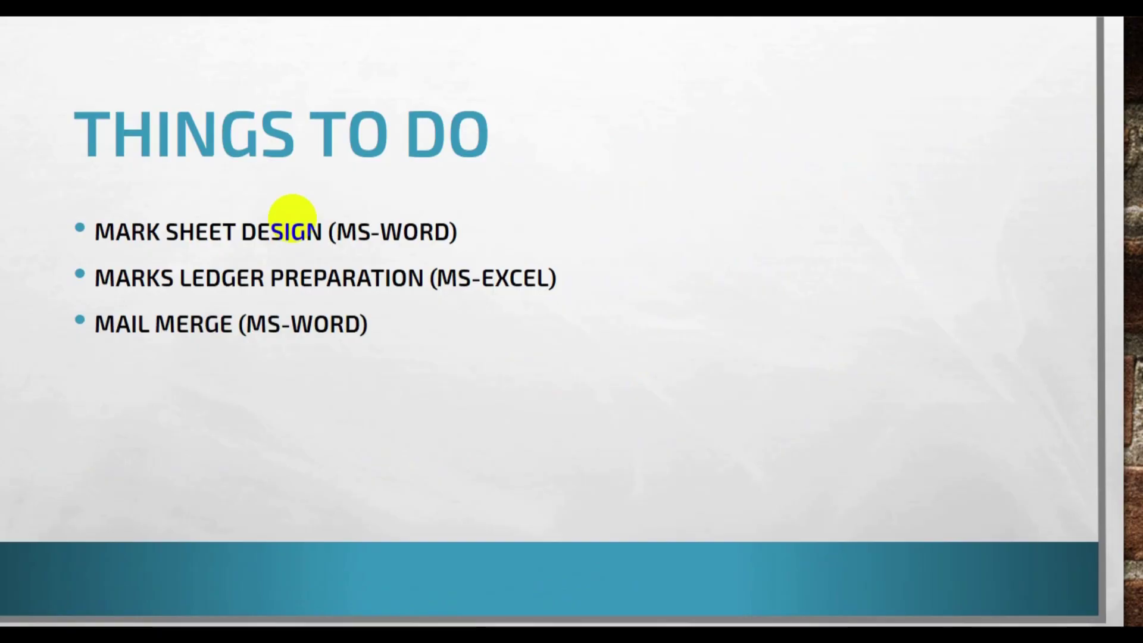
{"action": "mouse_move", "coordinate": [288, 359]}
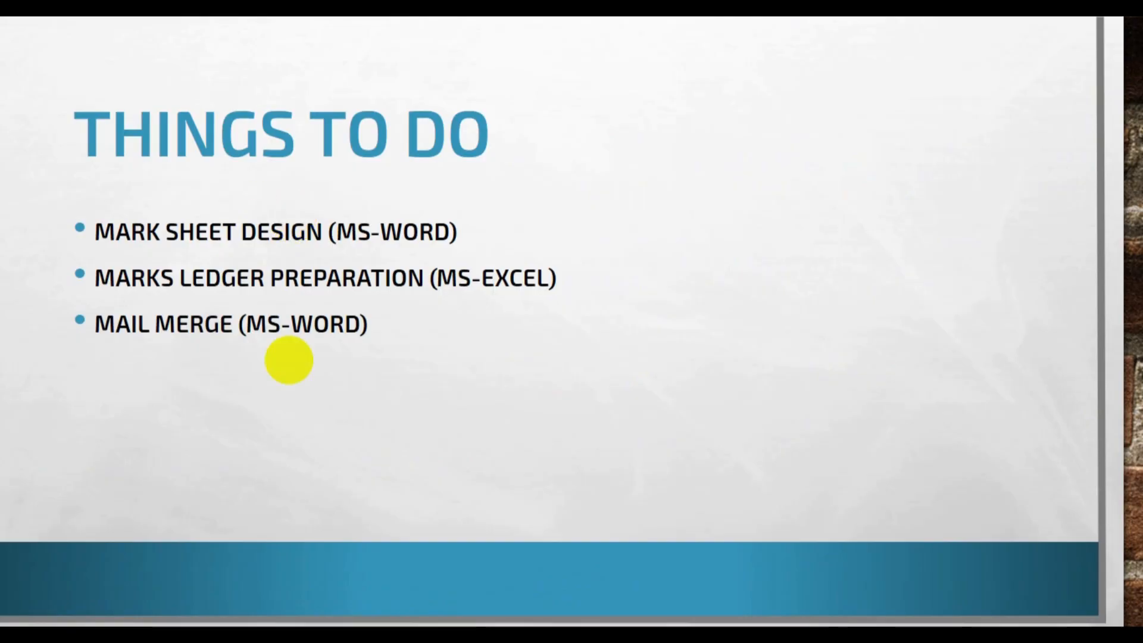
{"action": "mouse_move", "coordinate": [313, 270]}
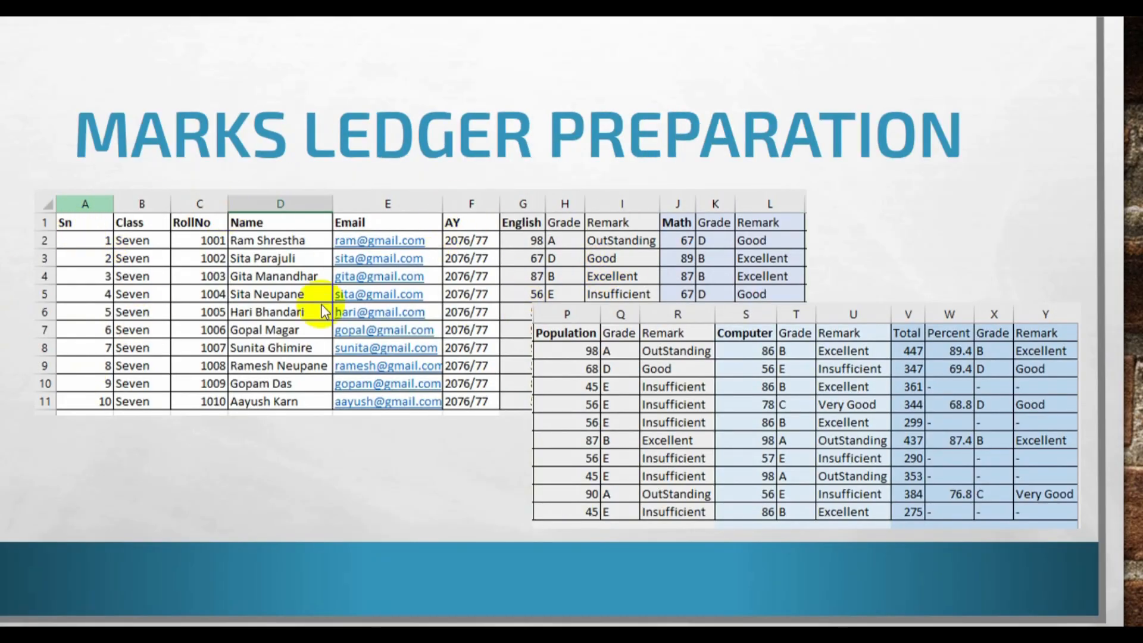
{"action": "mouse_move", "coordinate": [664, 292]}
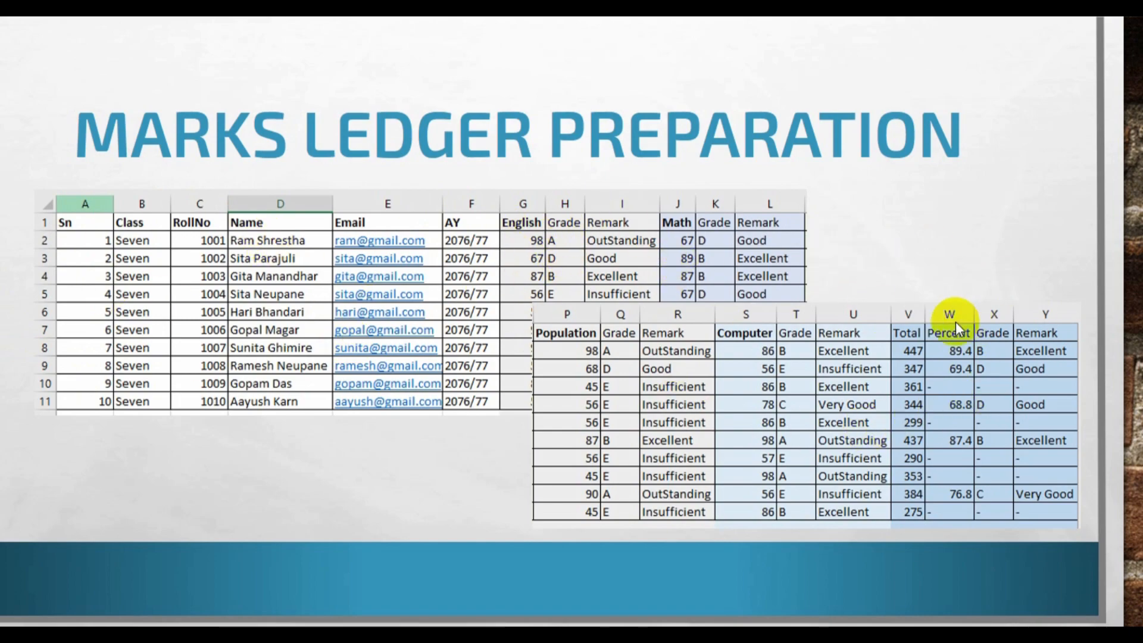
{"action": "mouse_move", "coordinate": [936, 437]}
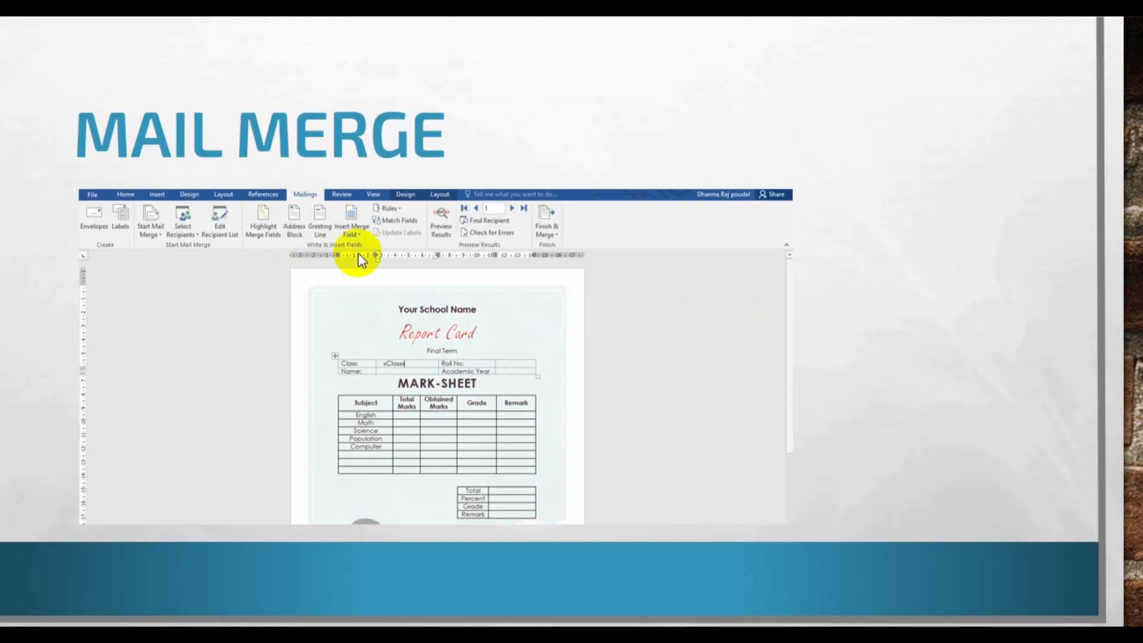
{"action": "mouse_move", "coordinate": [561, 363]}
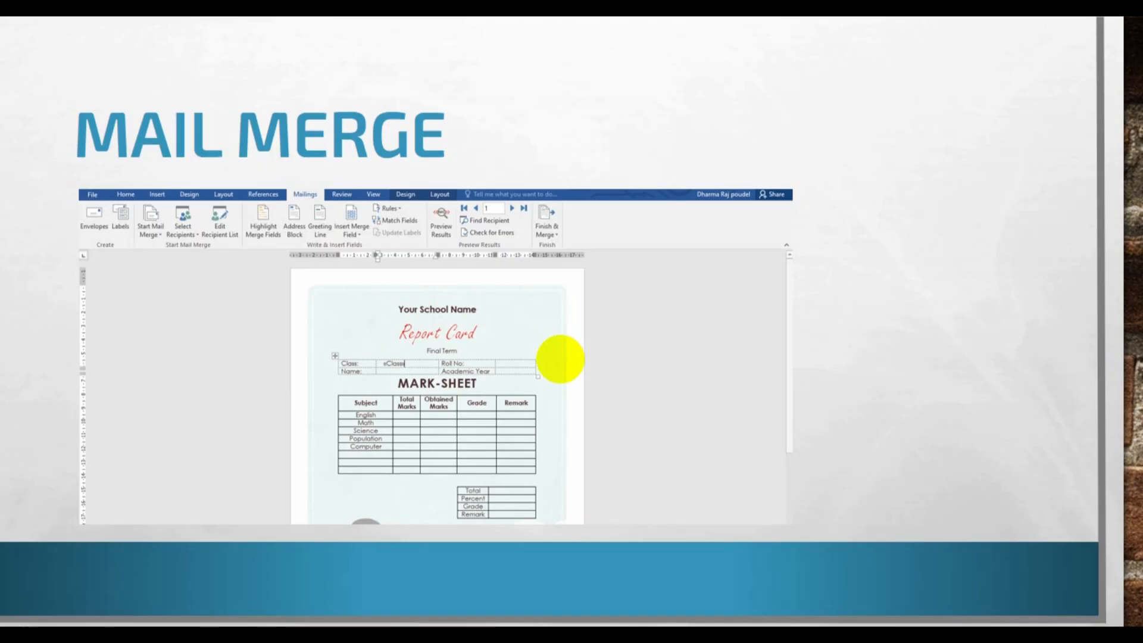
{"action": "mouse_move", "coordinate": [452, 313]}
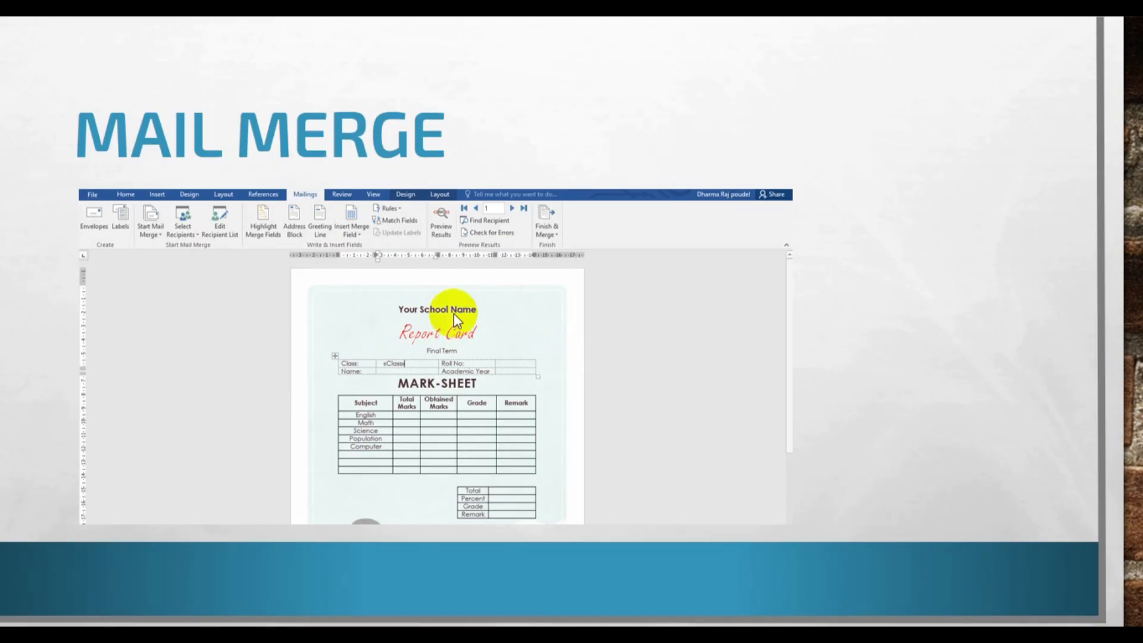
Step: Bring up the window switcher after the Mail Merge slide to move to another program
{"action": "key", "text": "alt+tab"}
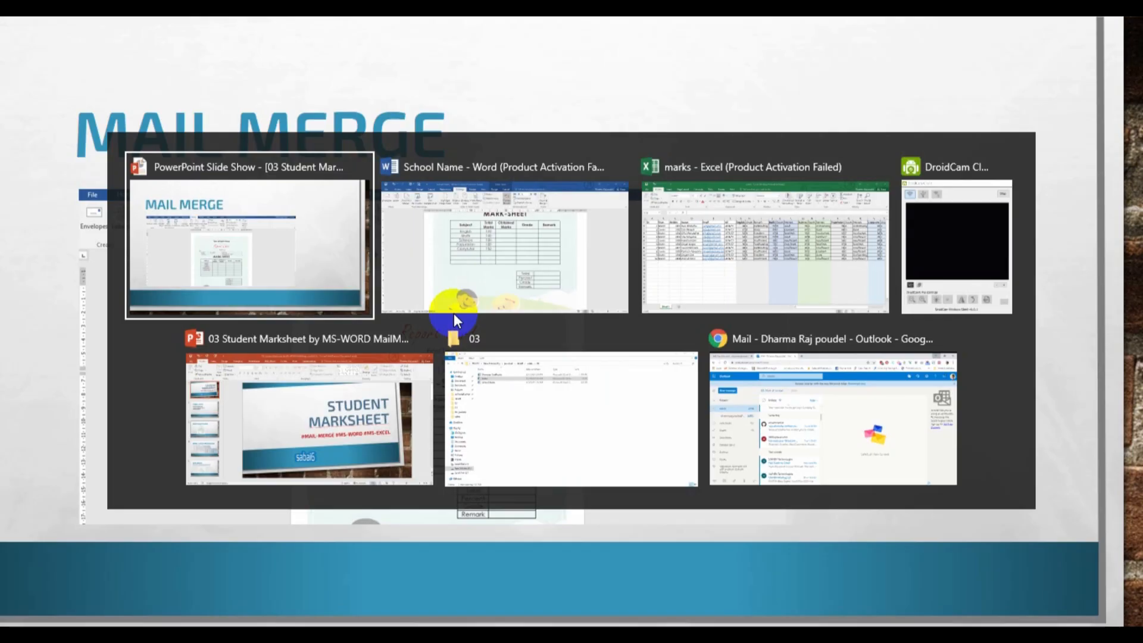
Step: Switch to the School Name report card template, review its mark-sheet and totals tables, then bring up the window switcher
{"action": "left_click", "coordinate": [503, 240]}
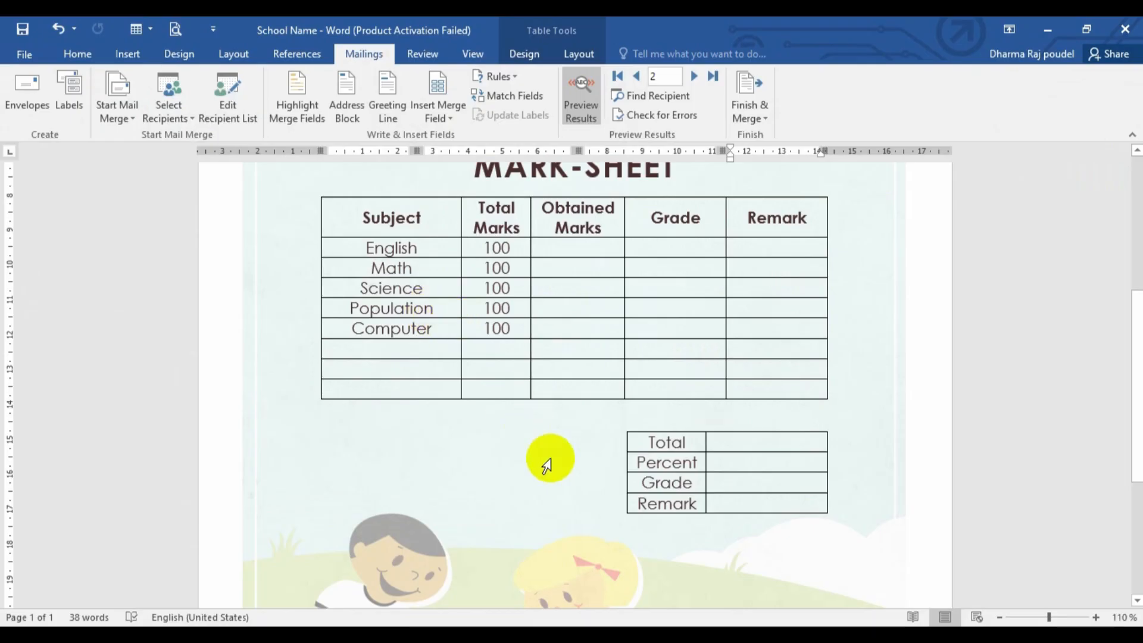
{"action": "scroll", "scroll_direction": "up", "scroll_amount": 3}
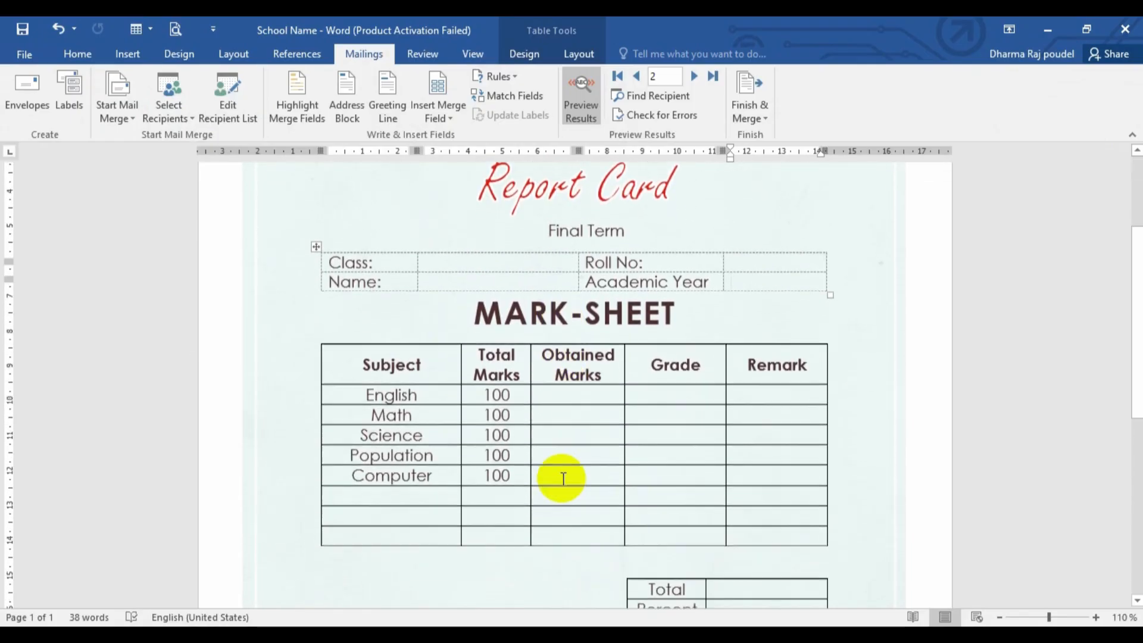
{"action": "scroll", "scroll_direction": "down", "scroll_amount": 3}
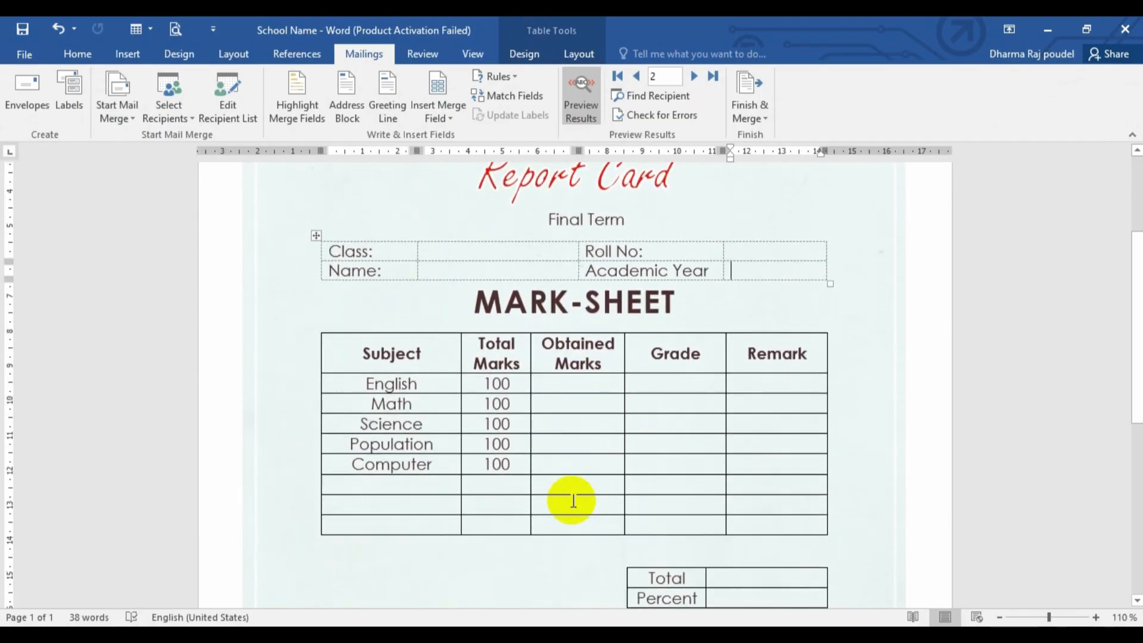
{"action": "scroll", "scroll_direction": "down", "scroll_amount": 3}
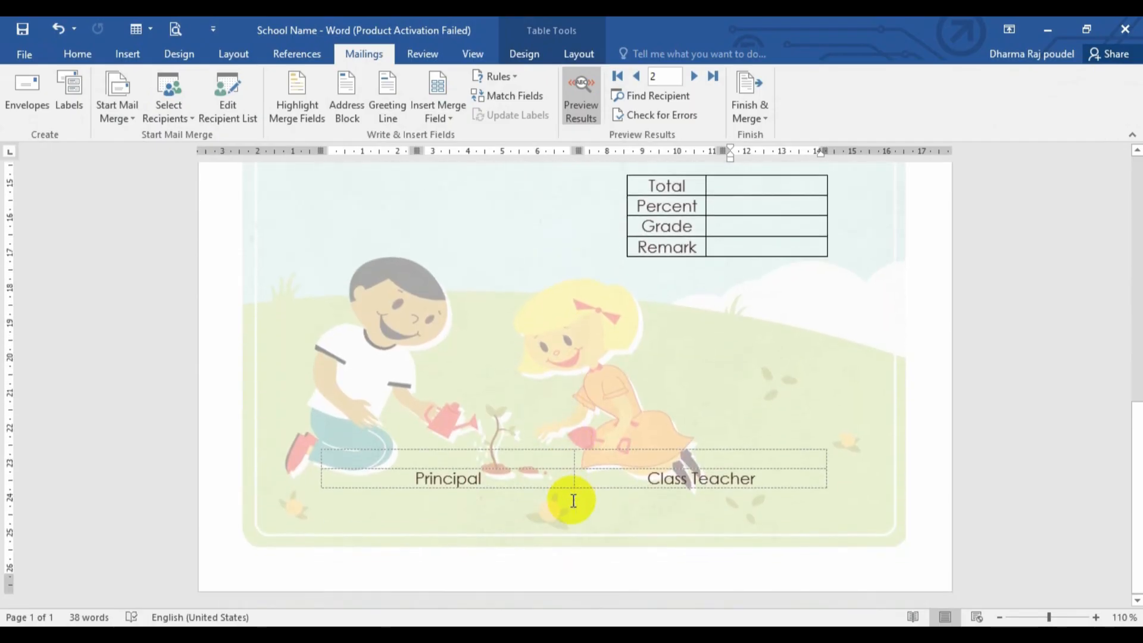
{"action": "scroll", "scroll_direction": "up", "scroll_amount": 3}
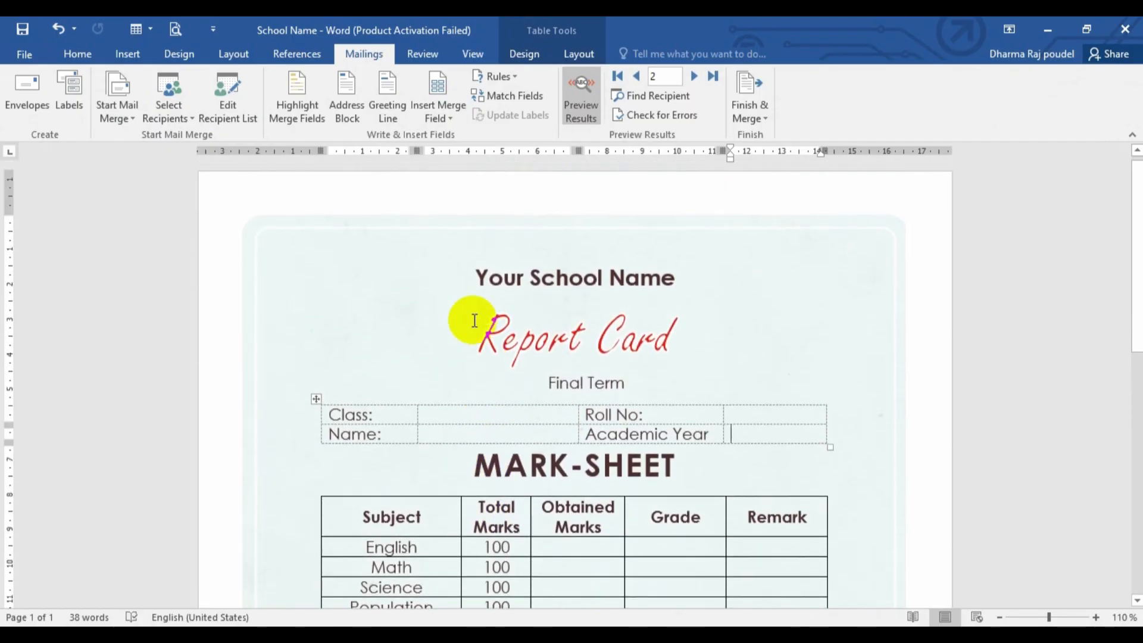
{"action": "scroll", "scroll_direction": "down", "scroll_amount": 3}
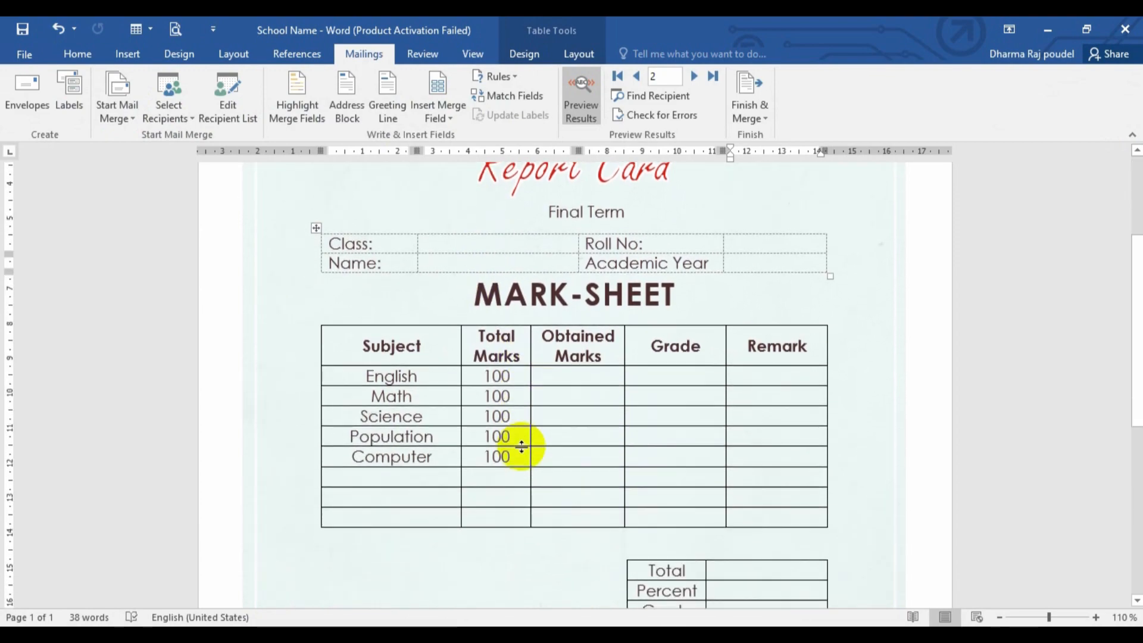
{"action": "scroll", "scroll_direction": "down", "scroll_amount": 3}
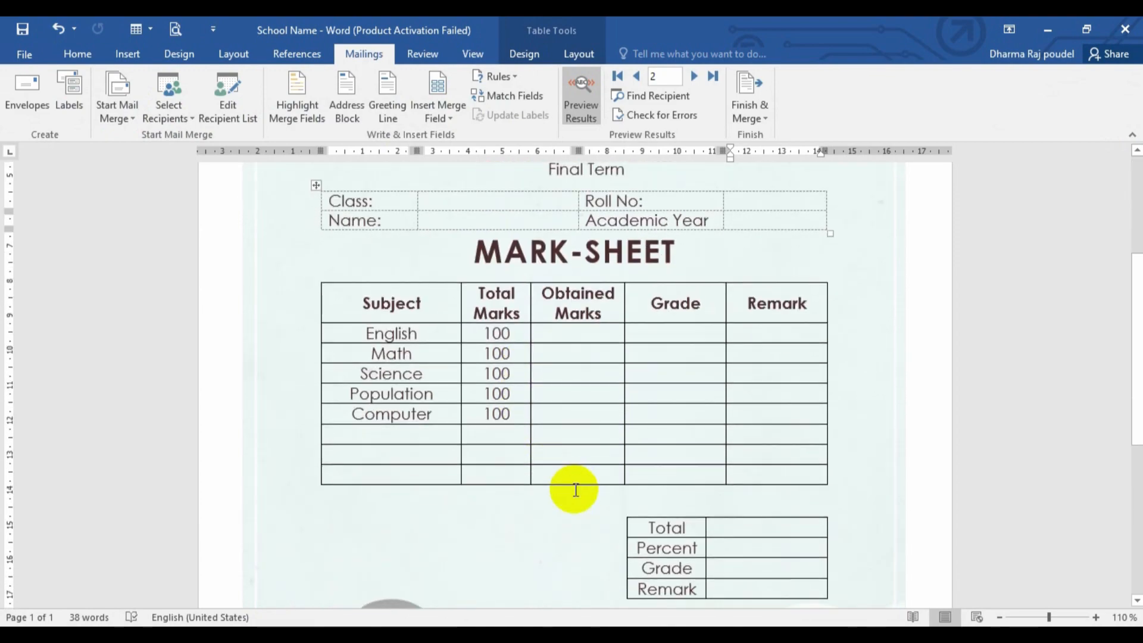
{"action": "scroll", "scroll_direction": "down", "scroll_amount": 3}
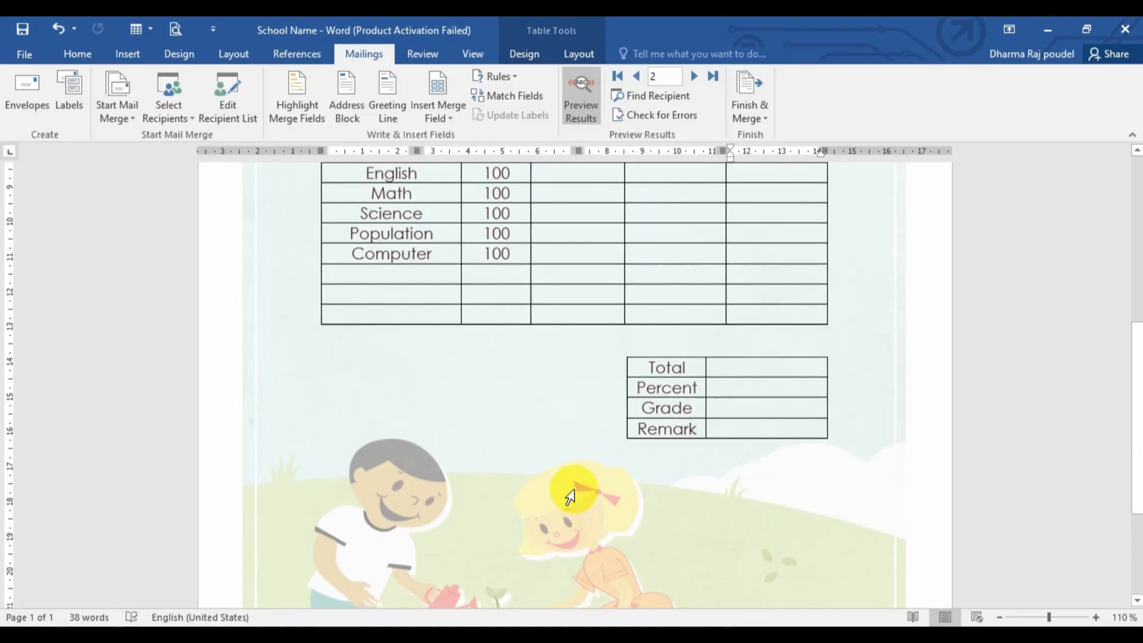
{"action": "scroll", "scroll_direction": "up", "scroll_amount": 3}
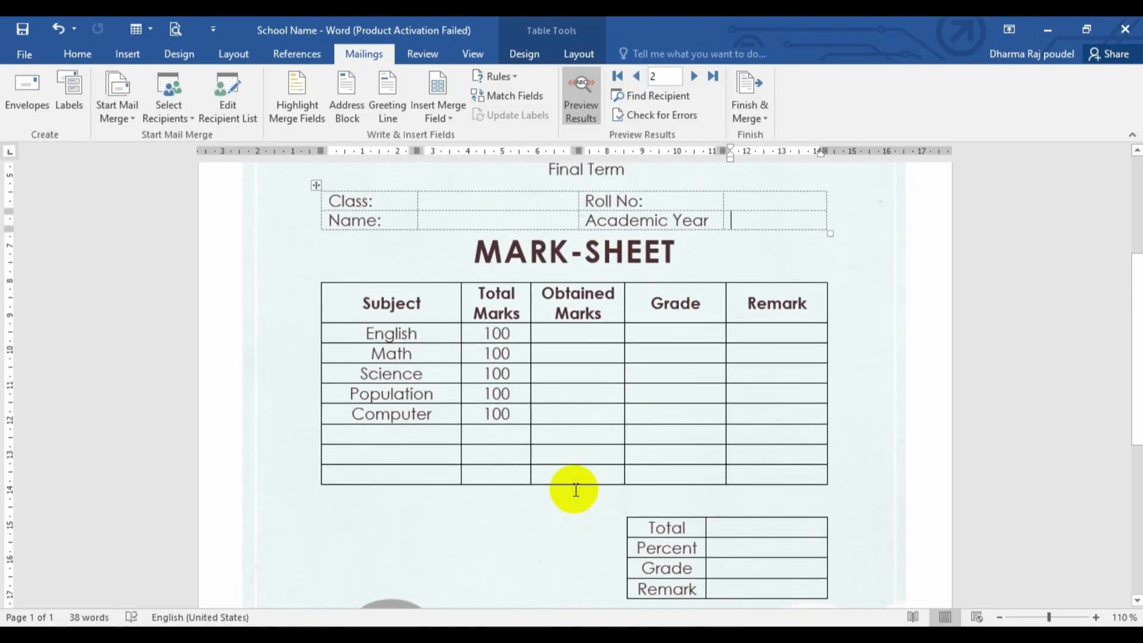
{"action": "key", "text": "alt+tab"}
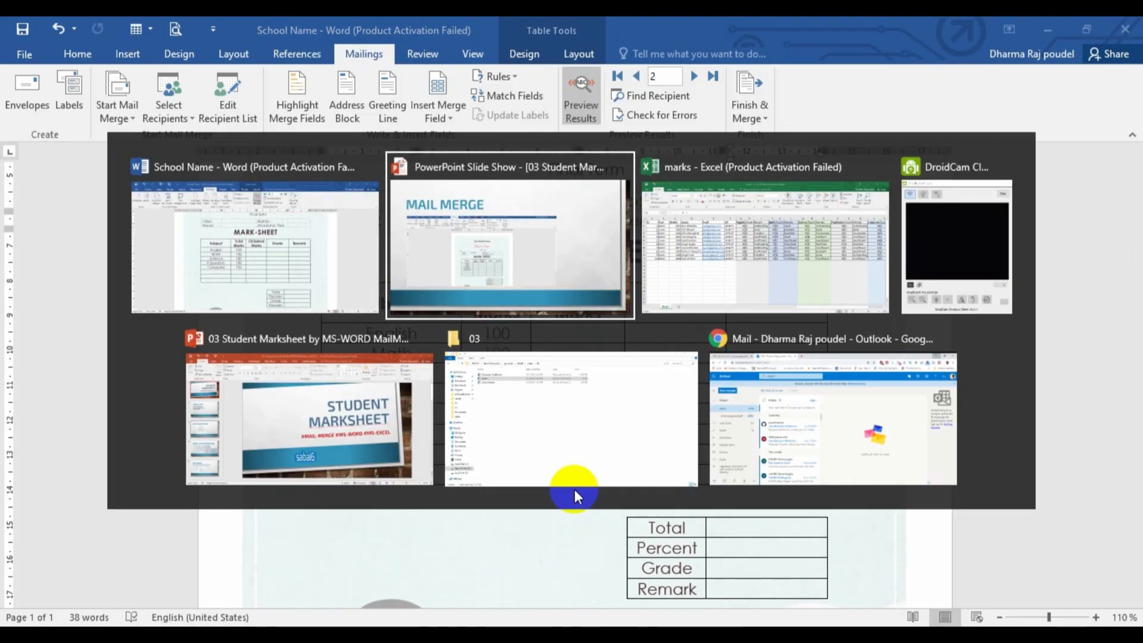
Step: Switch to the marks workbook showing ten students' marks, grades and remarks on Sheet1
{"action": "left_click", "coordinate": [764, 237]}
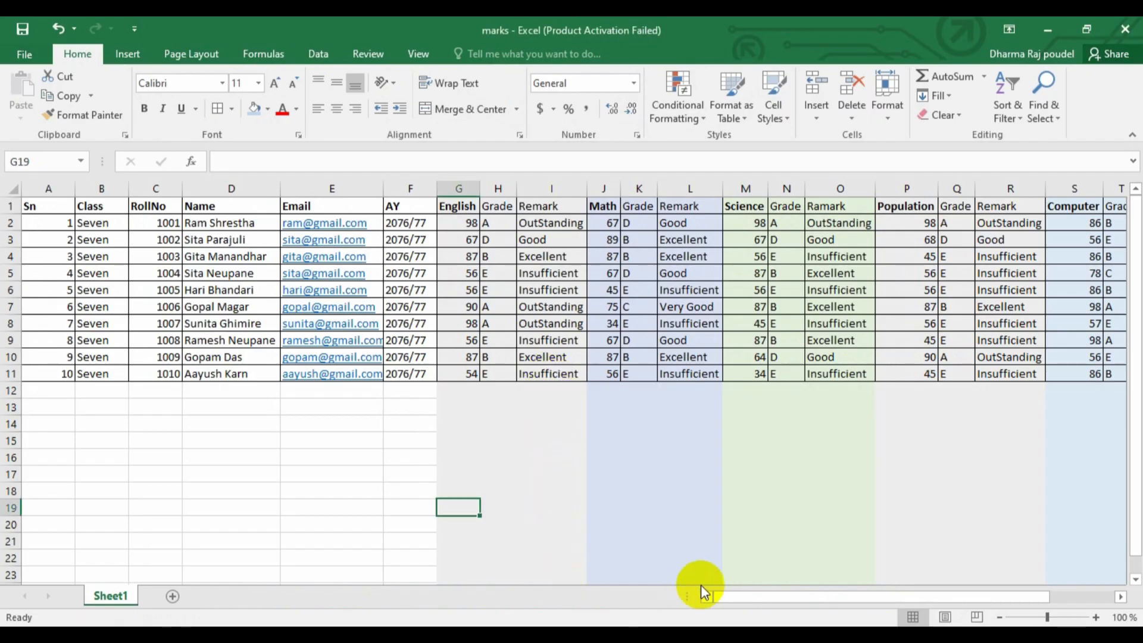
{"action": "mouse_move", "coordinate": [430, 329]}
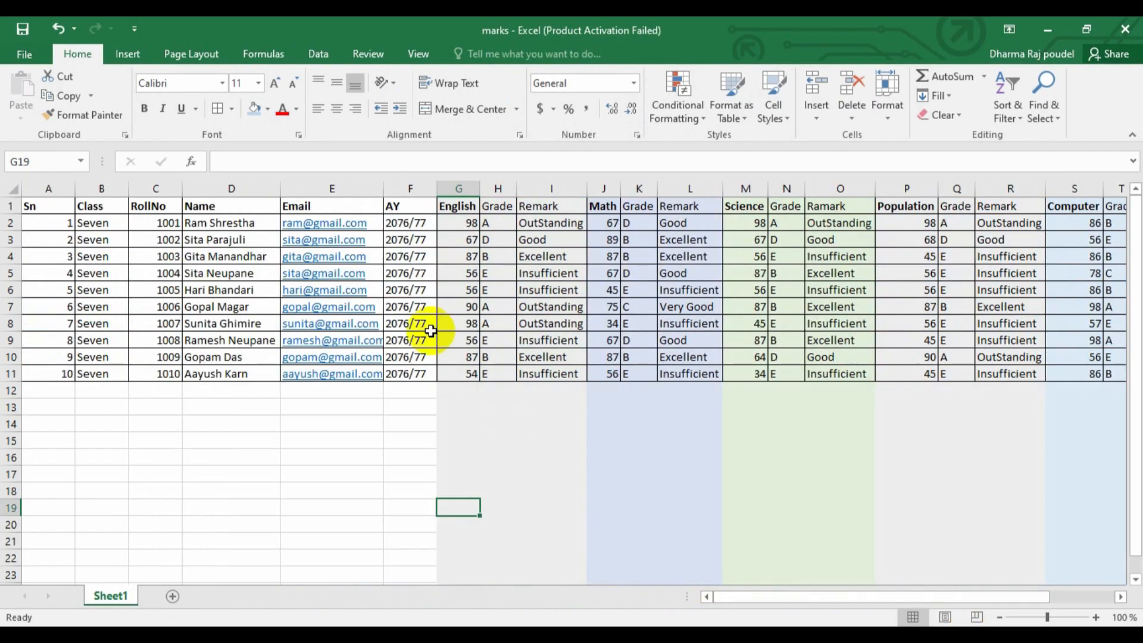
{"action": "mouse_move", "coordinate": [719, 538]}
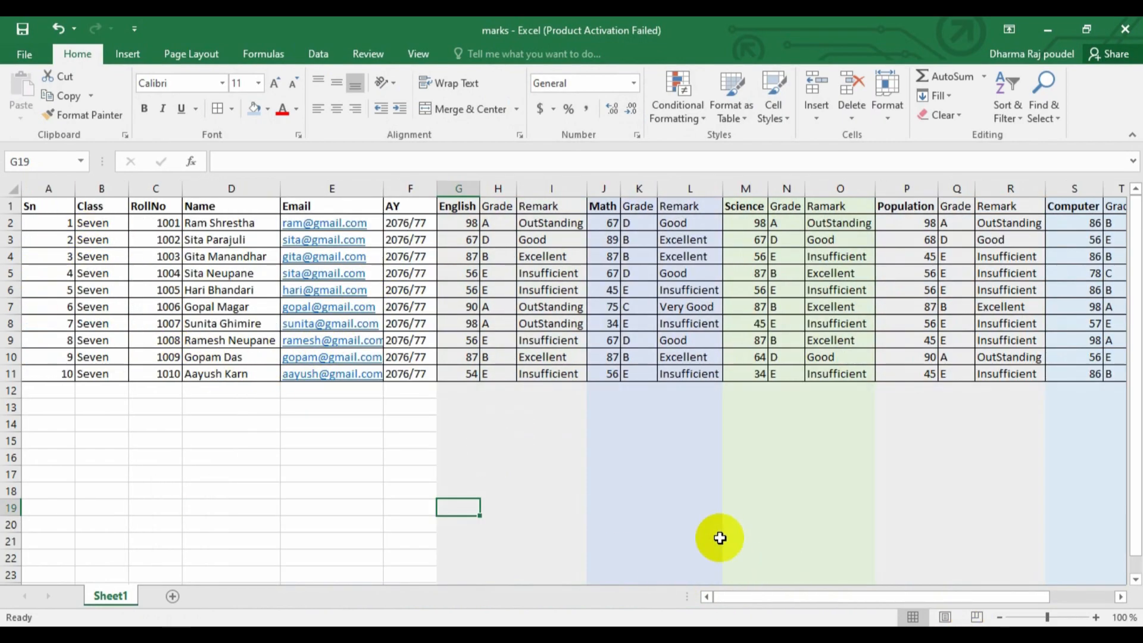
{"action": "mouse_move", "coordinate": [467, 246]}
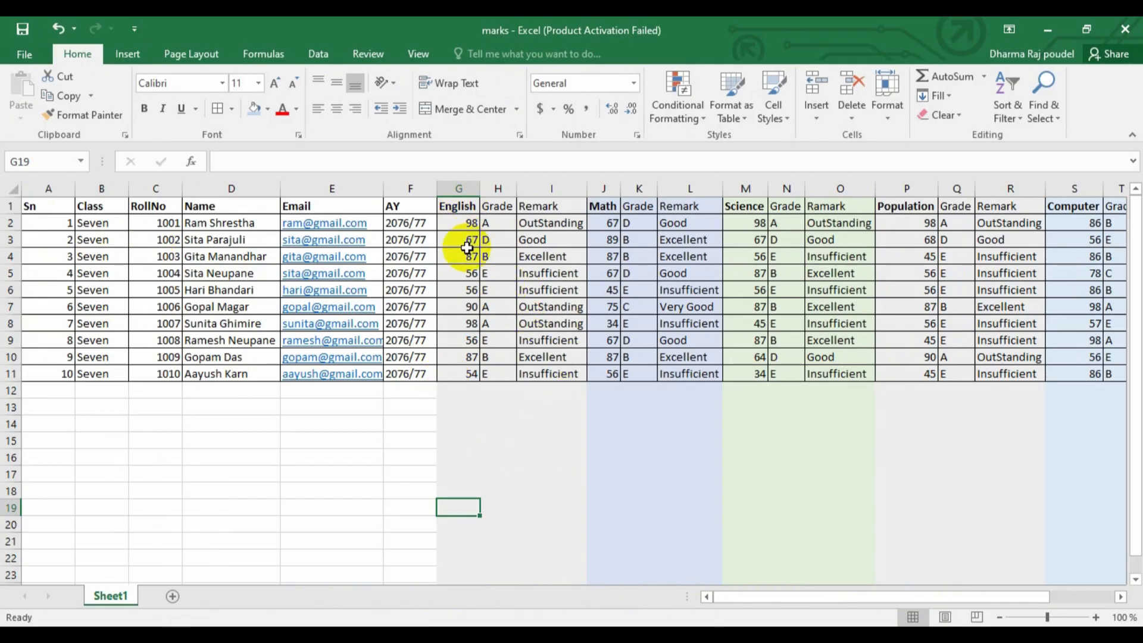
{"action": "mouse_move", "coordinate": [930, 279]}
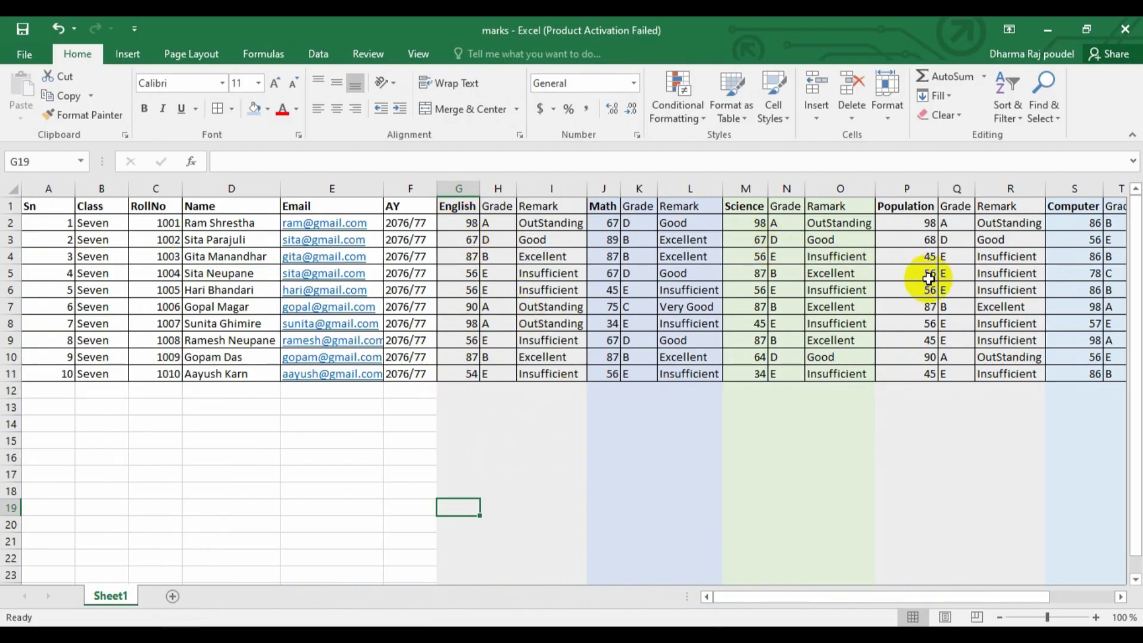
{"action": "mouse_move", "coordinate": [471, 313]}
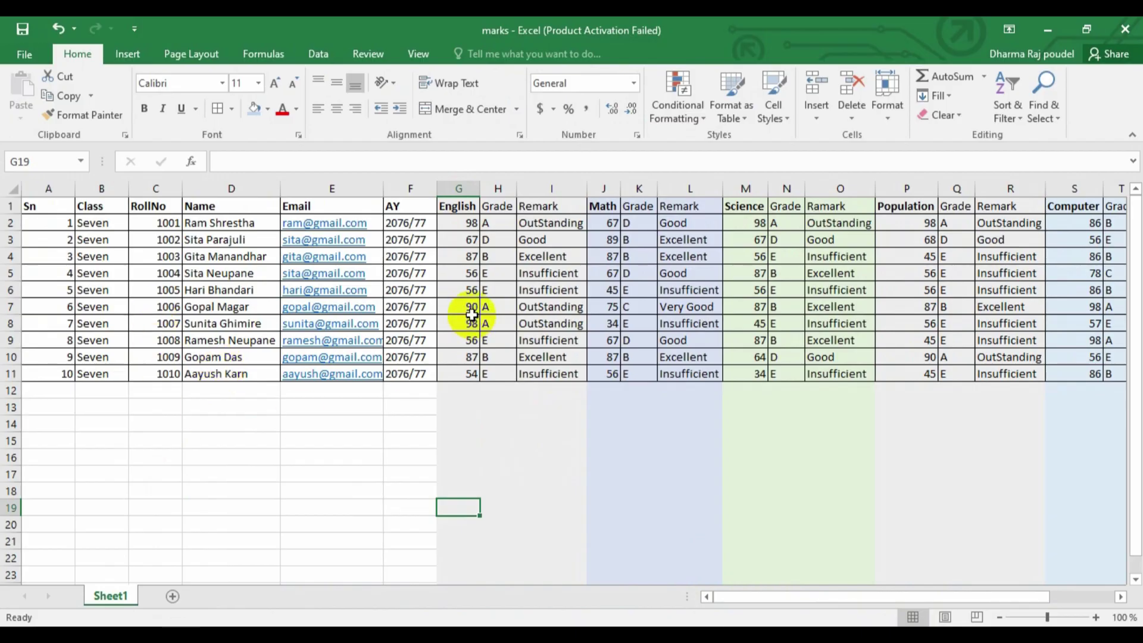
{"action": "mouse_move", "coordinate": [343, 524]}
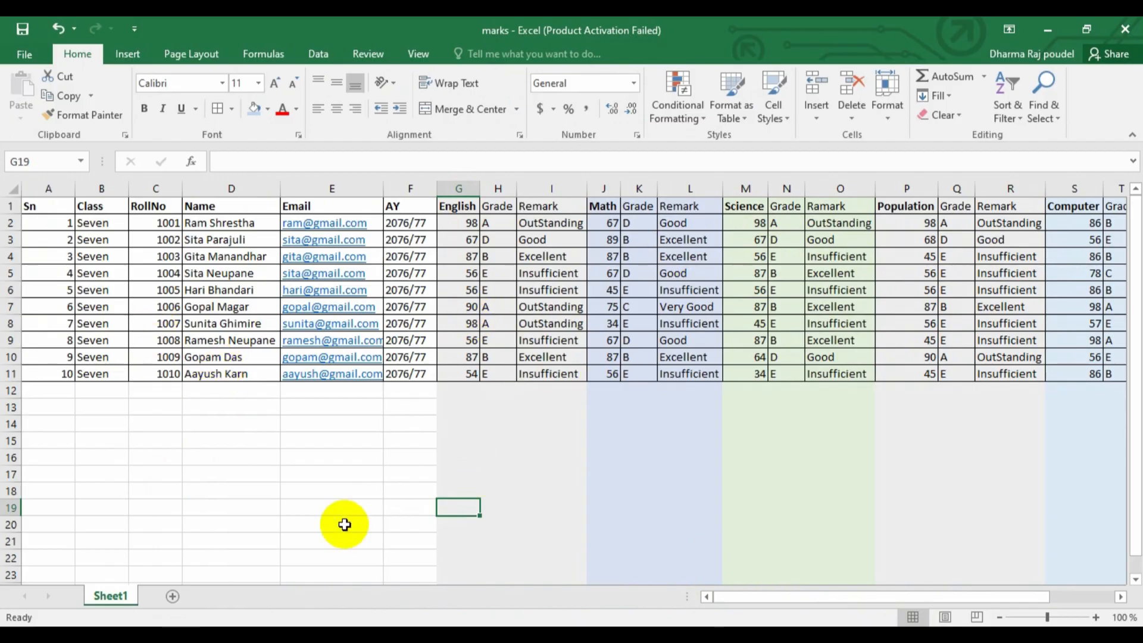
{"action": "mouse_move", "coordinate": [344, 525]}
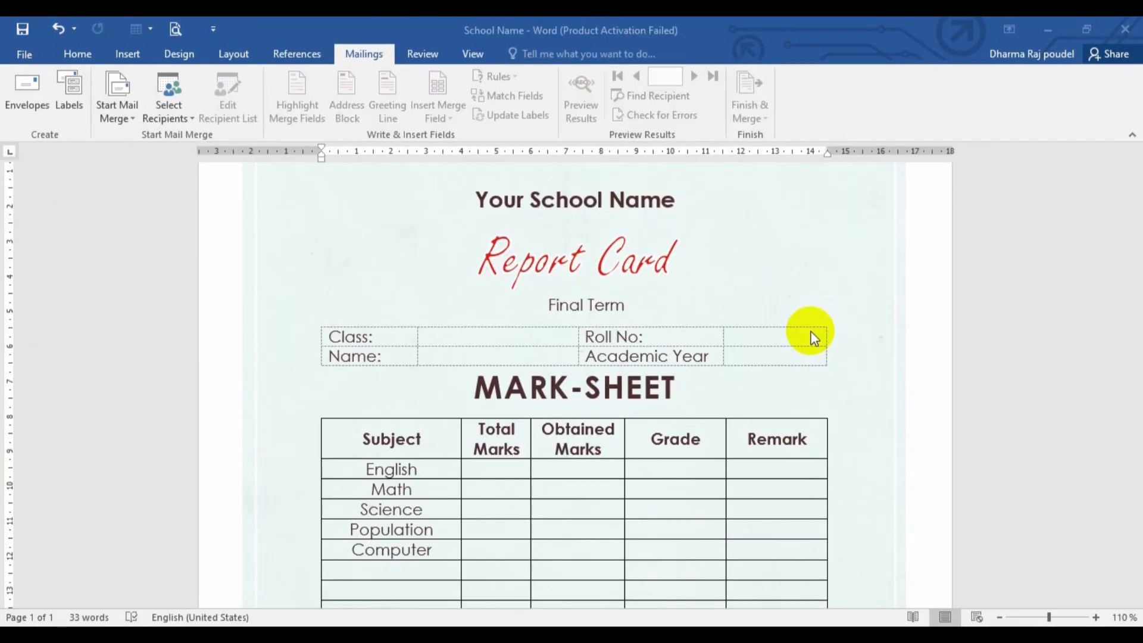
{"action": "mouse_move", "coordinate": [285, 392]}
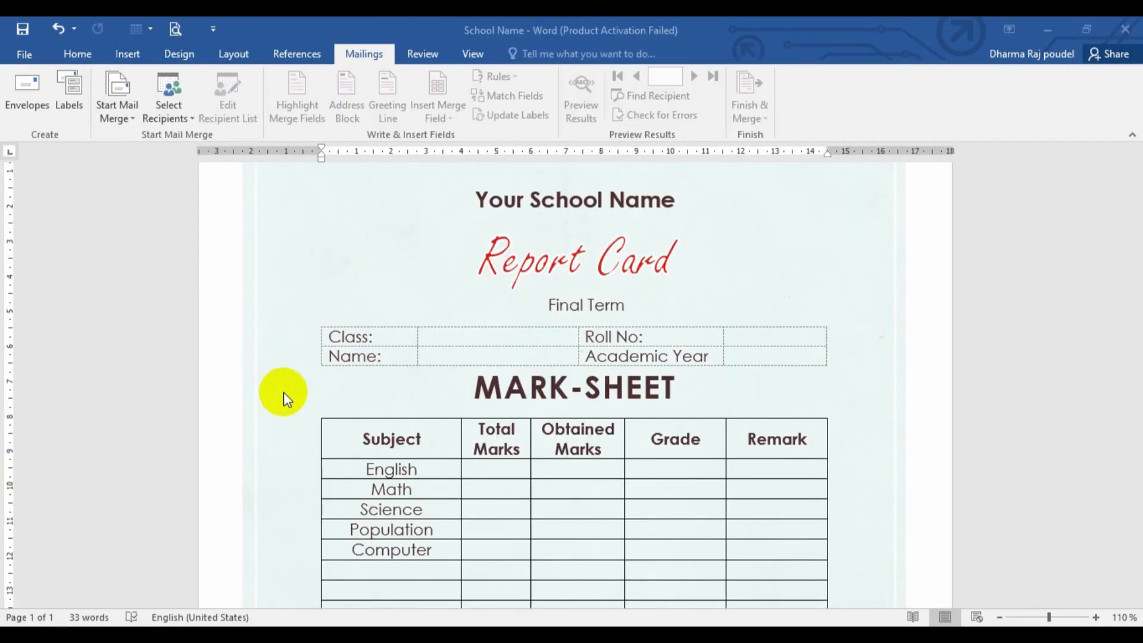
{"action": "mouse_move", "coordinate": [168, 109]}
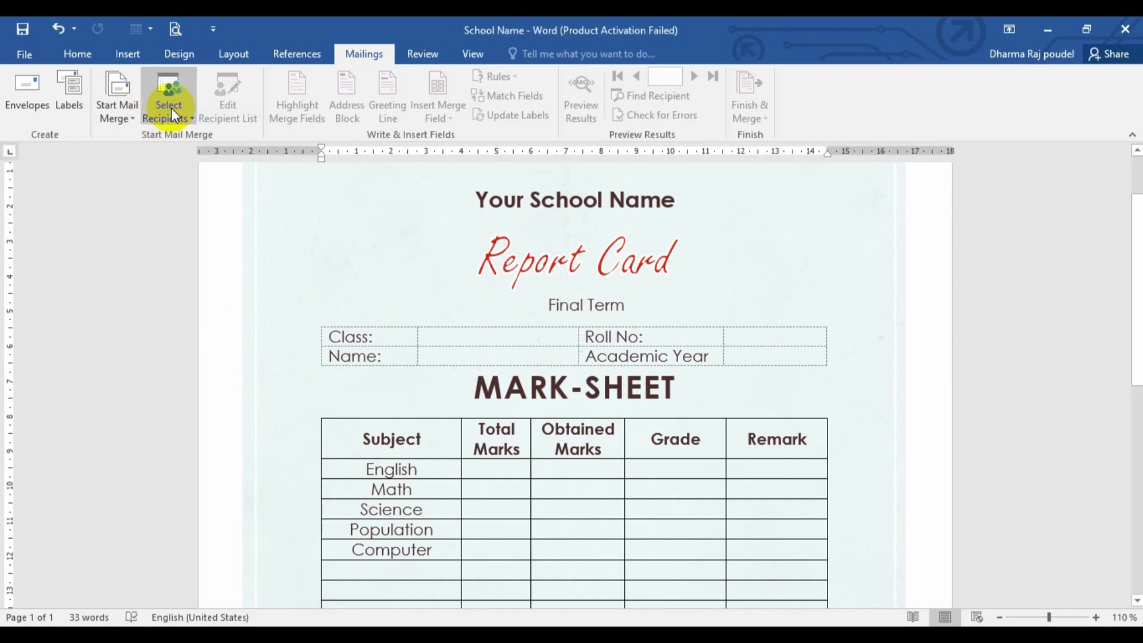
Step: From Mailings > Select Recipients, choose Use an Existing List as the recipient source
{"action": "left_click", "coordinate": [168, 99]}
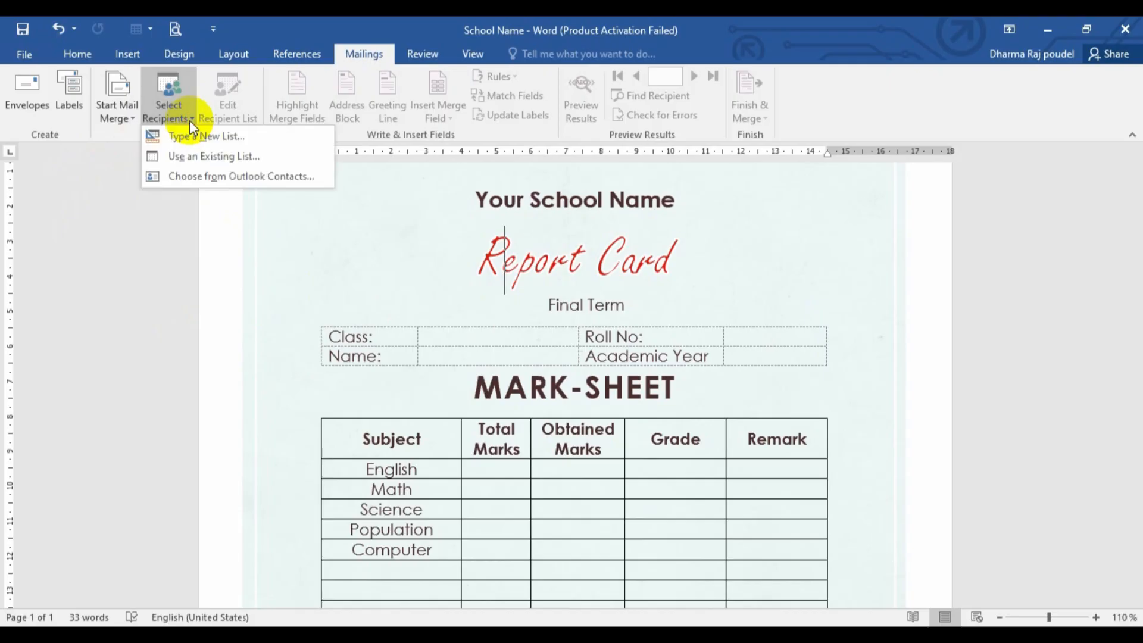
{"action": "mouse_move", "coordinate": [212, 155]}
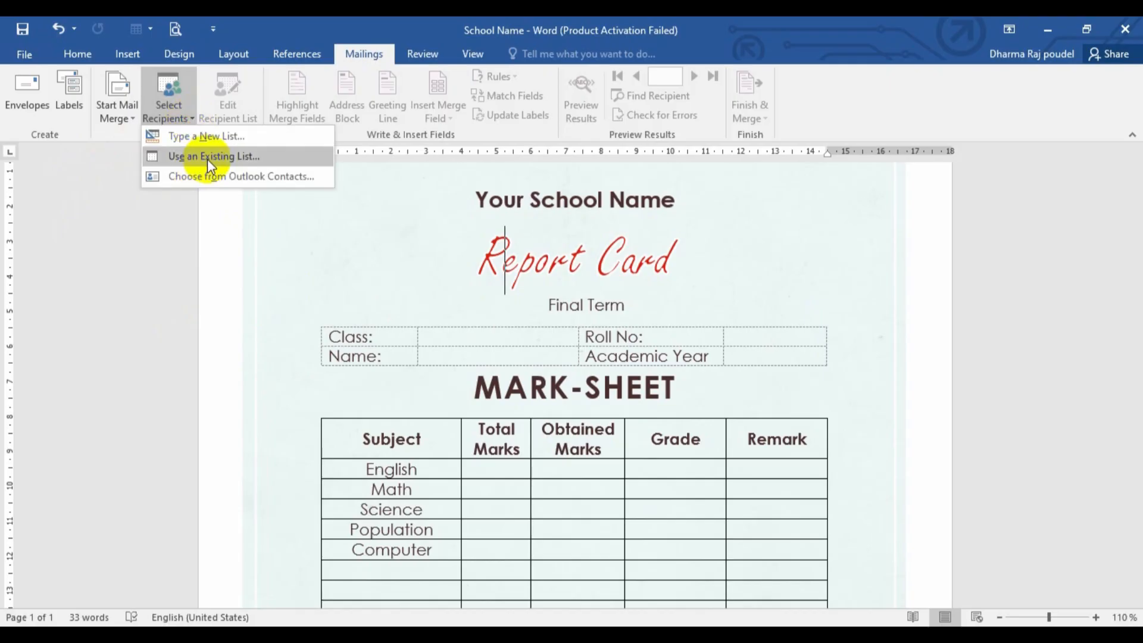
{"action": "left_click", "coordinate": [213, 156]}
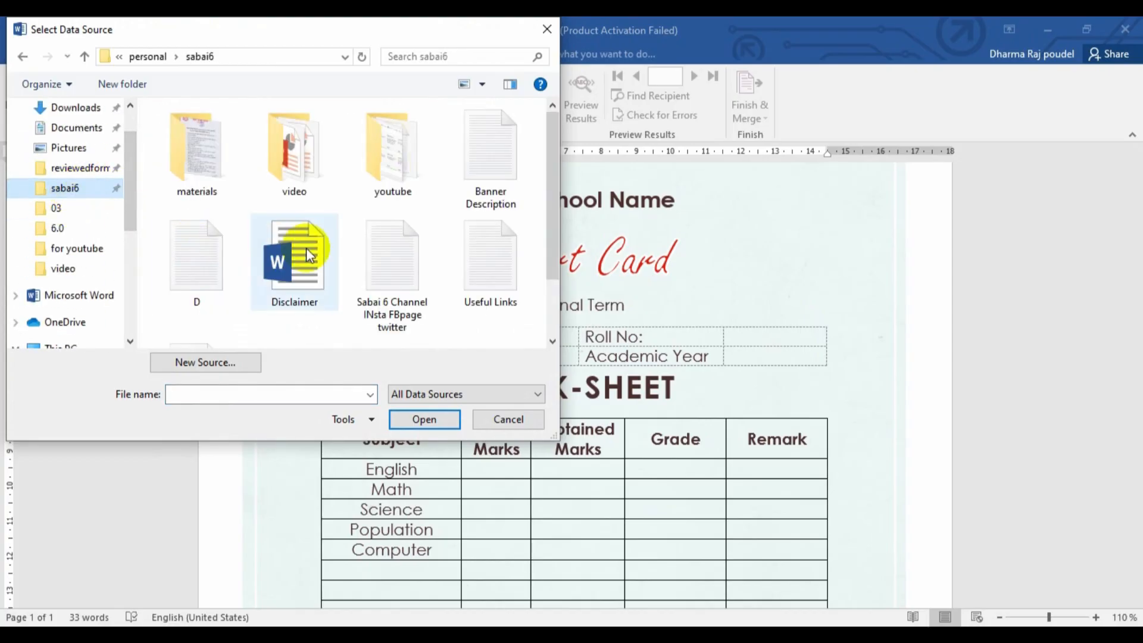
Step: Select the marks workbook in video > 03 and attach its Sheet1$ table as the recipient list
{"action": "double_click", "coordinate": [294, 145]}
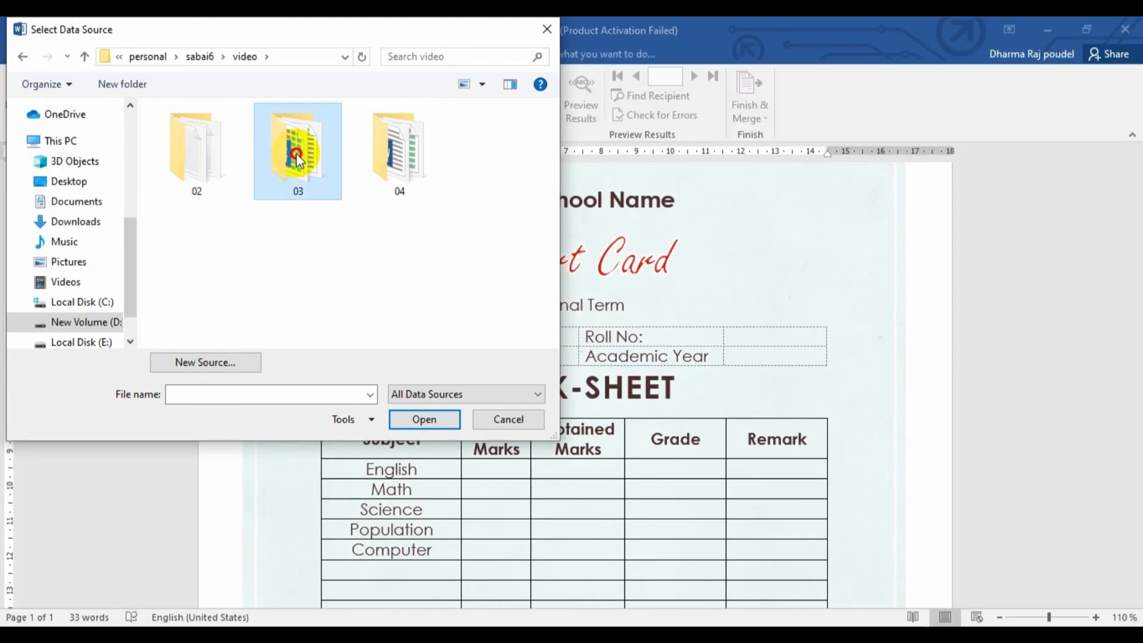
{"action": "double_click", "coordinate": [298, 145]}
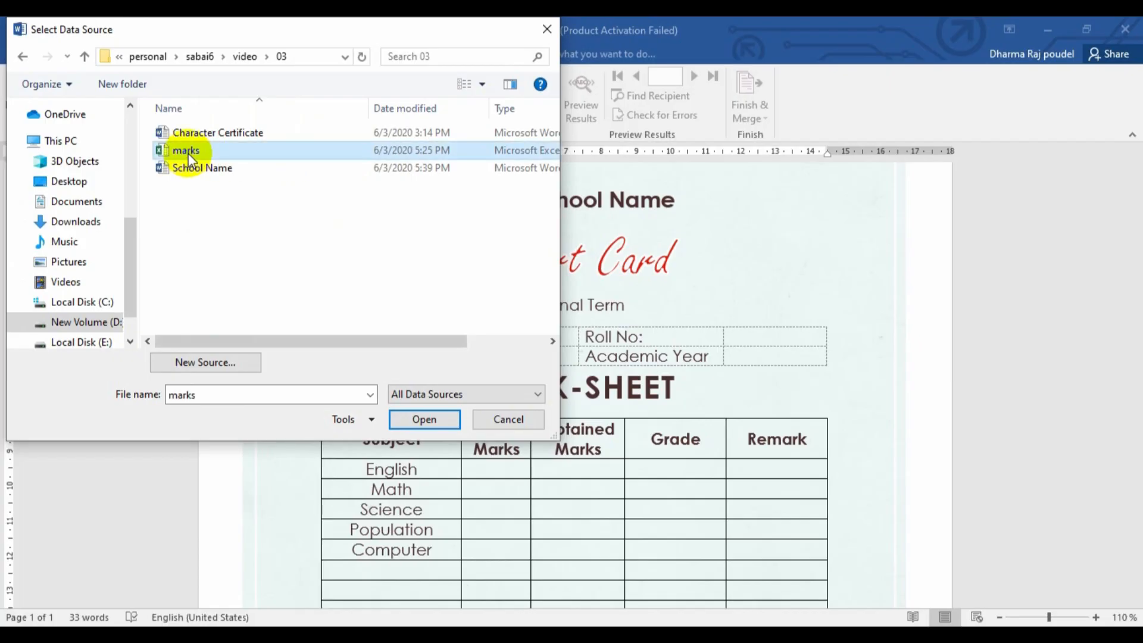
{"action": "left_click", "coordinate": [423, 419]}
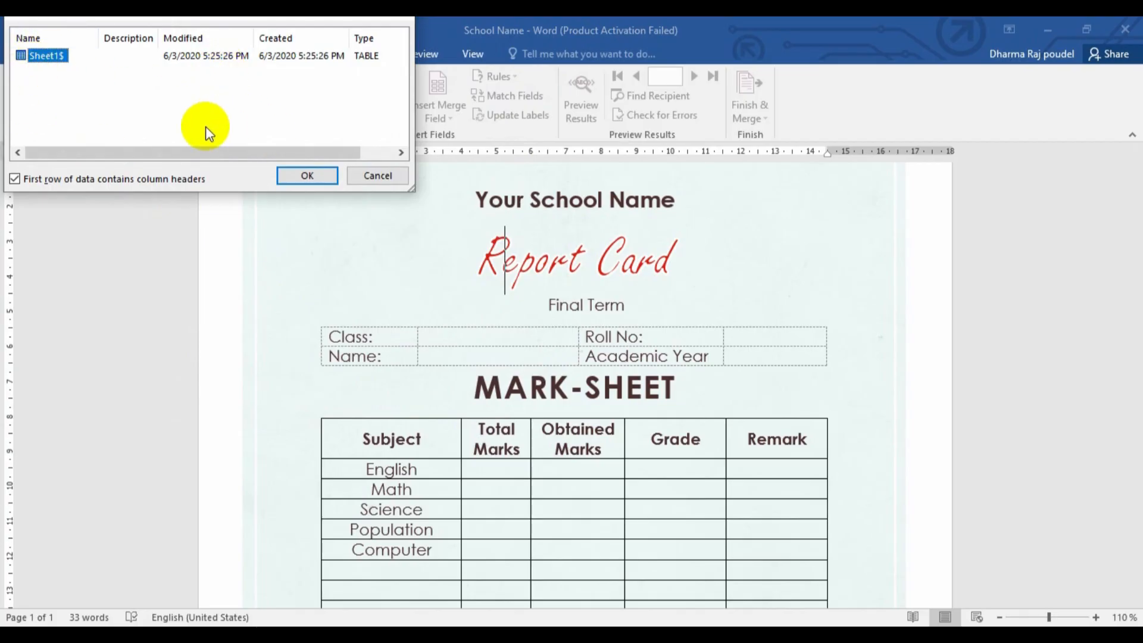
{"action": "mouse_move", "coordinate": [230, 80]}
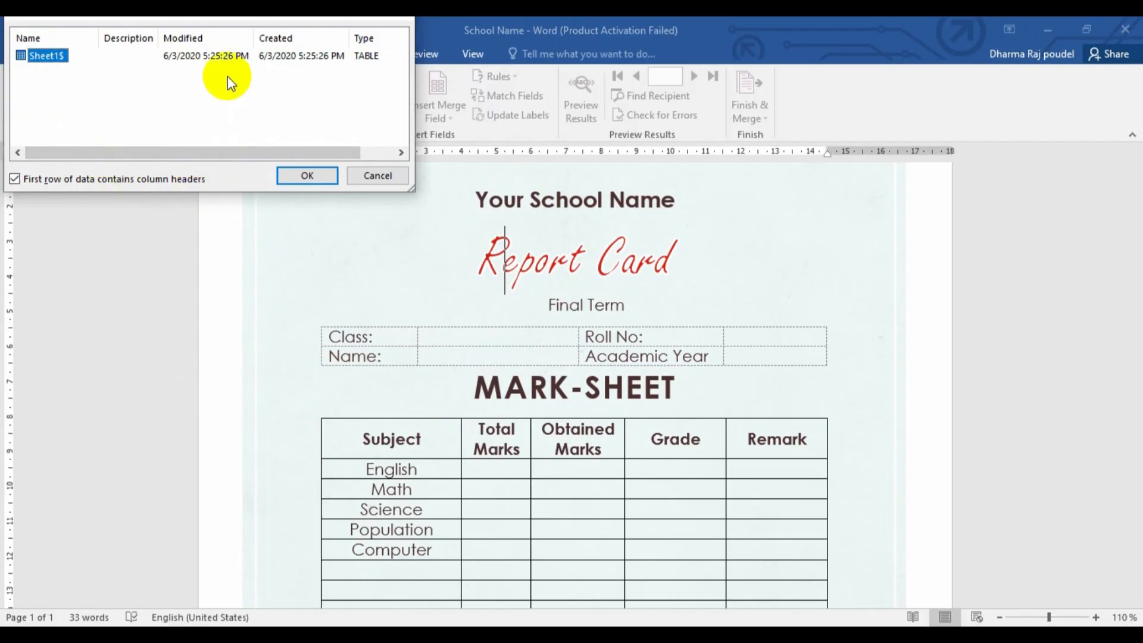
{"action": "mouse_move", "coordinate": [83, 86]}
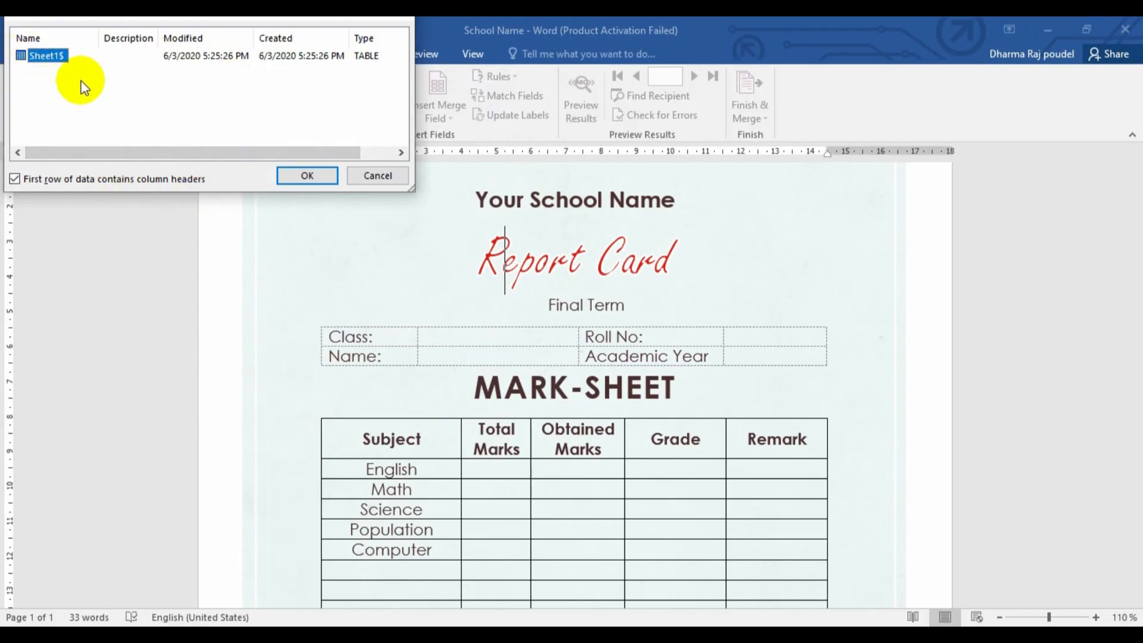
{"action": "mouse_move", "coordinate": [217, 190]}
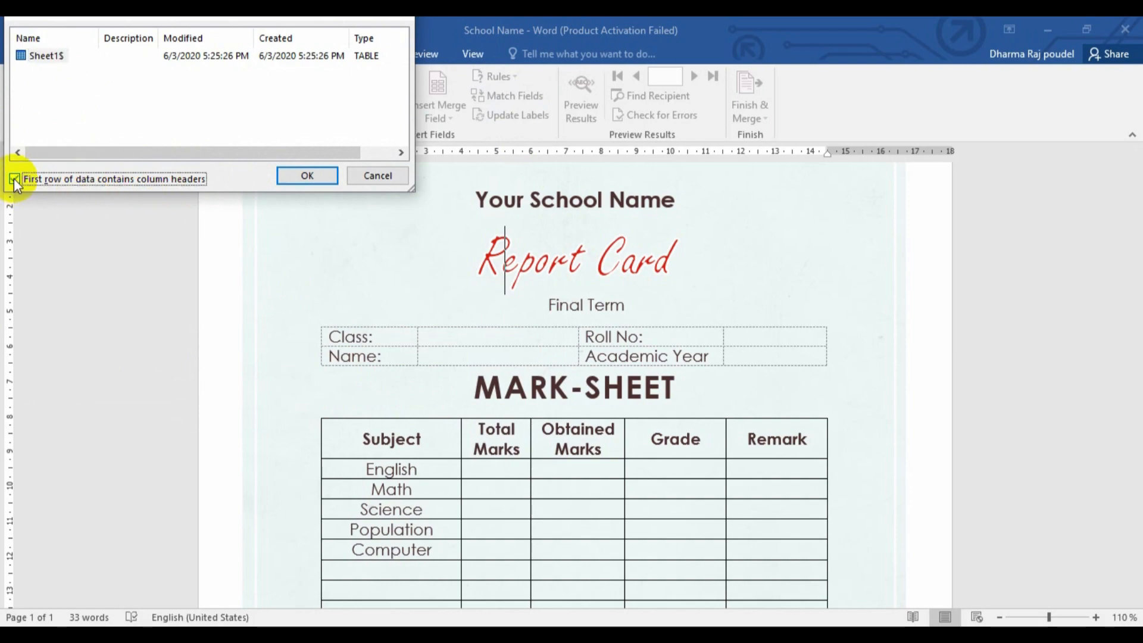
{"action": "left_click", "coordinate": [306, 175]}
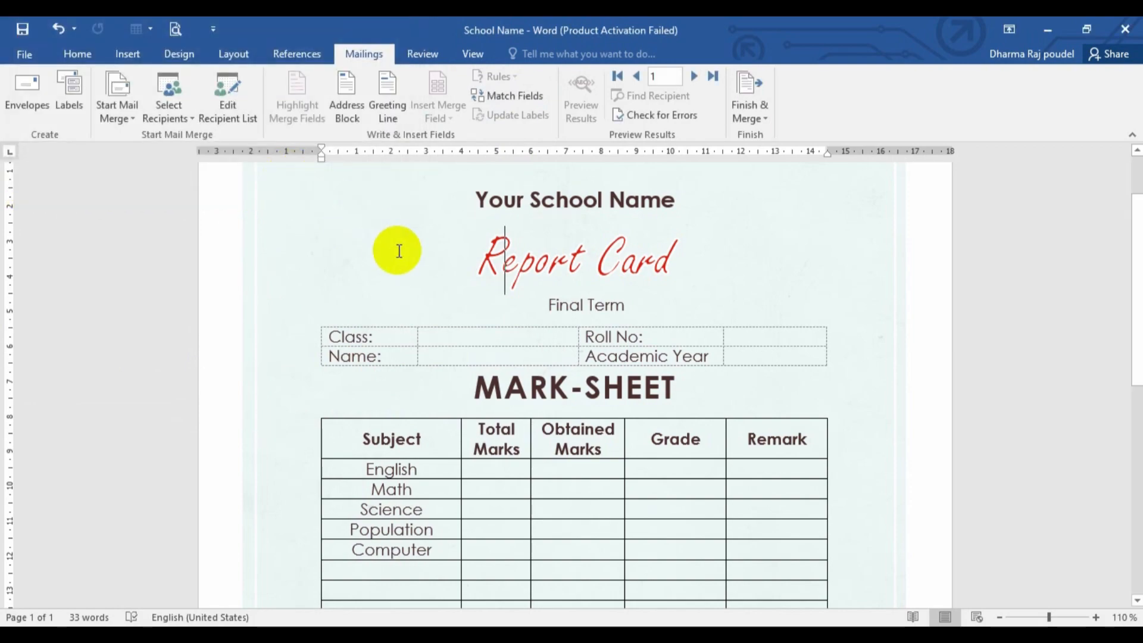
{"action": "mouse_move", "coordinate": [660, 114]}
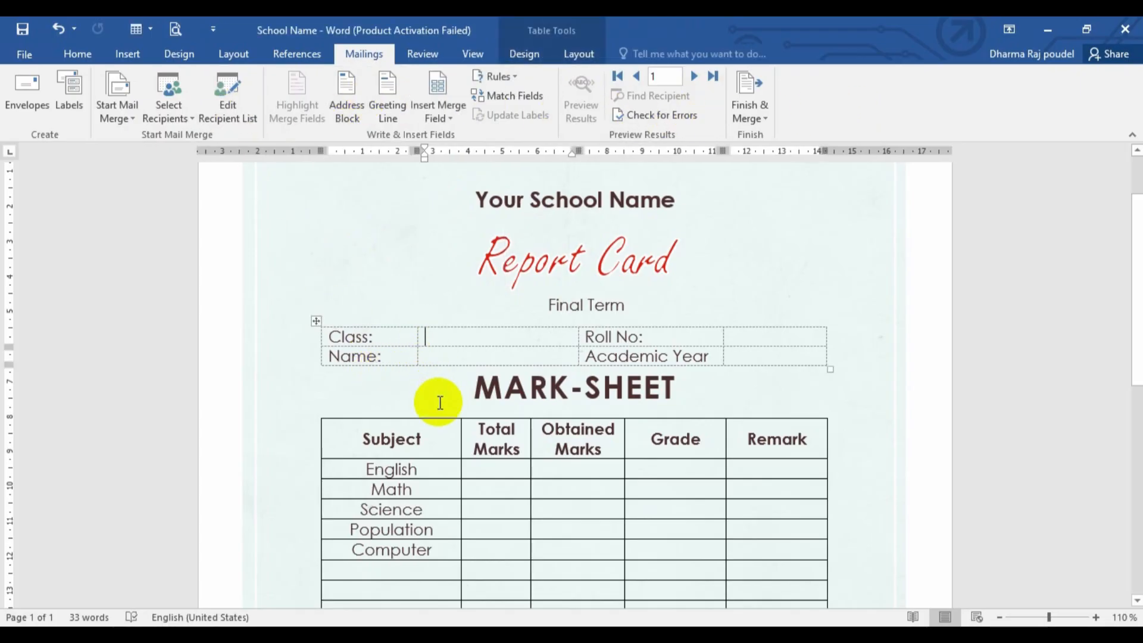
{"action": "mouse_move", "coordinate": [370, 252]}
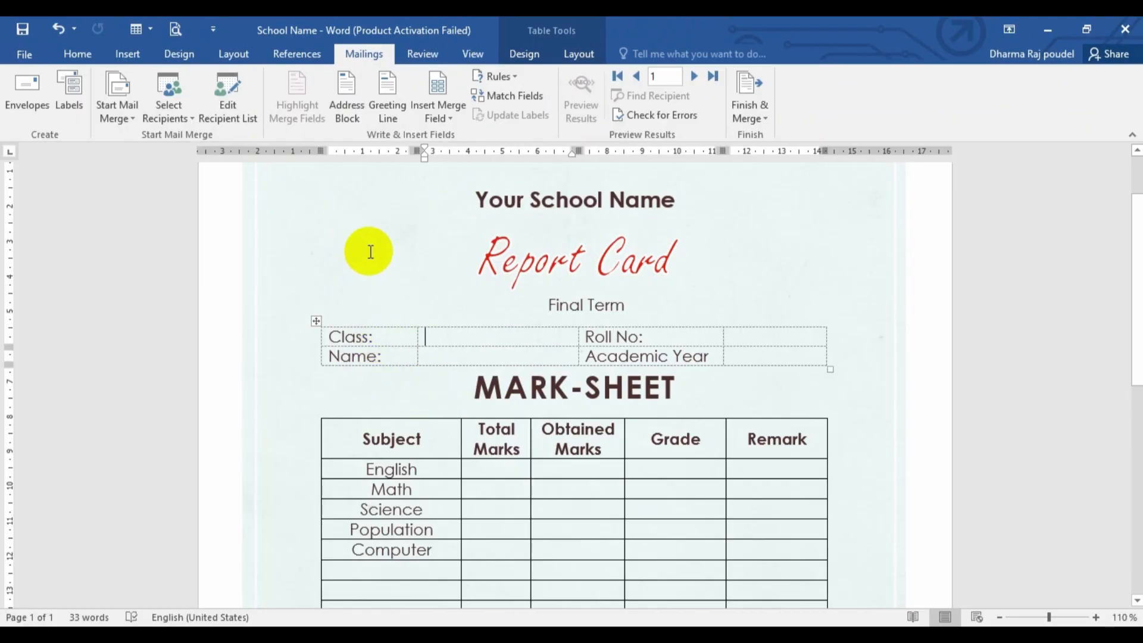
Step: Insert Class, RollNo and Name merge fields into the header cells and move to the Academic Year cell
{"action": "left_click", "coordinate": [437, 95]}
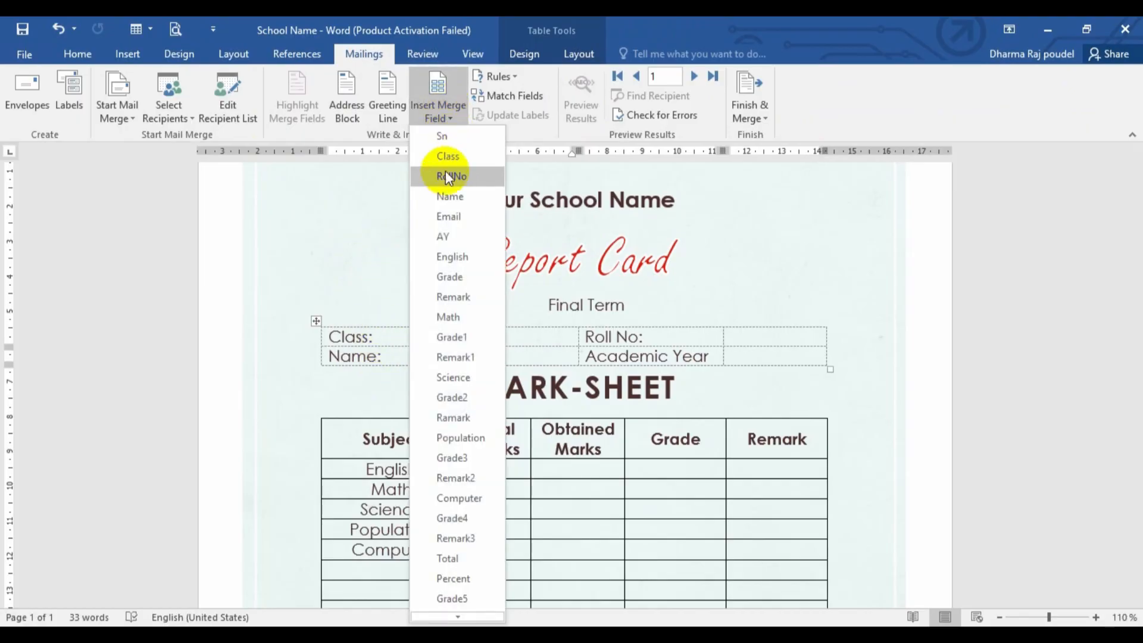
{"action": "left_click", "coordinate": [448, 155]}
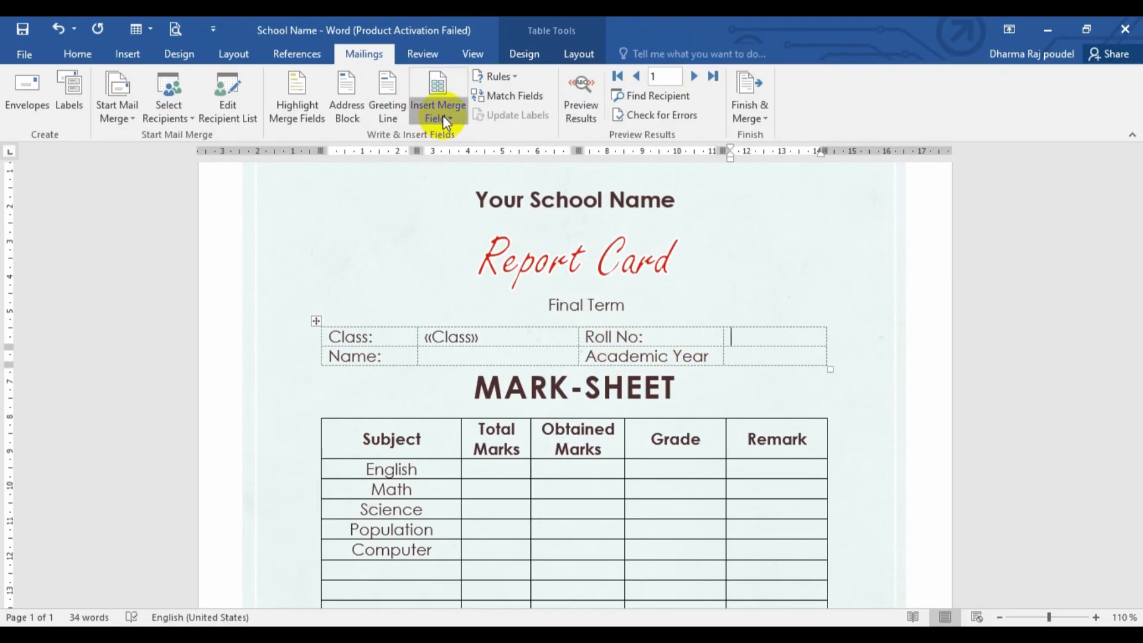
{"action": "left_click", "coordinate": [438, 99]}
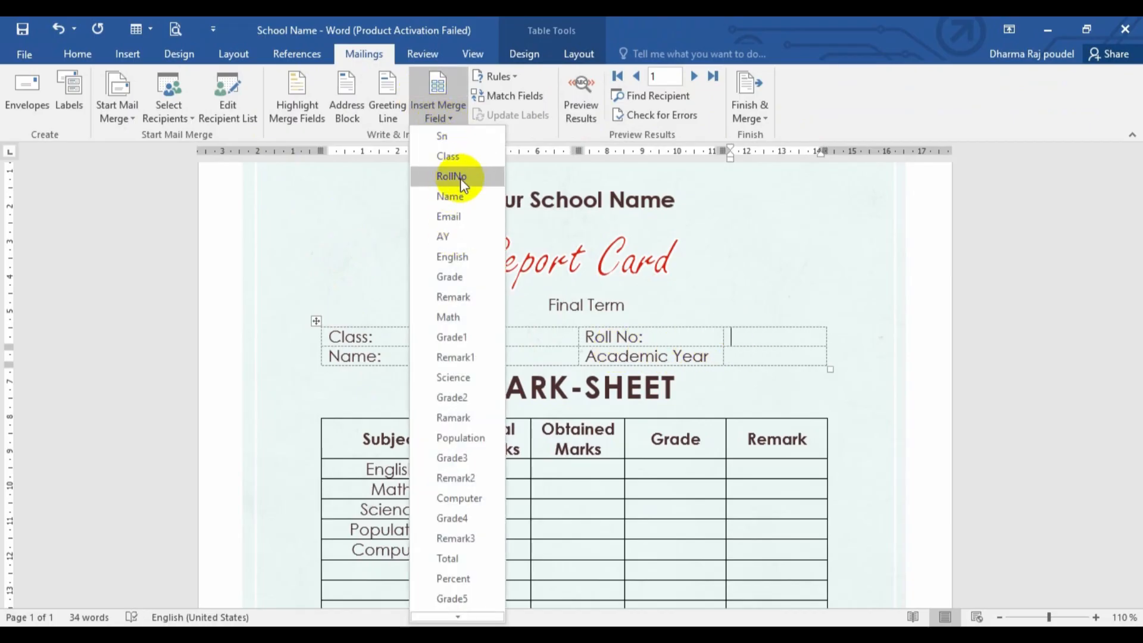
{"action": "left_click", "coordinate": [450, 177]}
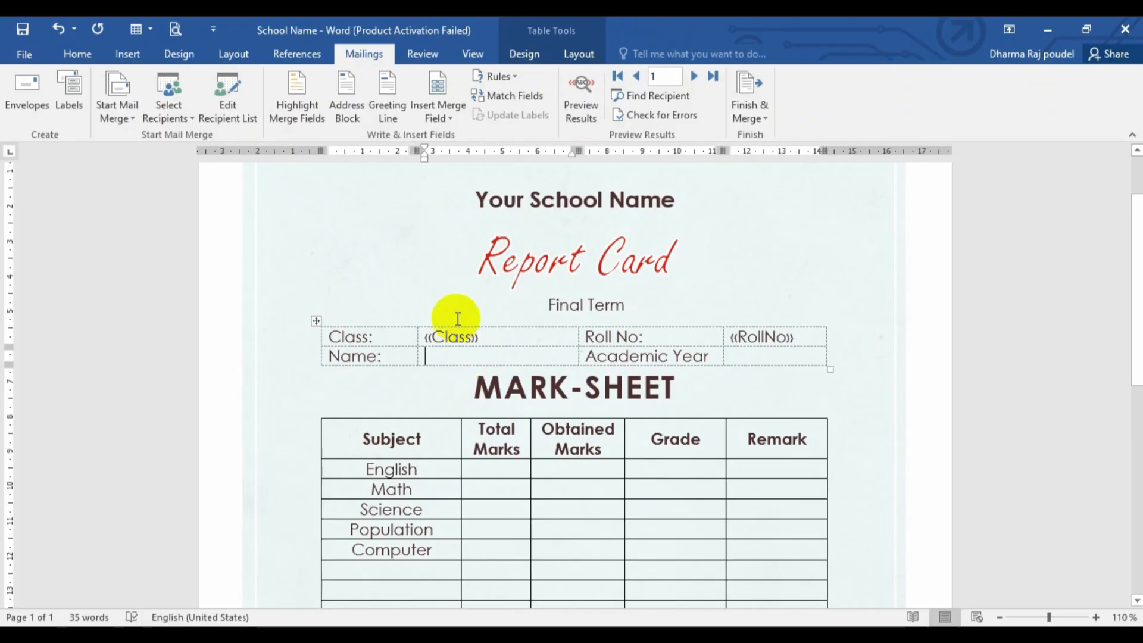
{"action": "left_click", "coordinate": [437, 96]}
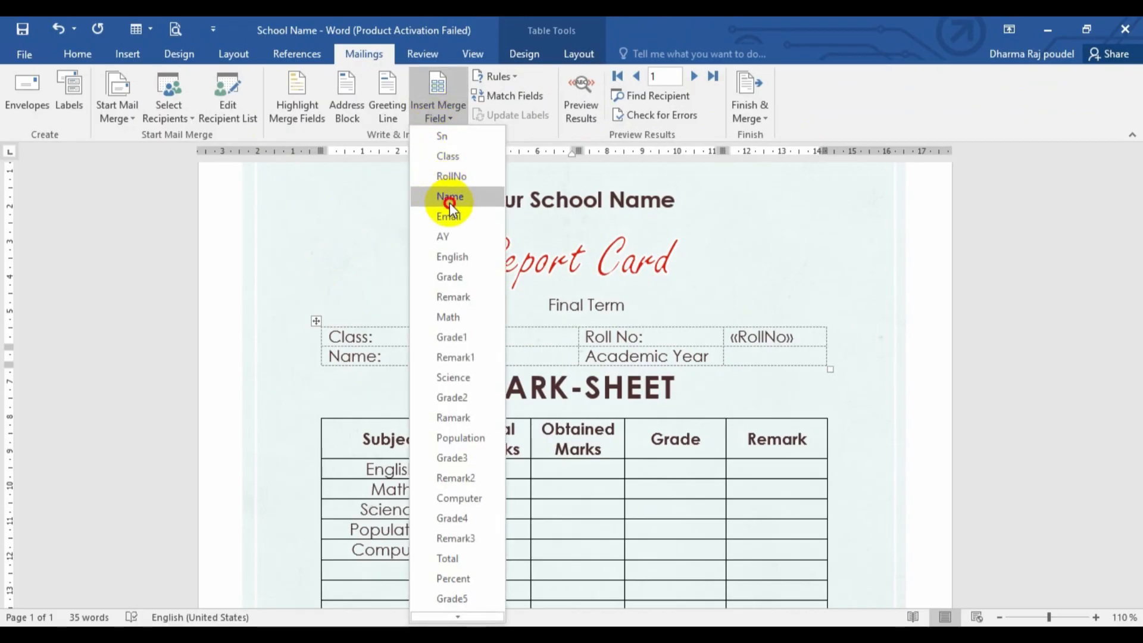
{"action": "left_click", "coordinate": [450, 197]}
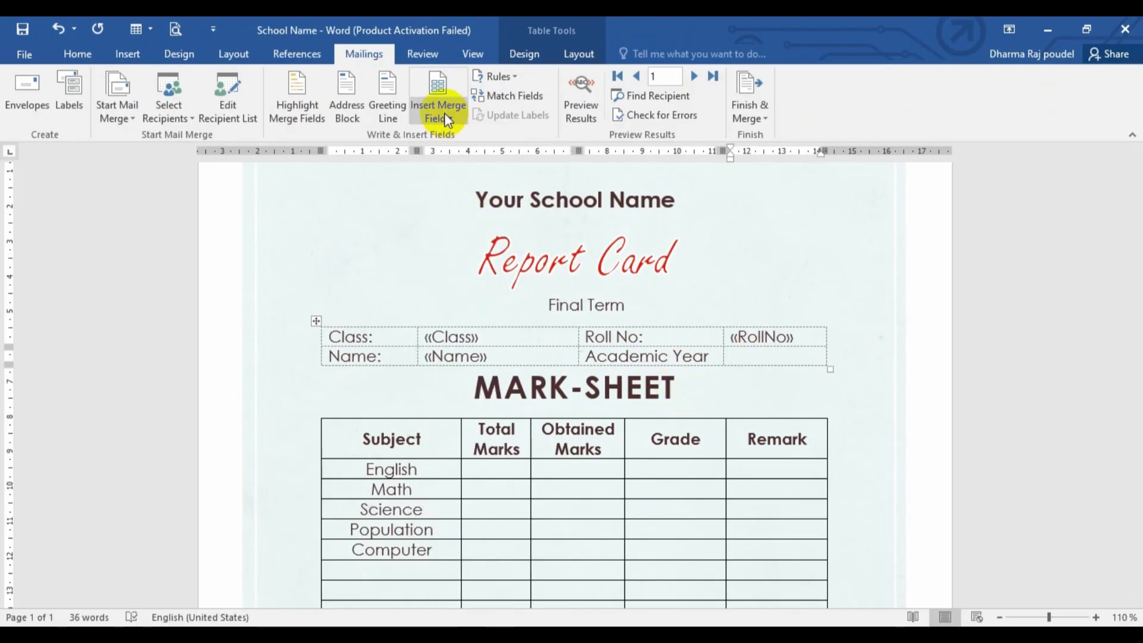
{"action": "left_click", "coordinate": [437, 99]}
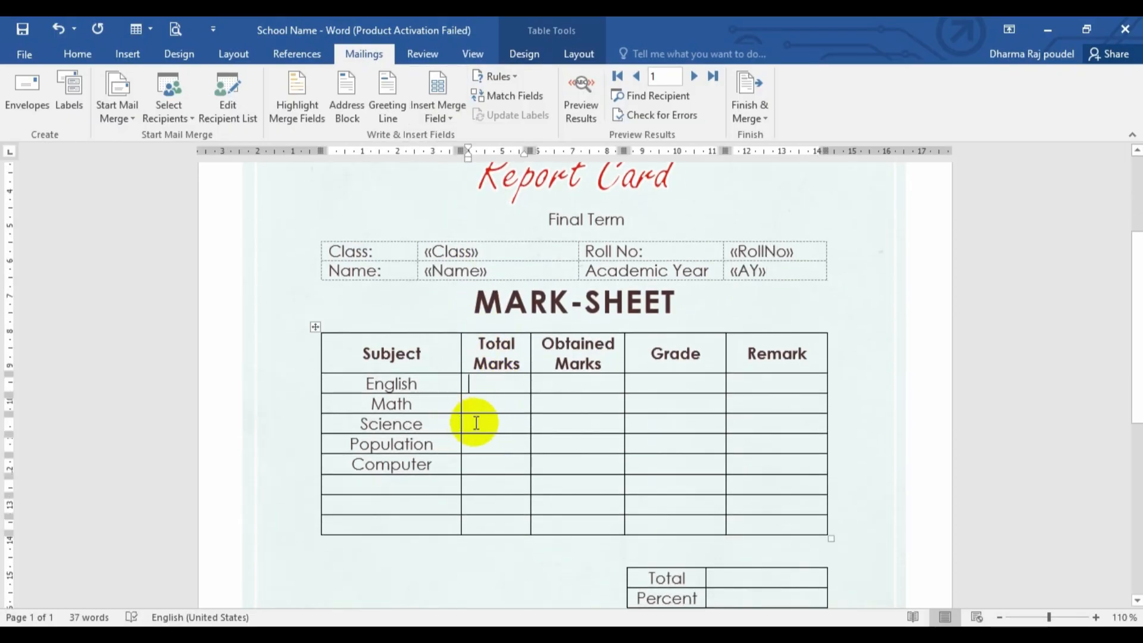
Step: Enter 100 as Total Marks for English, Math, Science, Population and Computer
{"action": "type", "text": "1"}
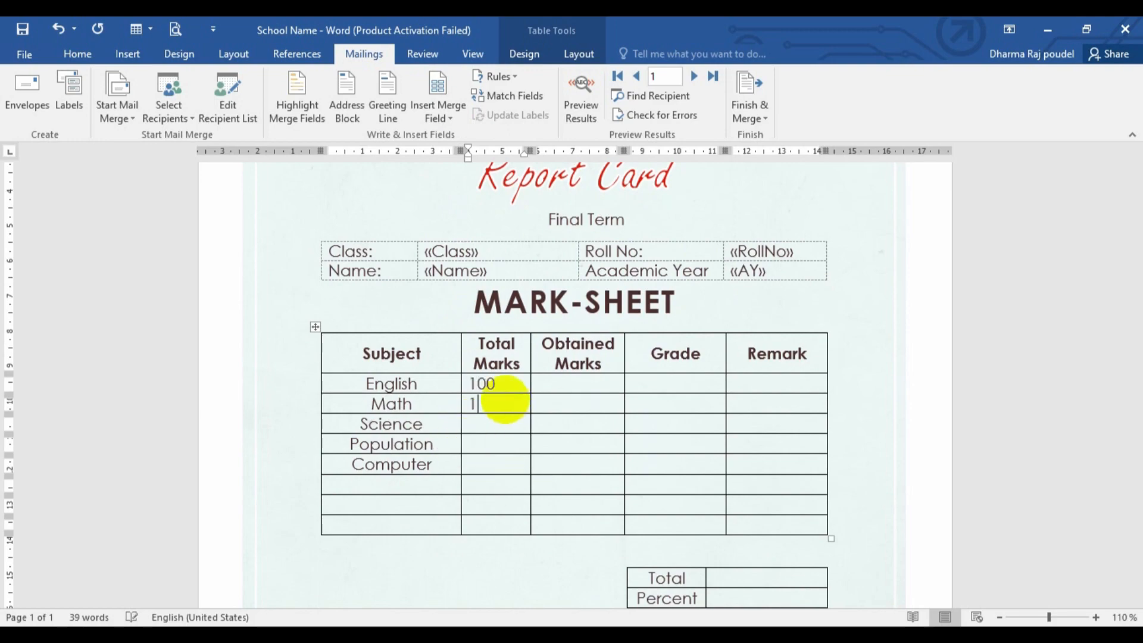
{"action": "type", "text": "00"}
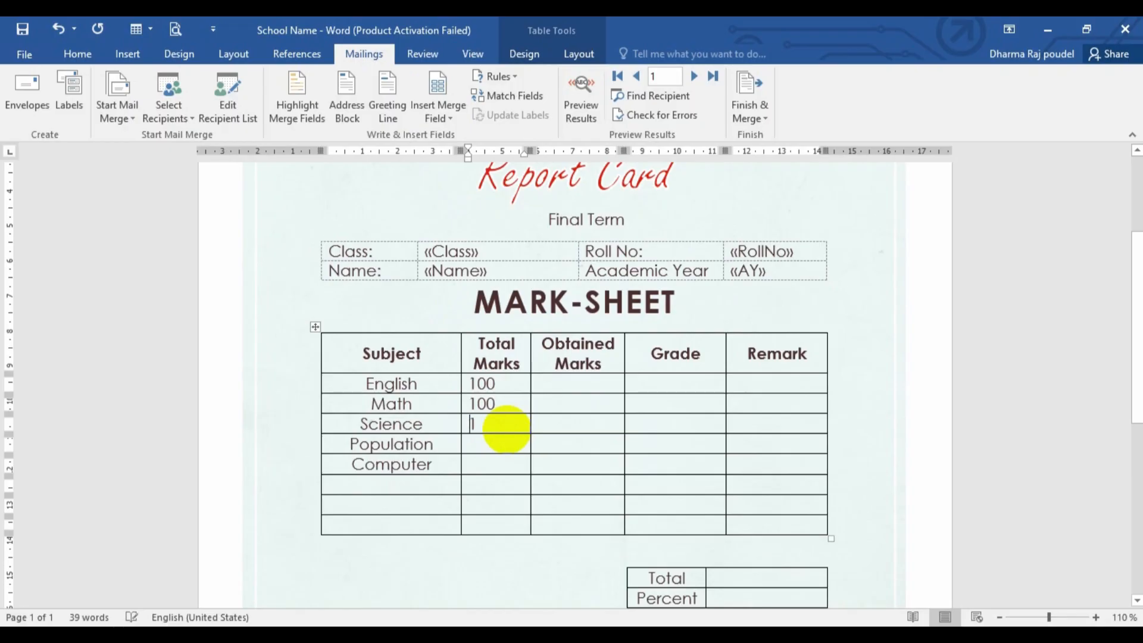
{"action": "type", "text": "100"}
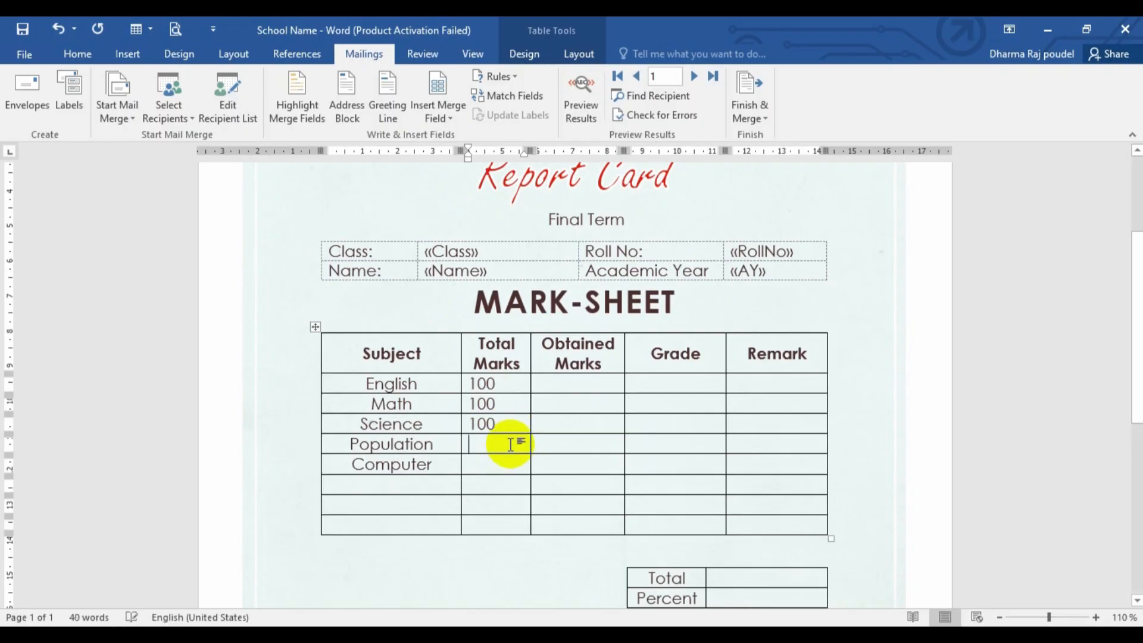
{"action": "type", "text": "100"}
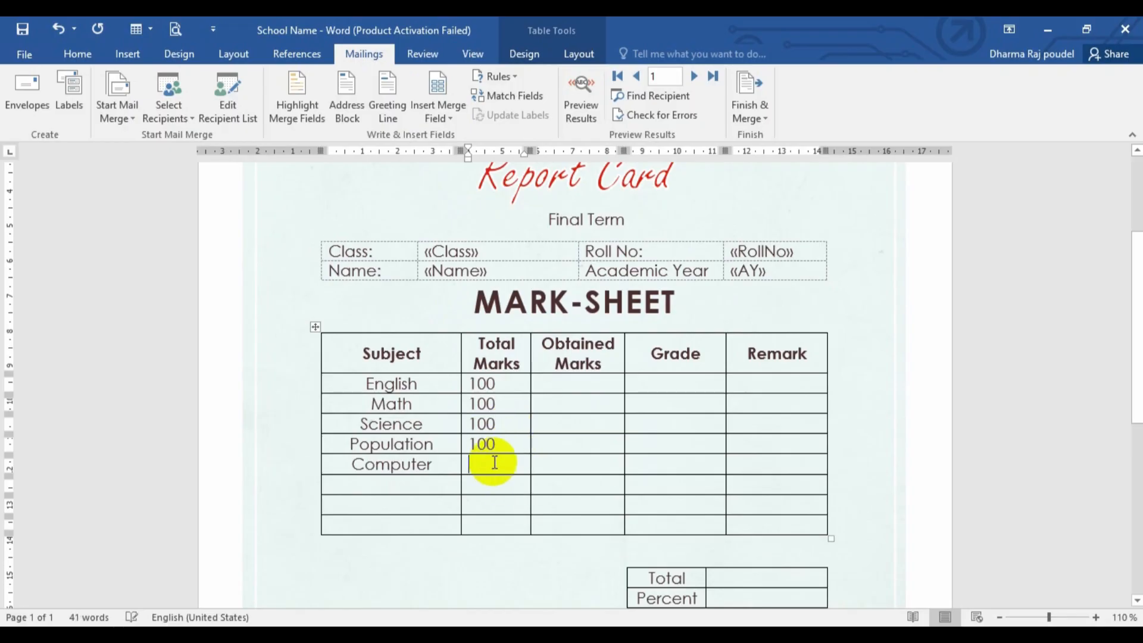
{"action": "type", "text": "100"}
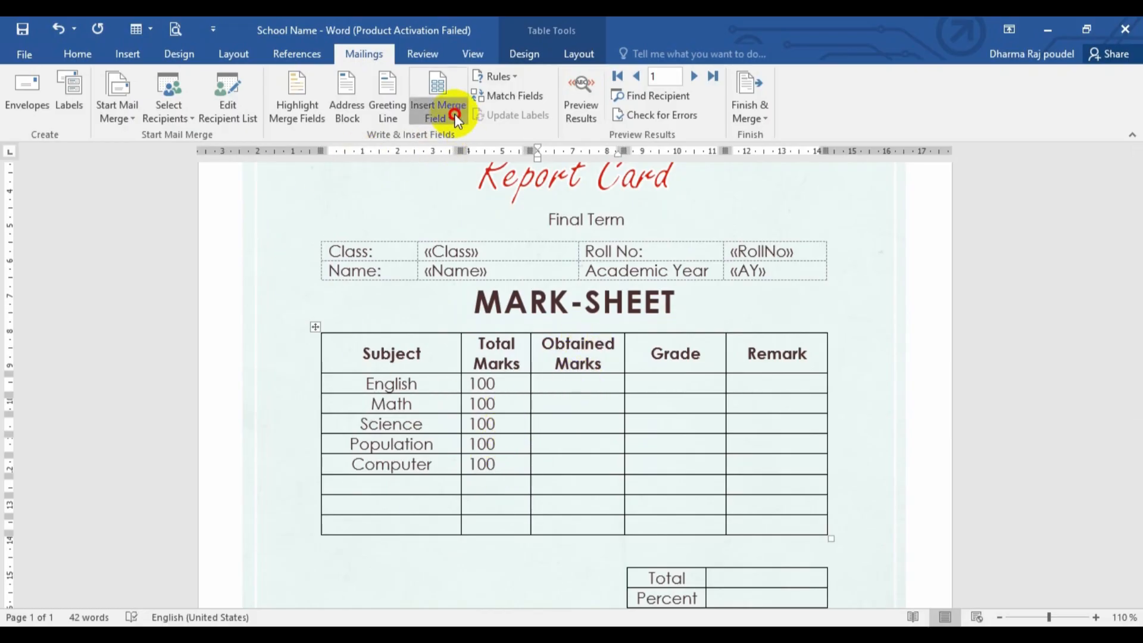
Step: Insert English, Grade and Remark merge fields into the English row of the mark sheet
{"action": "left_click", "coordinate": [437, 102]}
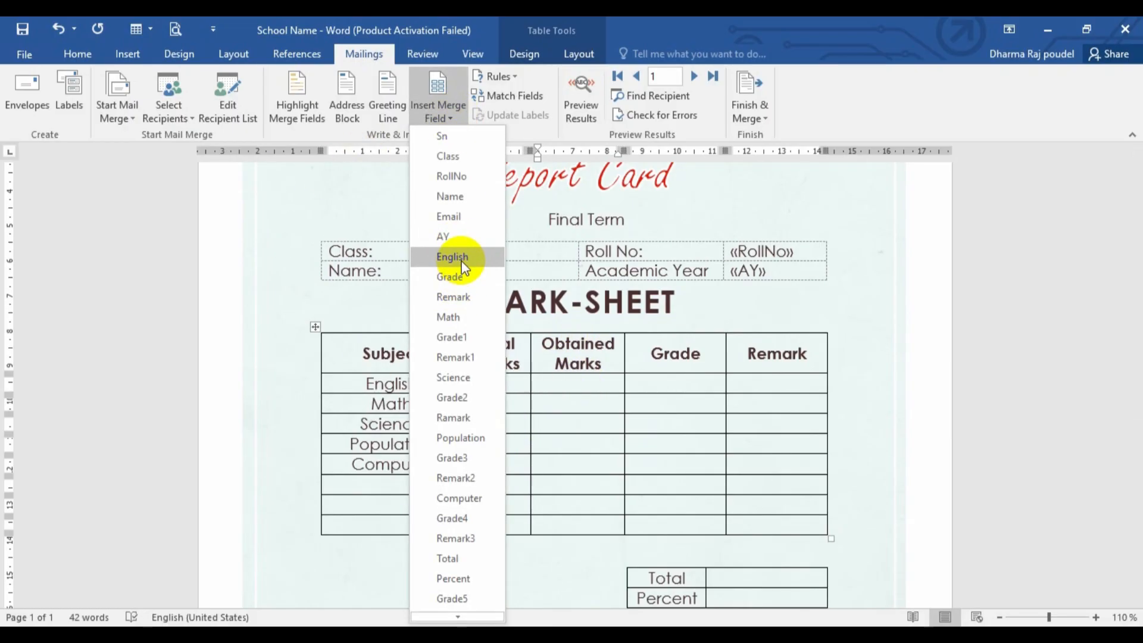
{"action": "left_click", "coordinate": [452, 257]}
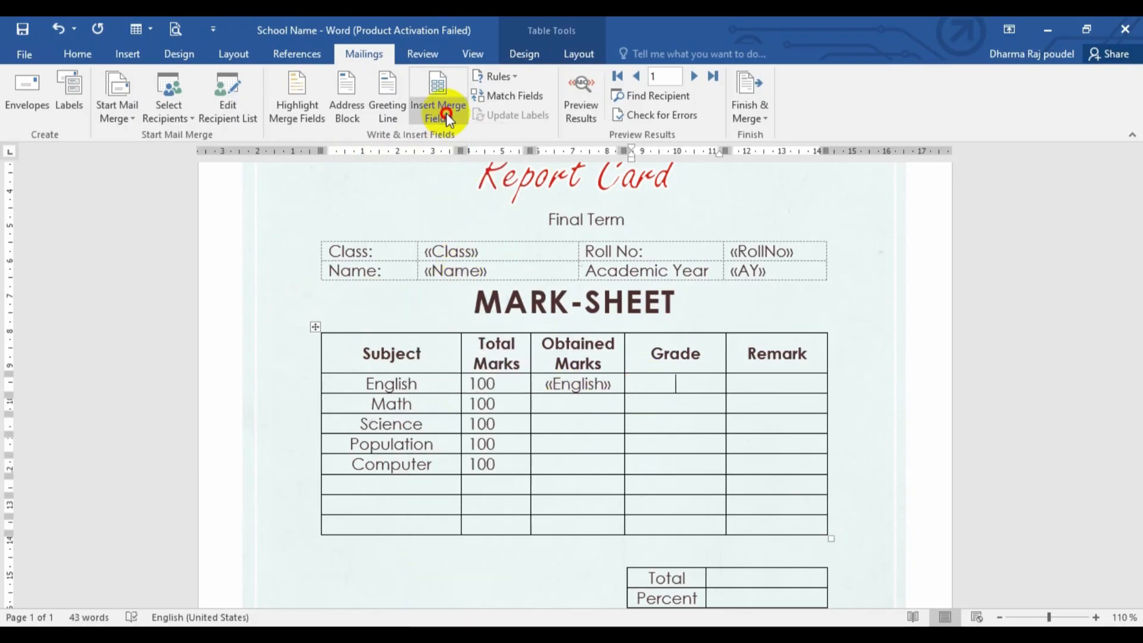
{"action": "left_click", "coordinate": [437, 99]}
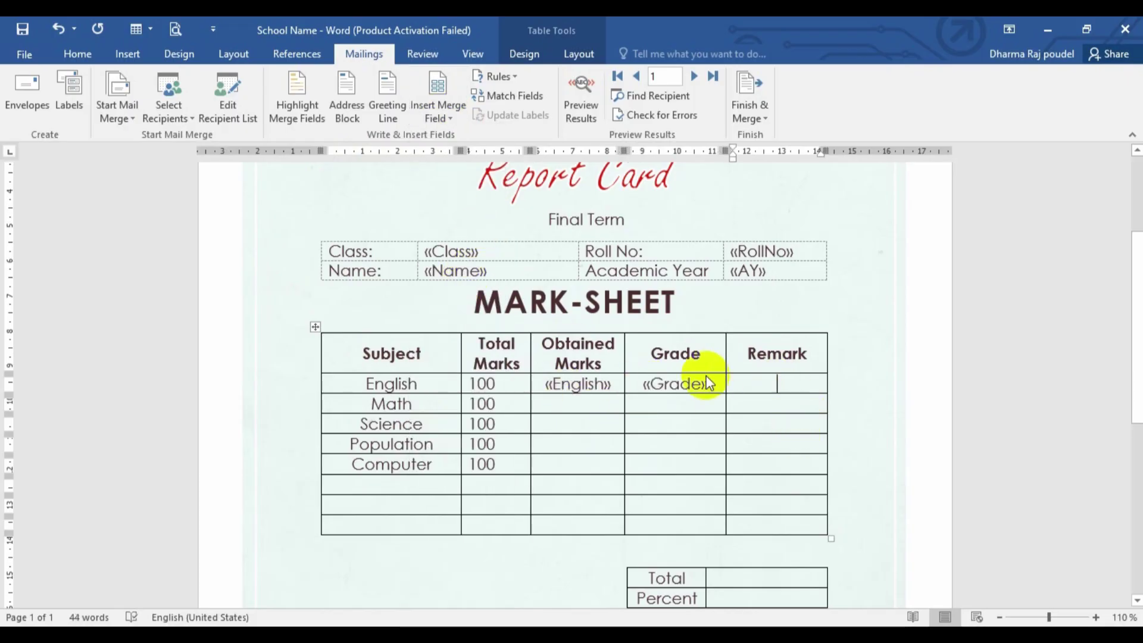
{"action": "left_click", "coordinate": [437, 96]}
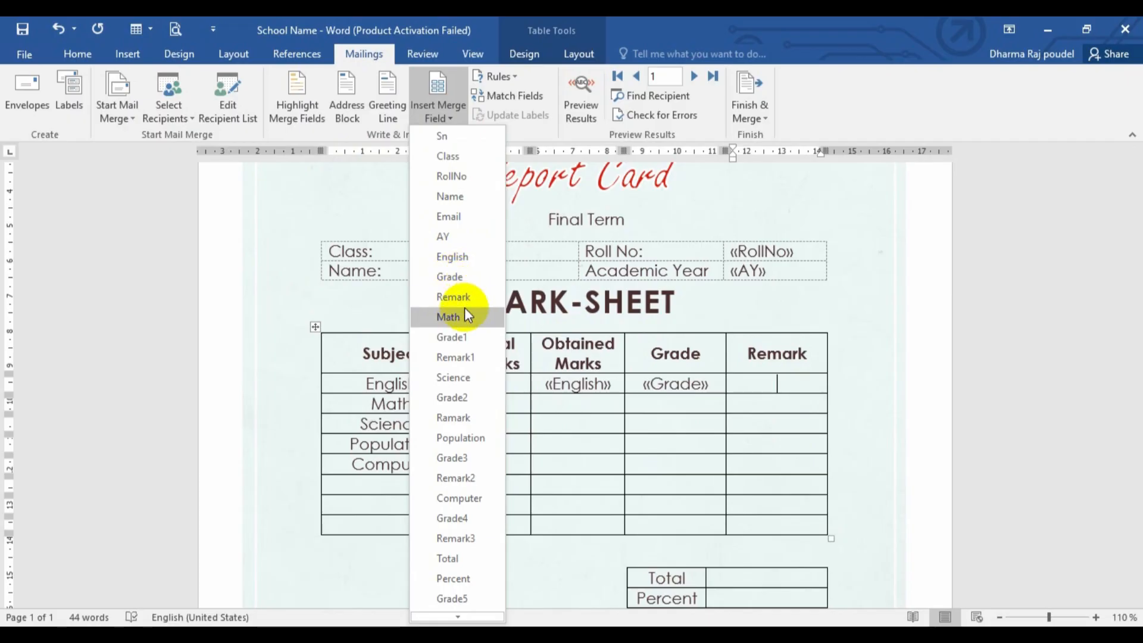
{"action": "left_click", "coordinate": [452, 297]}
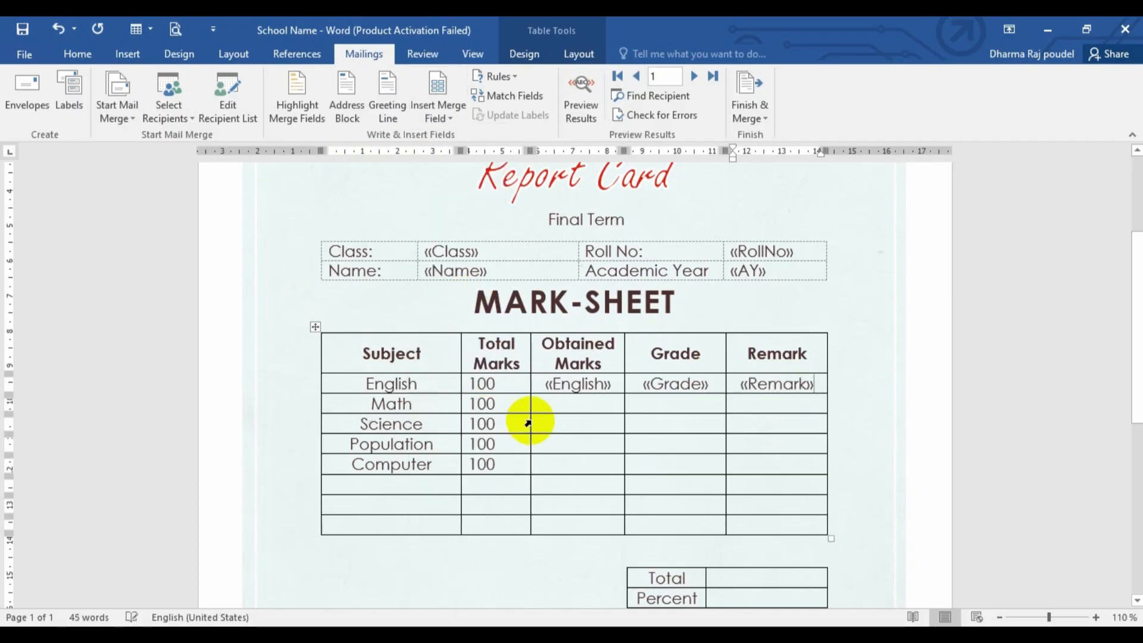
Step: Insert Math, Grade1 and Remark1 fields in the Math row, then Science, Grade2 and Ramark in the Science row
{"action": "left_click", "coordinate": [438, 95]}
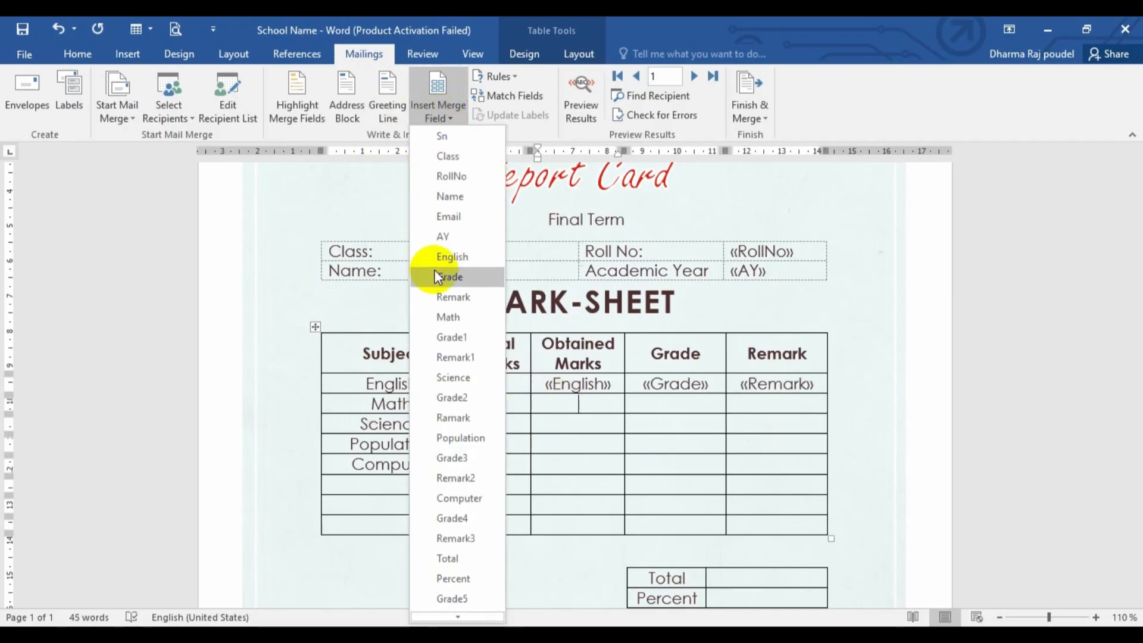
{"action": "left_click", "coordinate": [448, 317]}
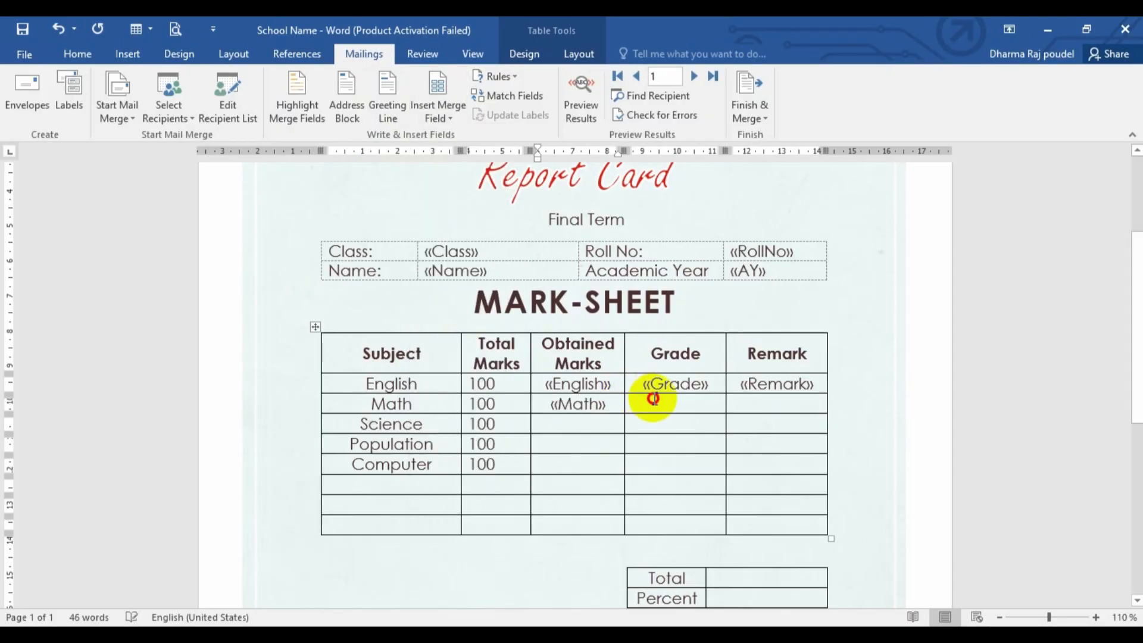
{"action": "left_click", "coordinate": [437, 98]}
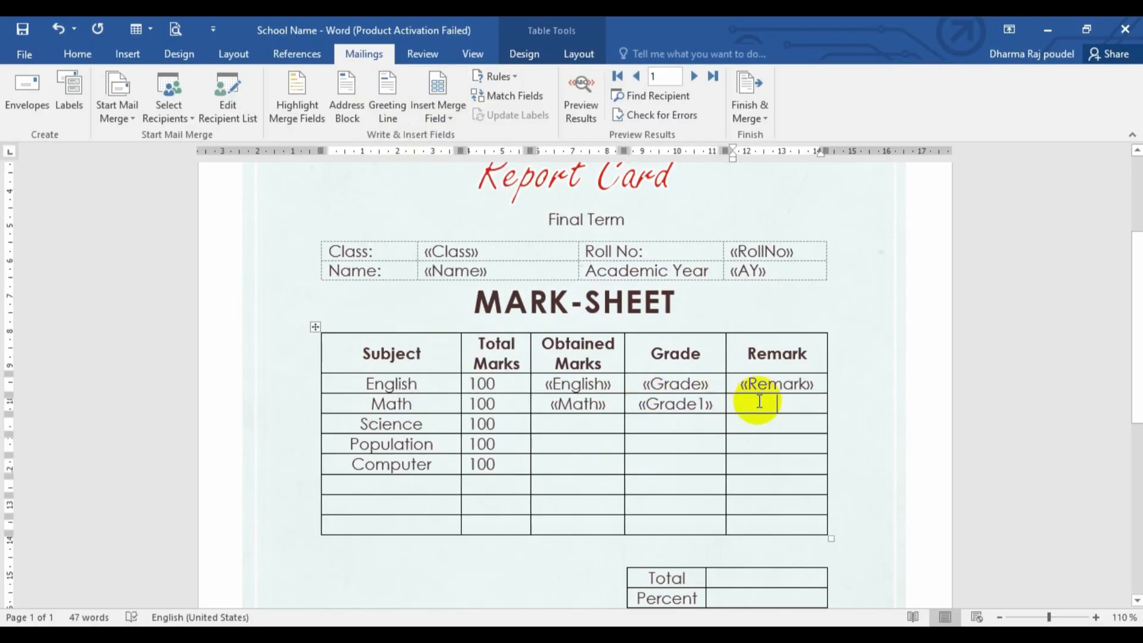
{"action": "left_click", "coordinate": [437, 95]}
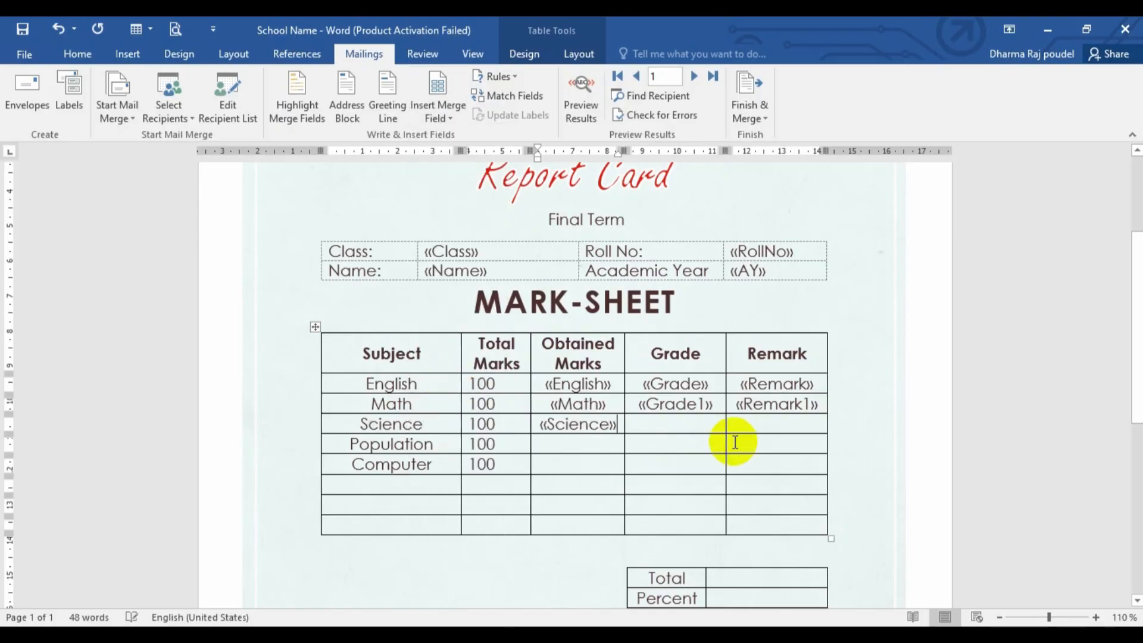
{"action": "left_click", "coordinate": [437, 99]}
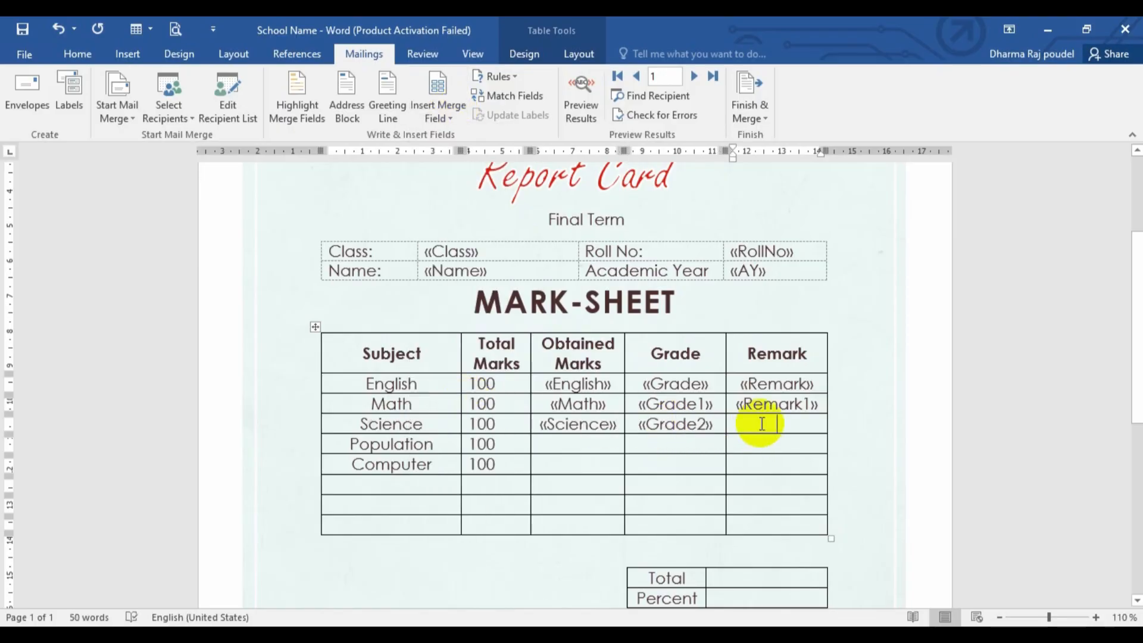
{"action": "left_click", "coordinate": [437, 98]}
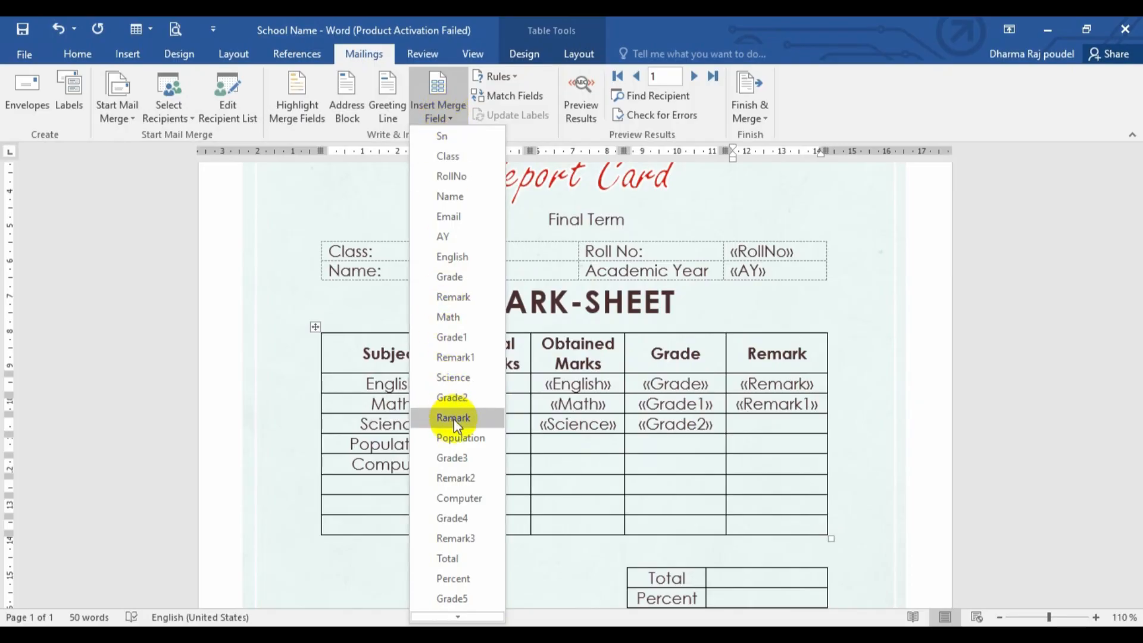
{"action": "left_click", "coordinate": [453, 417]}
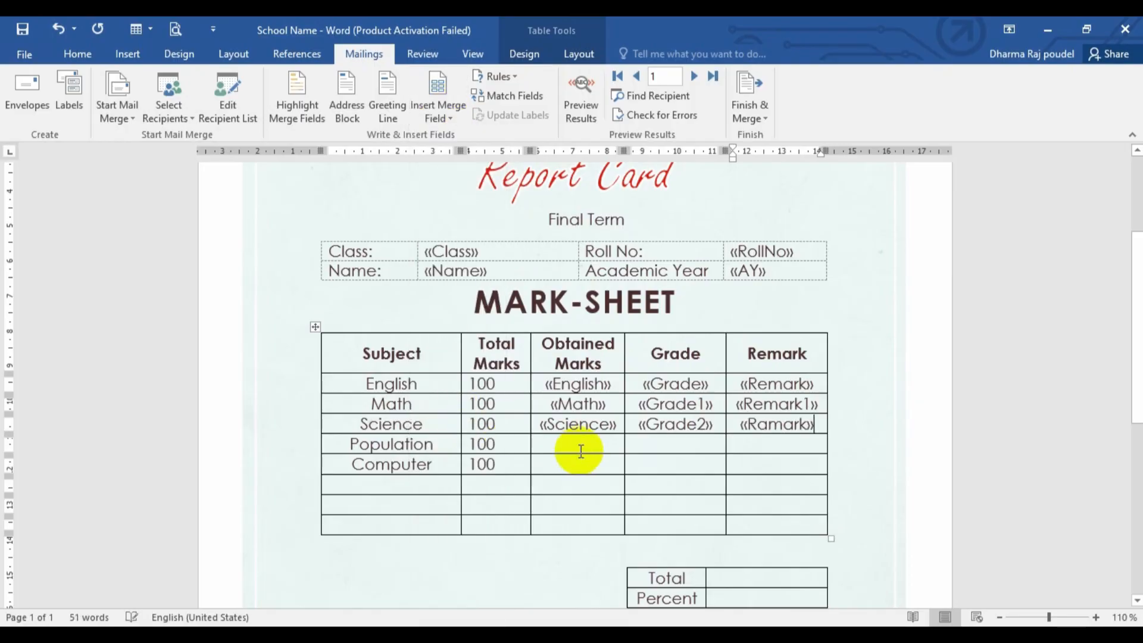
Step: Insert Population, Grade3 and Remark2 merge fields into the Population row
{"action": "left_click", "coordinate": [437, 99]}
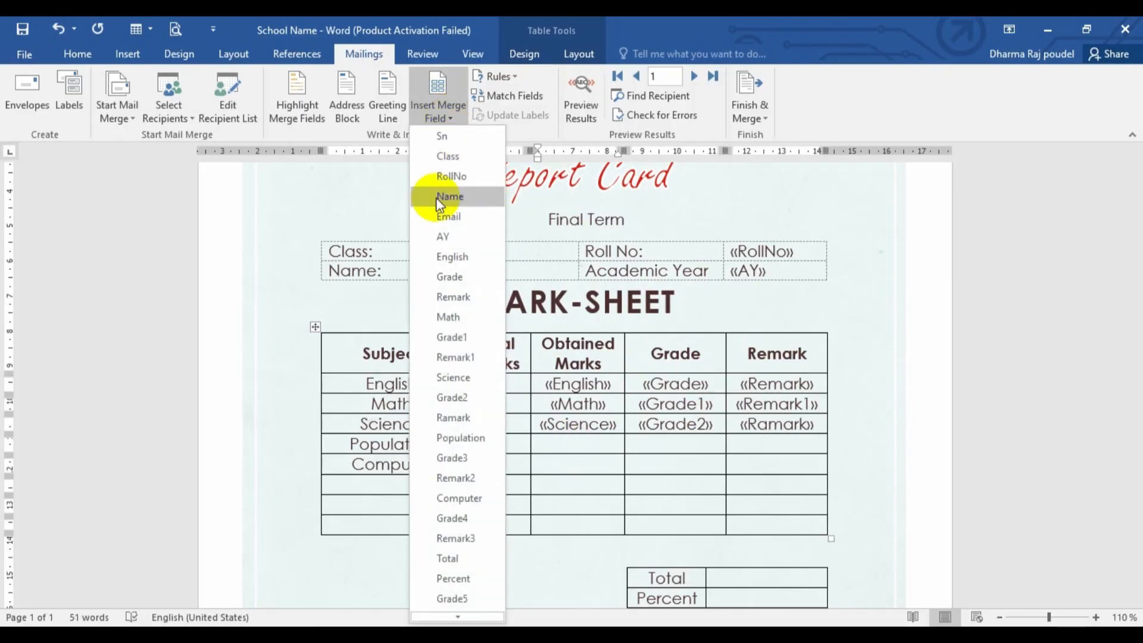
{"action": "mouse_move", "coordinate": [460, 443]}
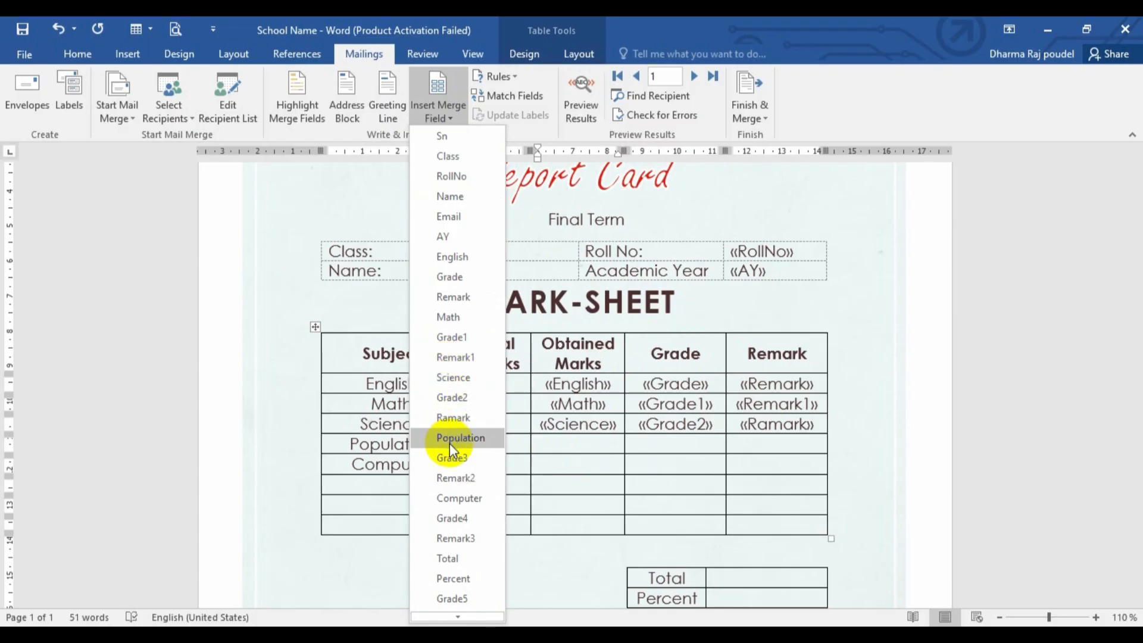
{"action": "left_click", "coordinate": [459, 437]}
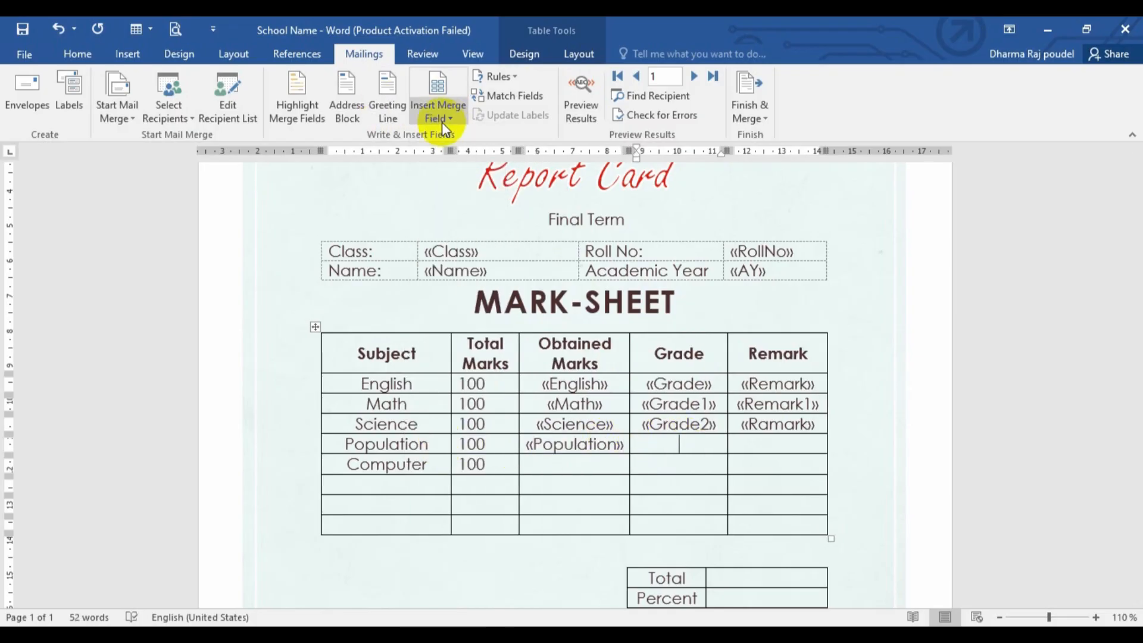
{"action": "left_click", "coordinate": [437, 99]}
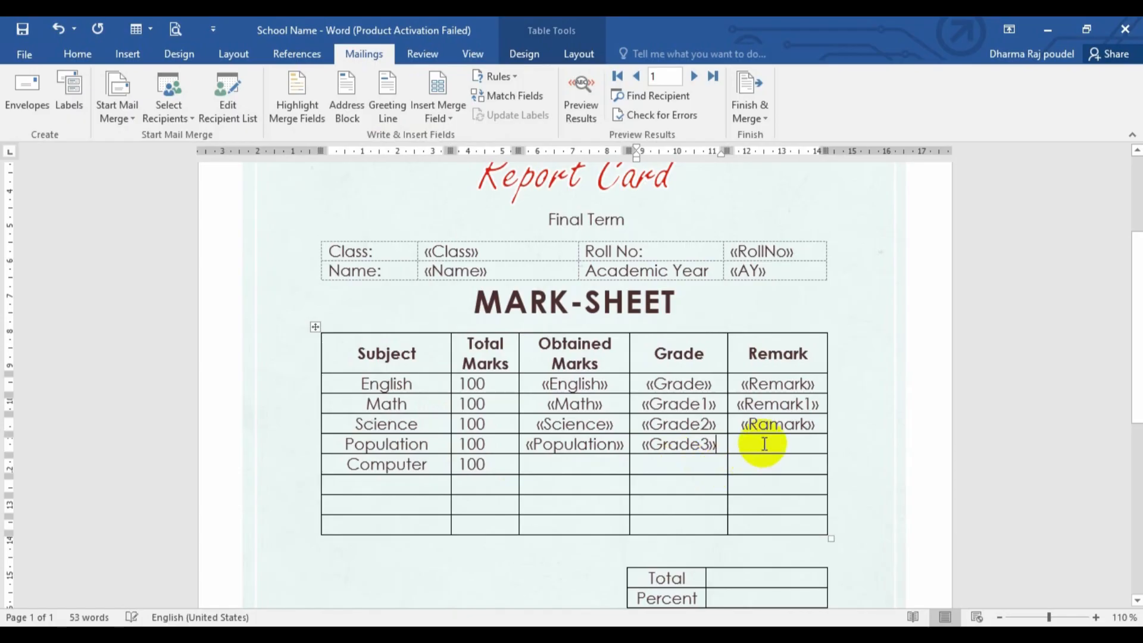
{"action": "left_click", "coordinate": [438, 96]}
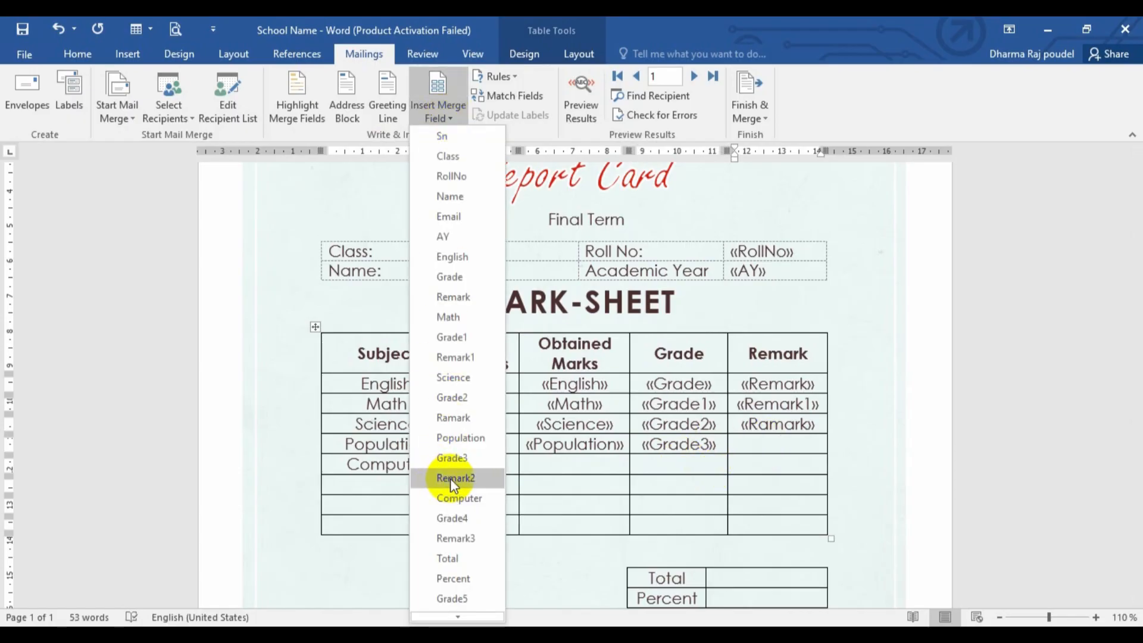
{"action": "left_click", "coordinate": [455, 477]}
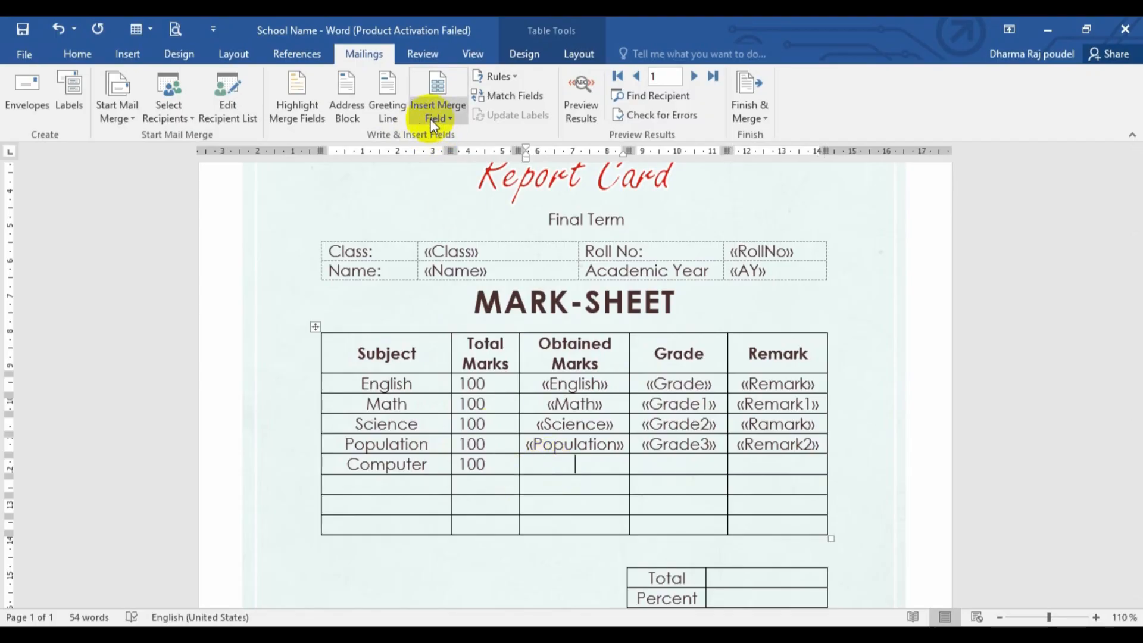
Step: Insert Computer and Grade4 merge fields into the Computer row's obtained marks and grade cells
{"action": "left_click", "coordinate": [437, 99]}
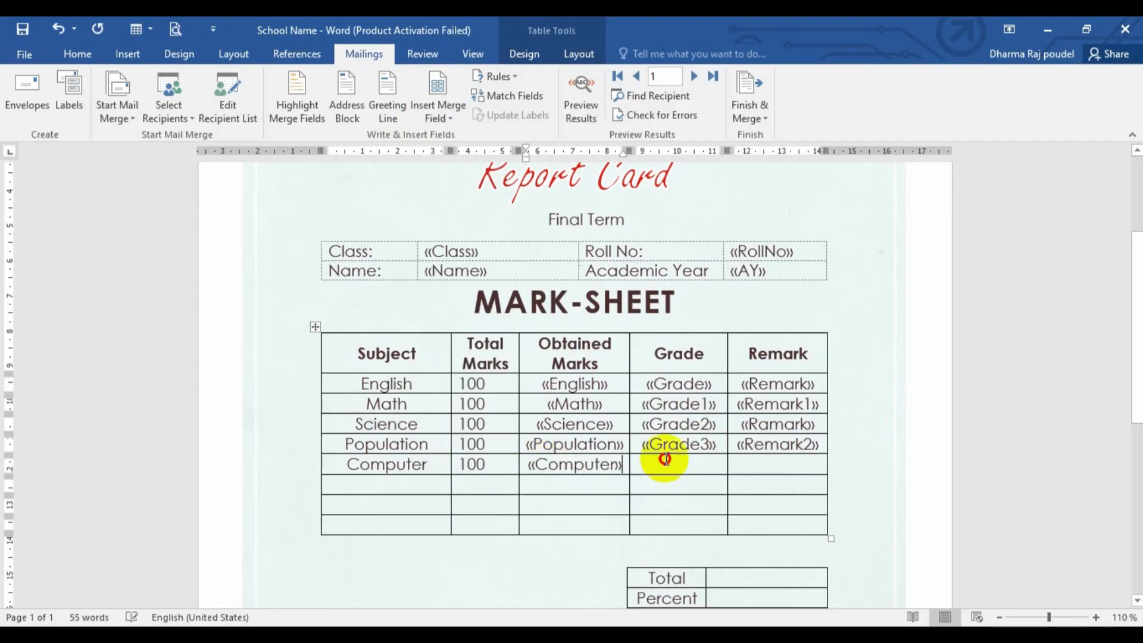
{"action": "left_click", "coordinate": [437, 95]}
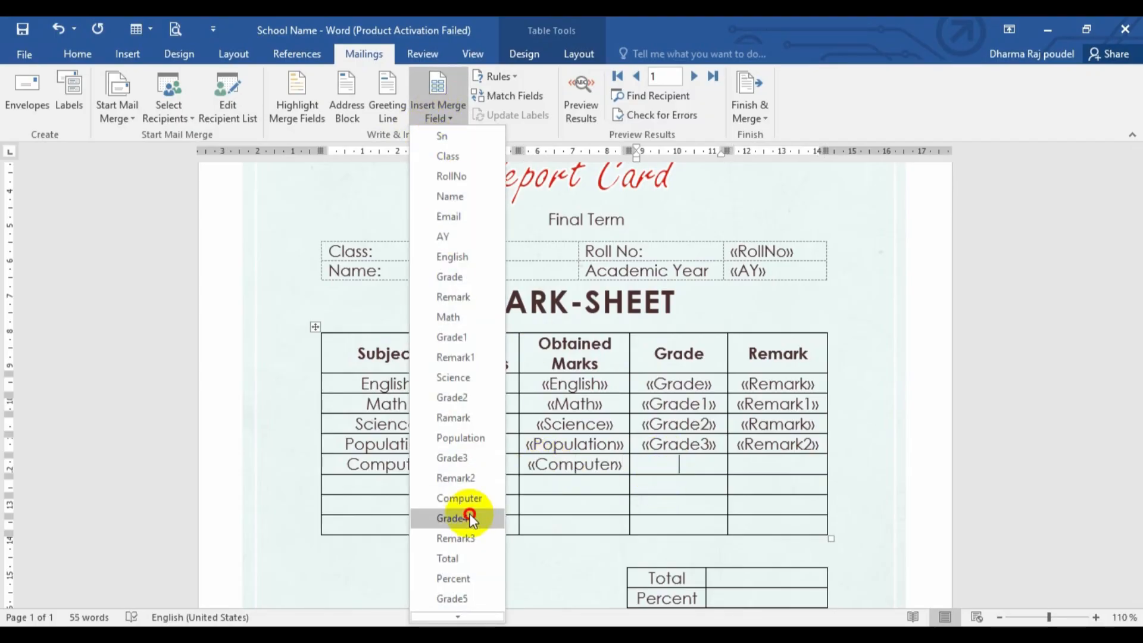
{"action": "left_click", "coordinate": [452, 518]}
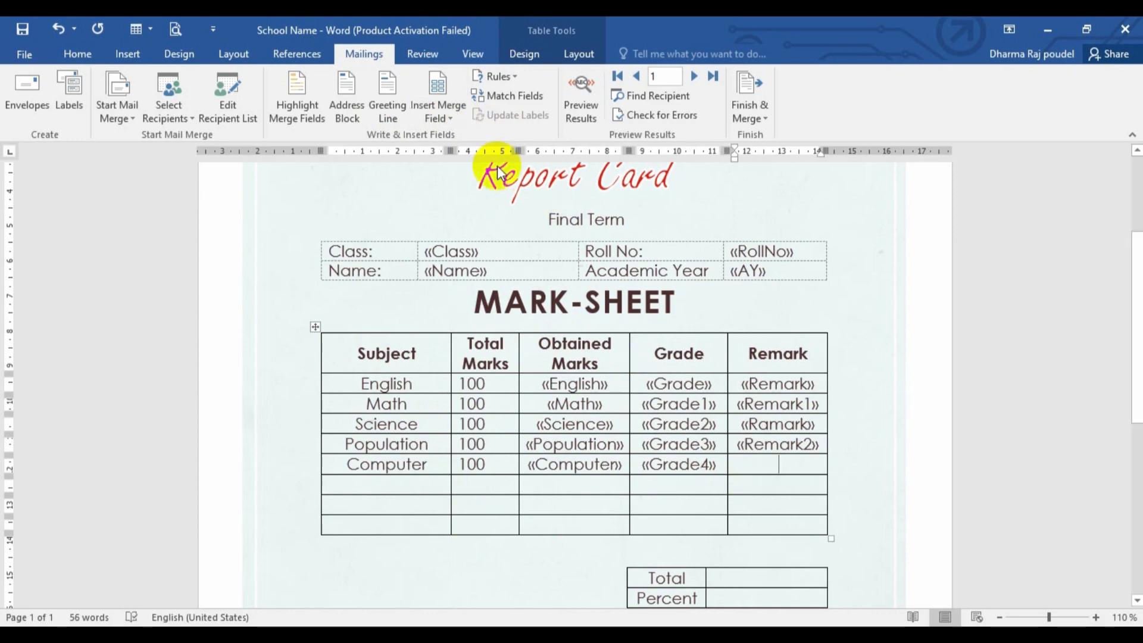
{"action": "left_click", "coordinate": [437, 99]}
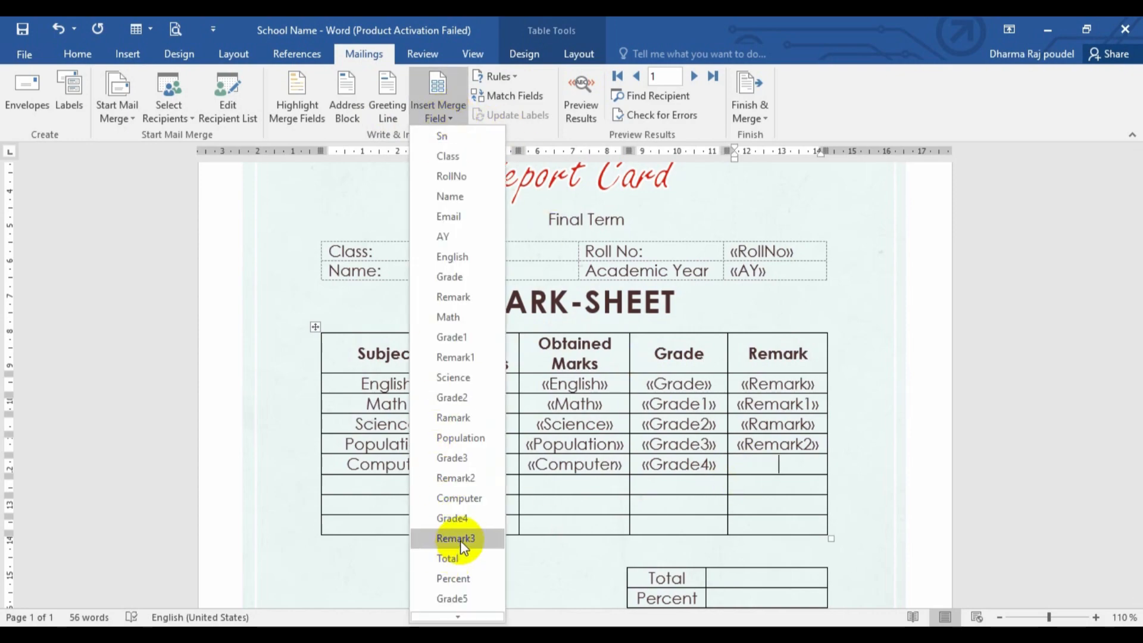
Step: Insert Remark3 in the Computer remark cell and Total in the summary table
{"action": "left_click", "coordinate": [455, 538]}
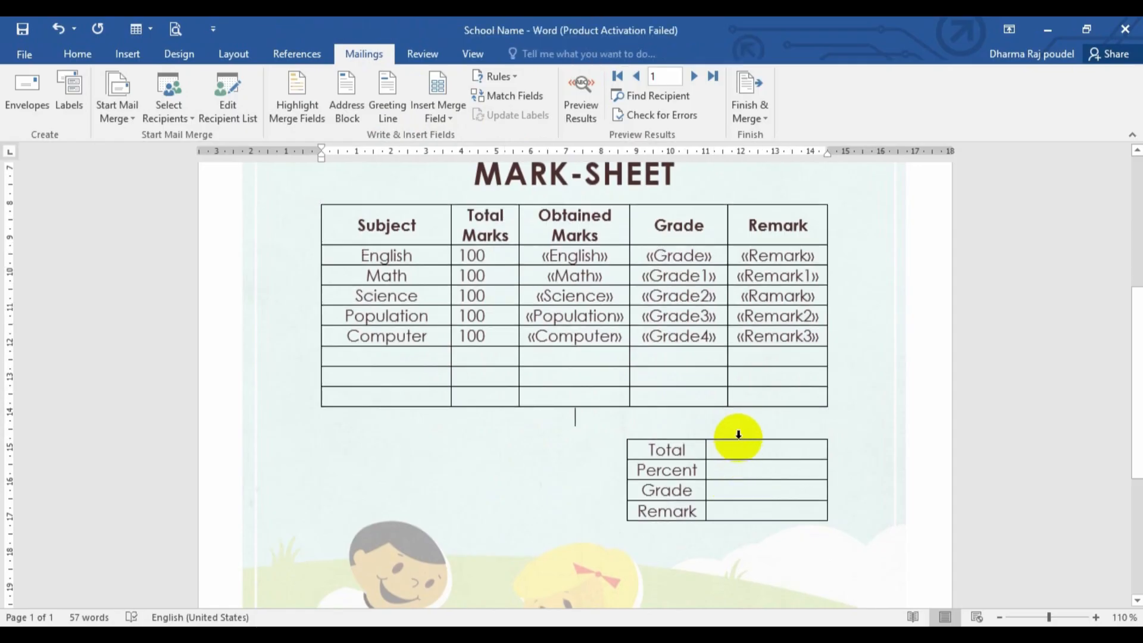
{"action": "left_click", "coordinate": [437, 95]}
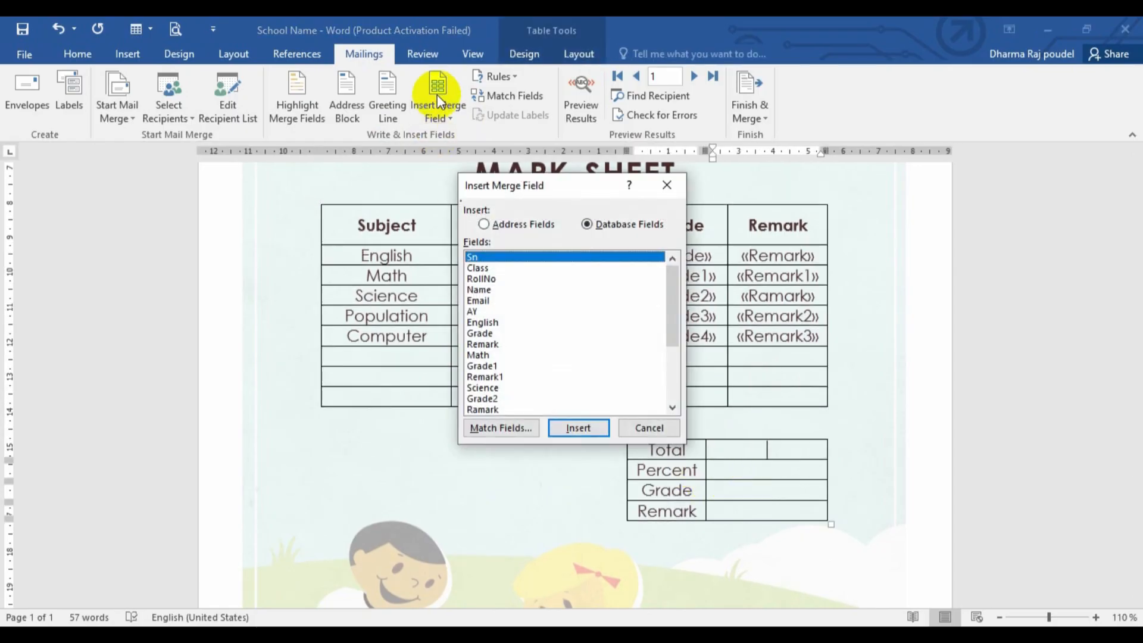
{"action": "left_click", "coordinate": [648, 427]}
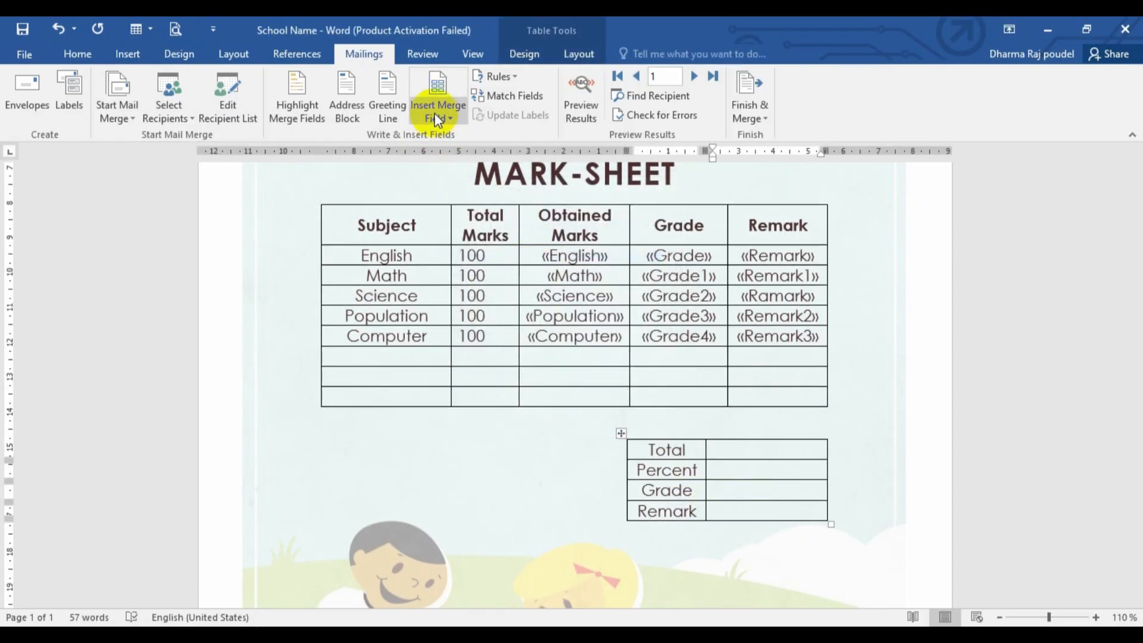
{"action": "left_click", "coordinate": [437, 99]}
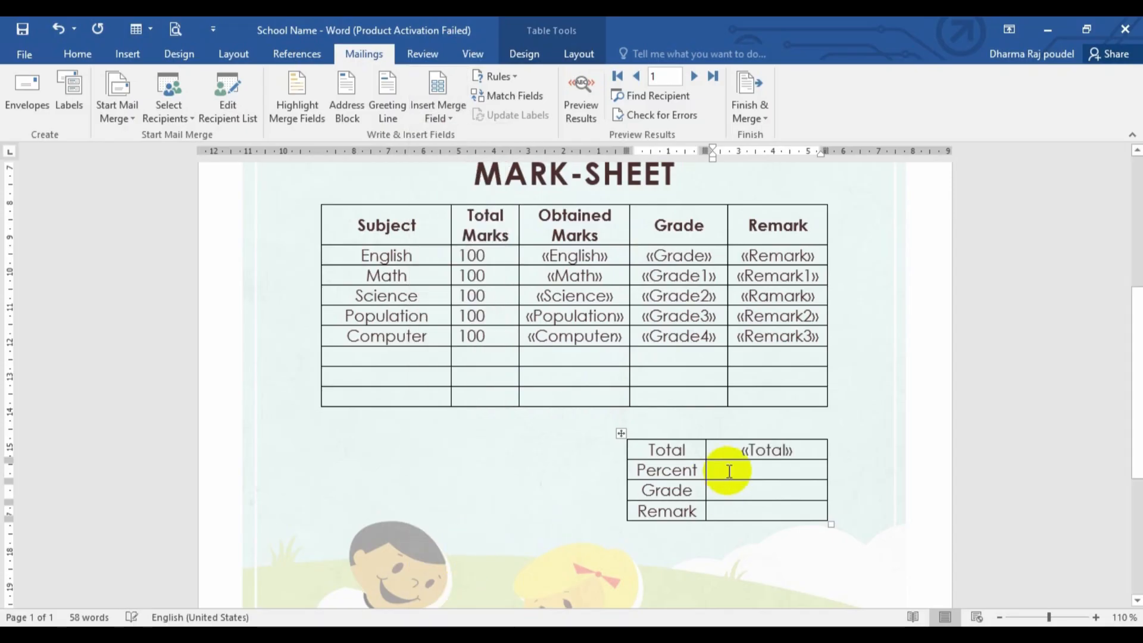
Step: Insert Percent, Grade5 and Remark4 merge fields into the summary Percent, Grade and Remark cells
{"action": "left_click", "coordinate": [437, 95]}
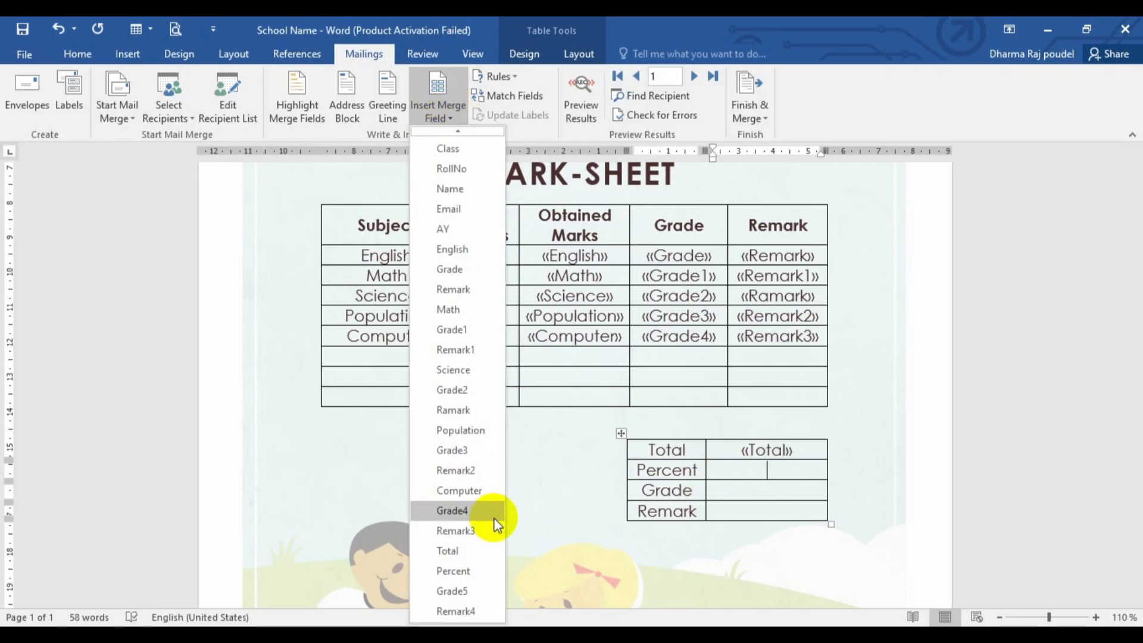
{"action": "left_click", "coordinate": [453, 570]}
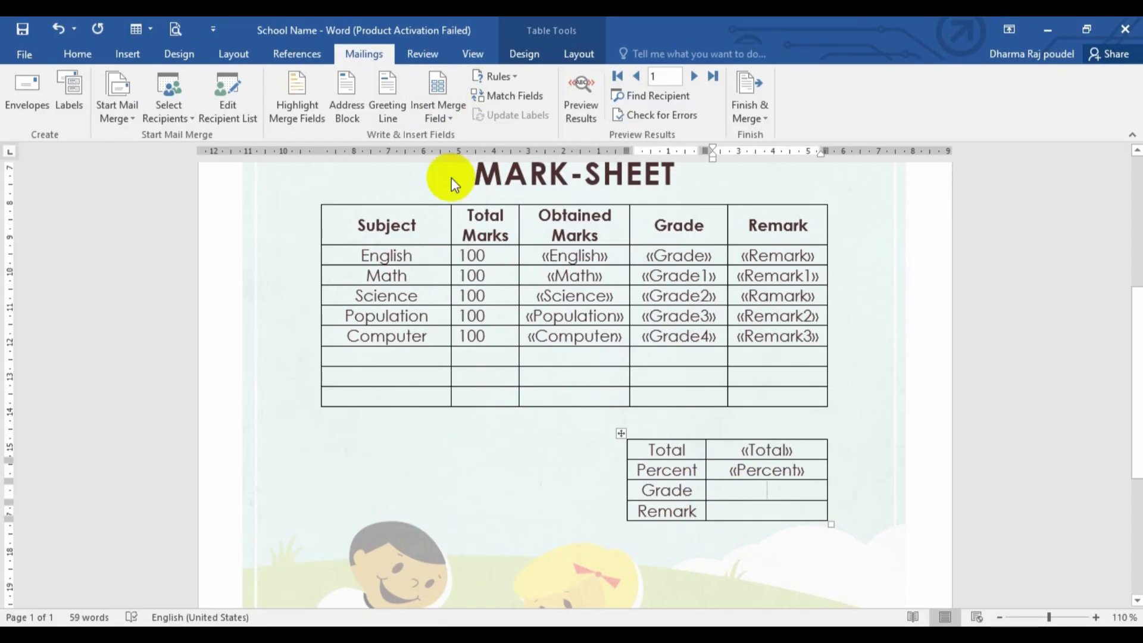
{"action": "left_click", "coordinate": [438, 99]}
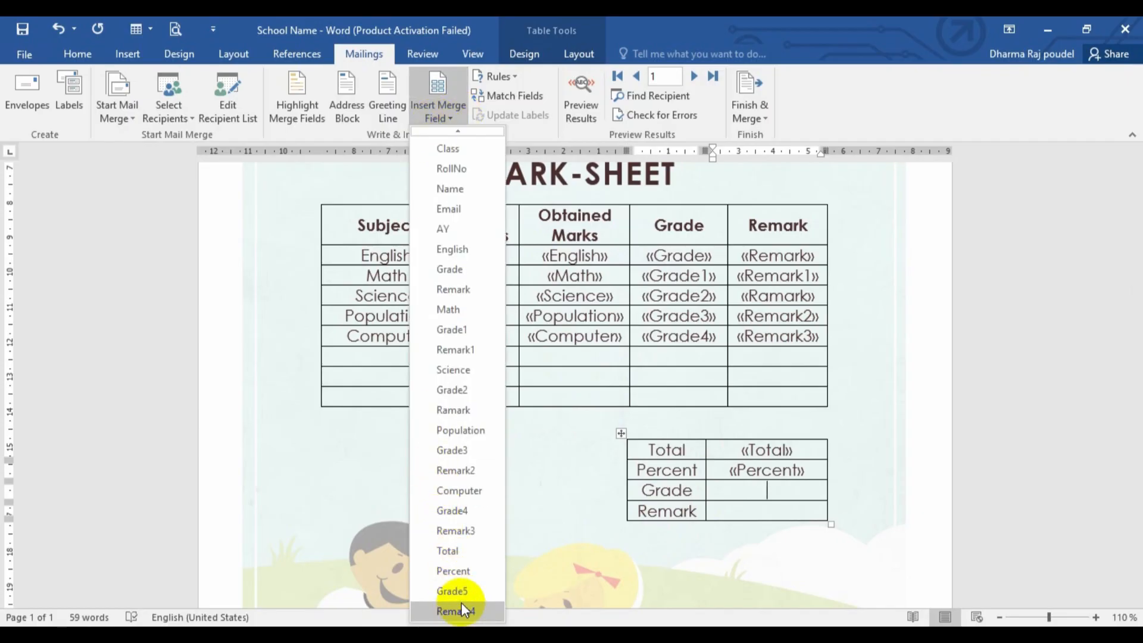
{"action": "left_click", "coordinate": [452, 590]}
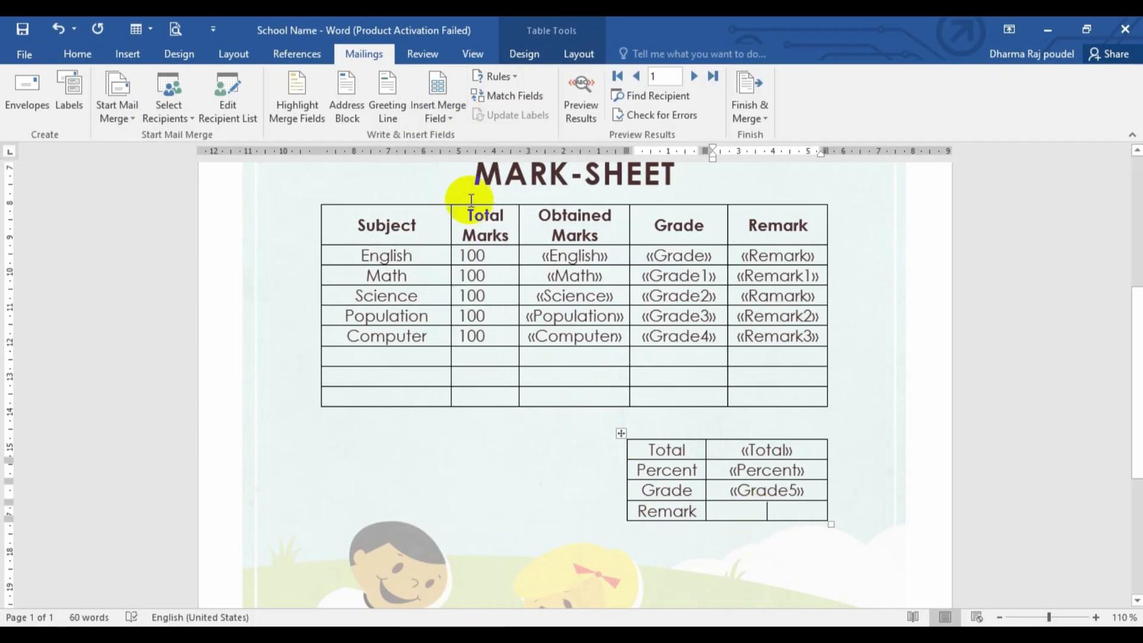
{"action": "left_click", "coordinate": [437, 99]}
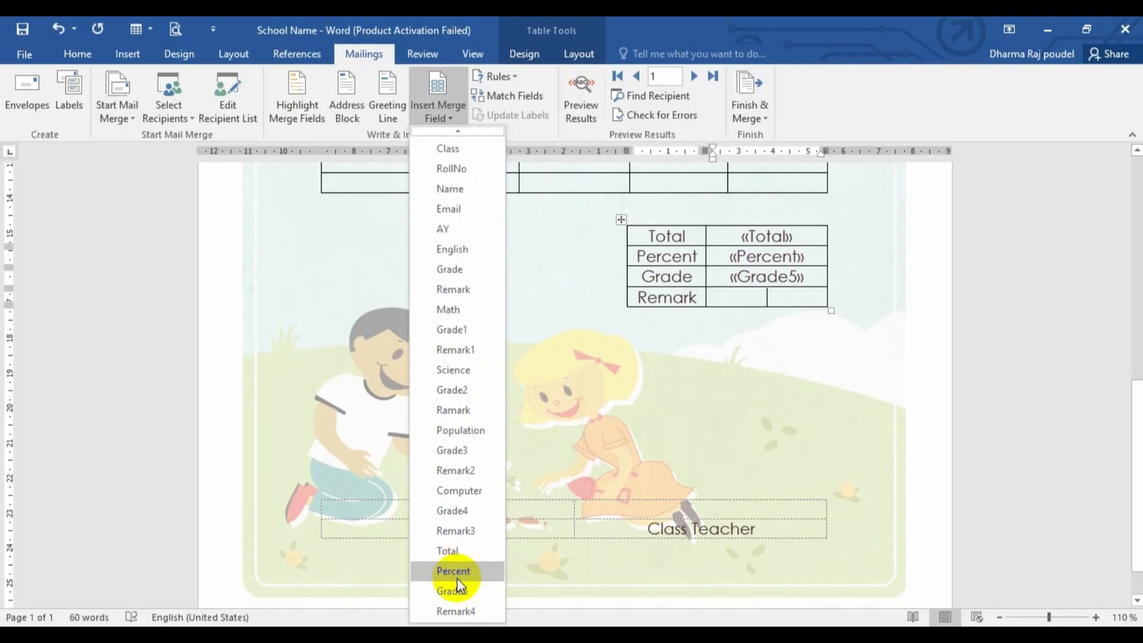
{"action": "left_click", "coordinate": [454, 611]}
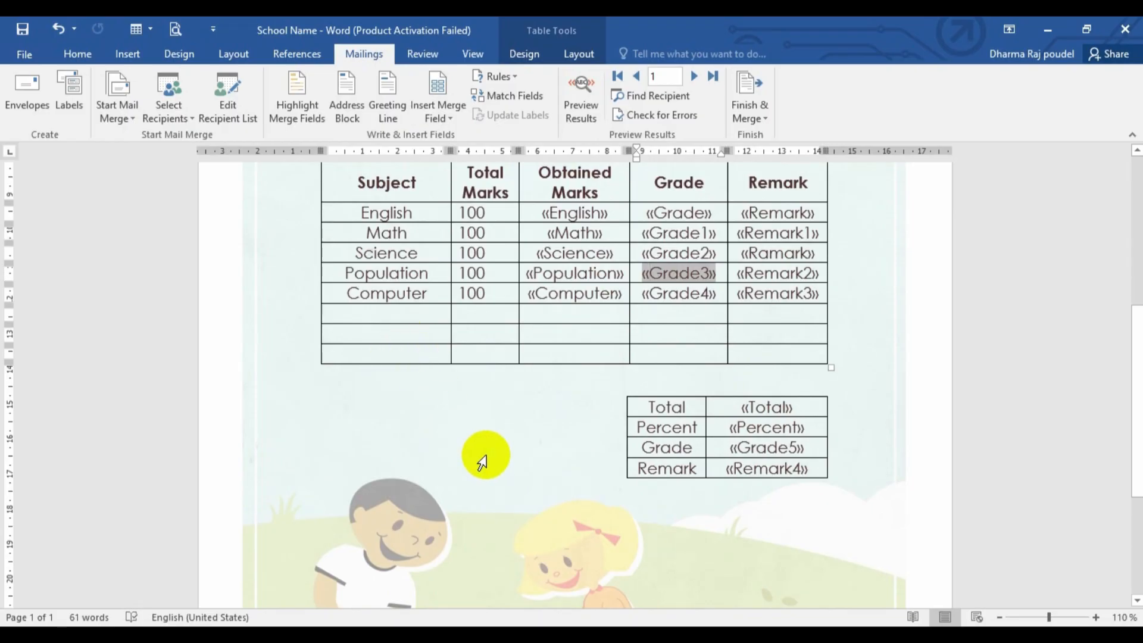
{"action": "scroll", "scroll_direction": "down", "scroll_amount": 3}
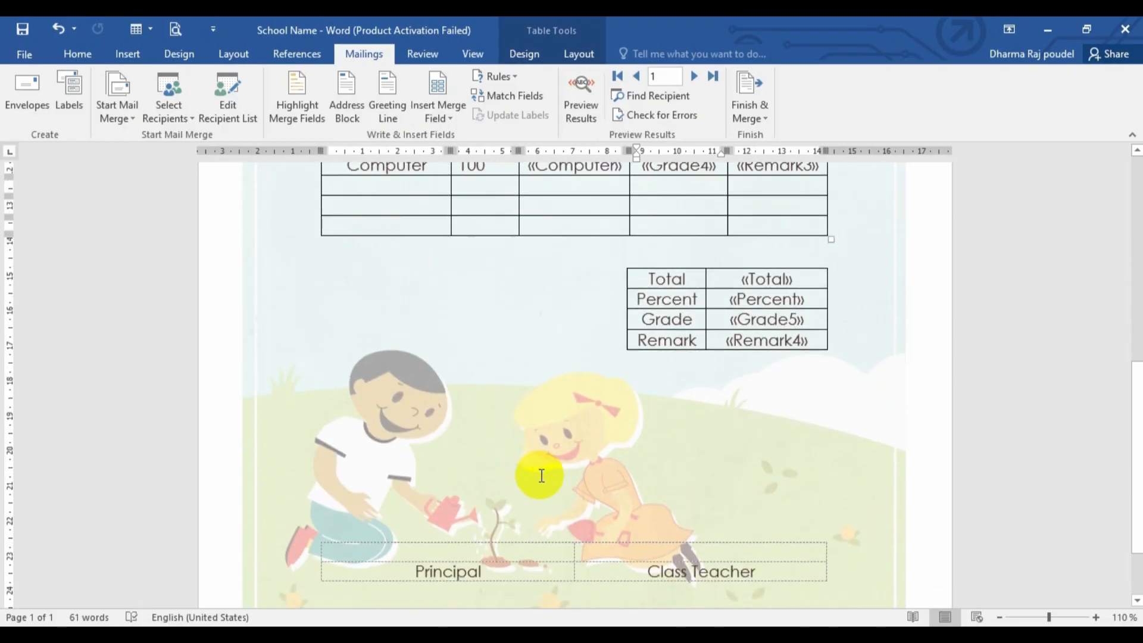
{"action": "scroll", "scroll_direction": "up", "scroll_amount": 3}
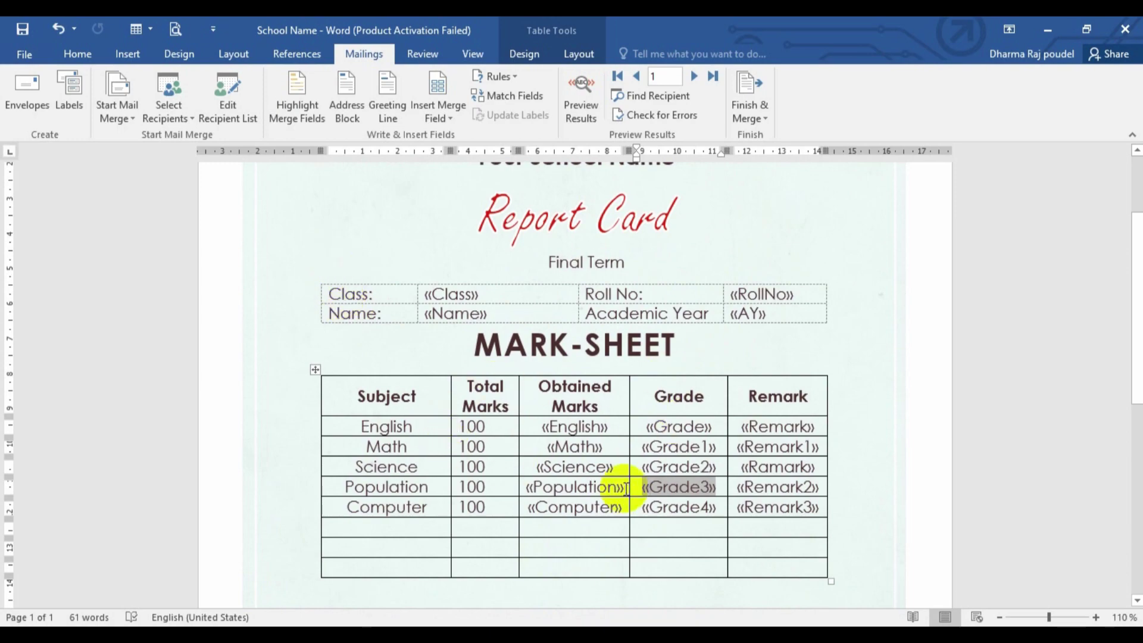
{"action": "left_click", "coordinate": [581, 99]}
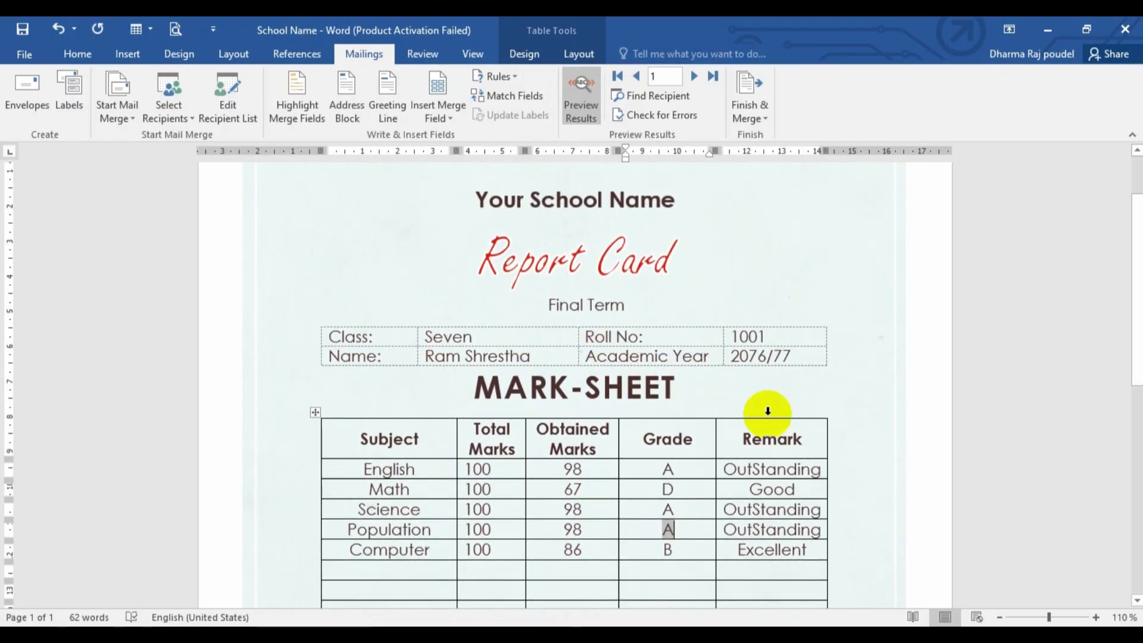
{"action": "mouse_move", "coordinate": [471, 357]}
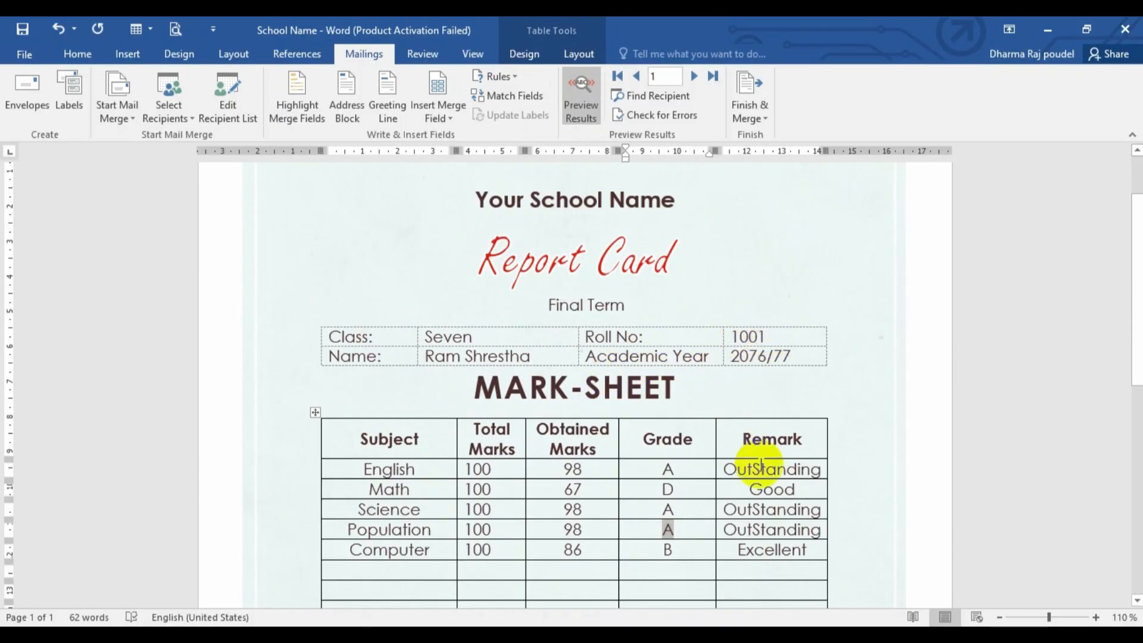
{"action": "scroll", "scroll_direction": "down", "scroll_amount": 3}
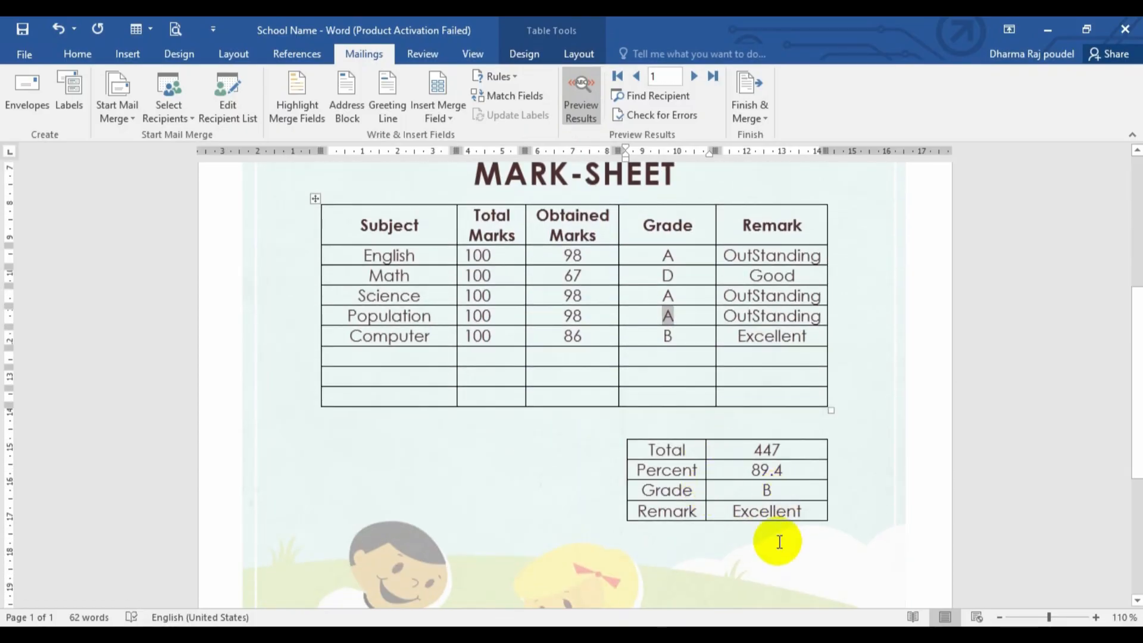
{"action": "scroll", "scroll_direction": "up", "scroll_amount": 3}
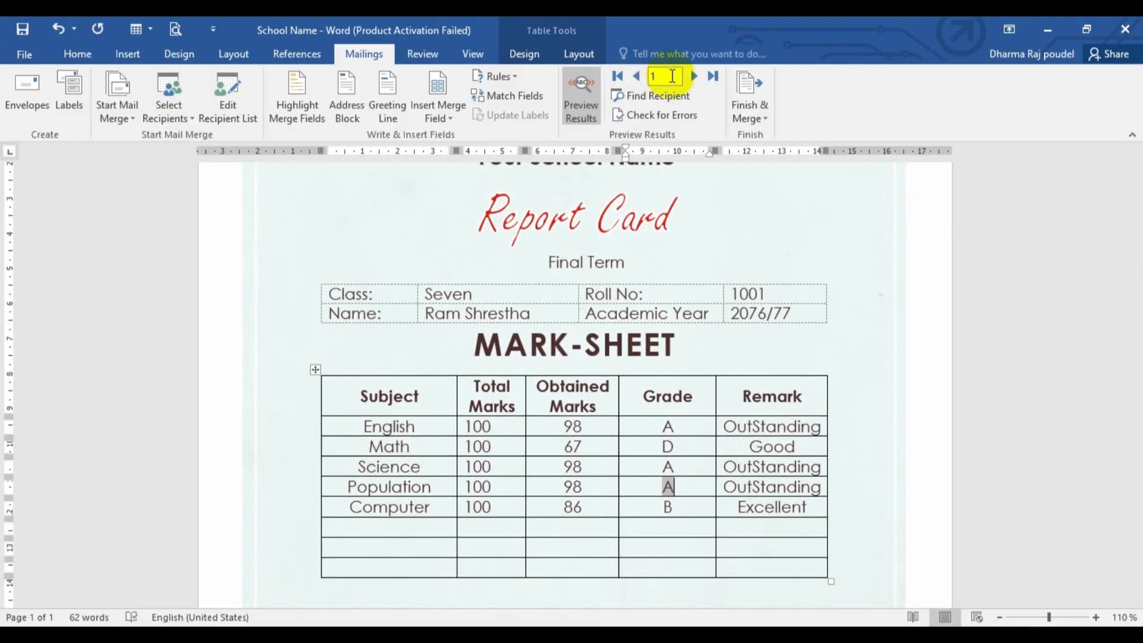
{"action": "left_click", "coordinate": [693, 76]}
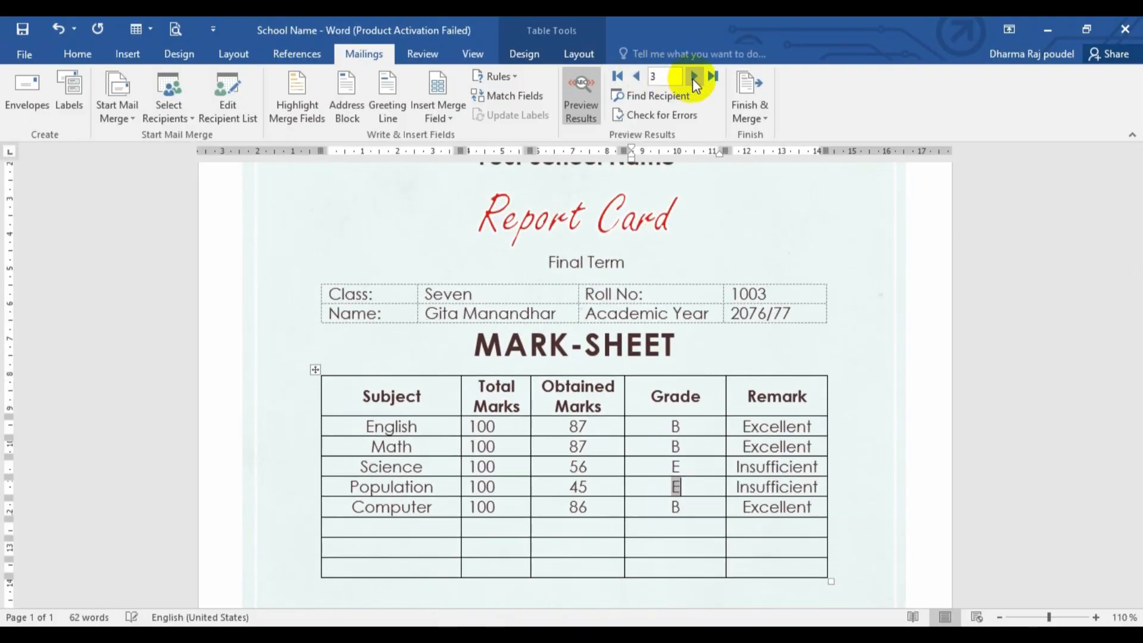
{"action": "left_click", "coordinate": [693, 77]}
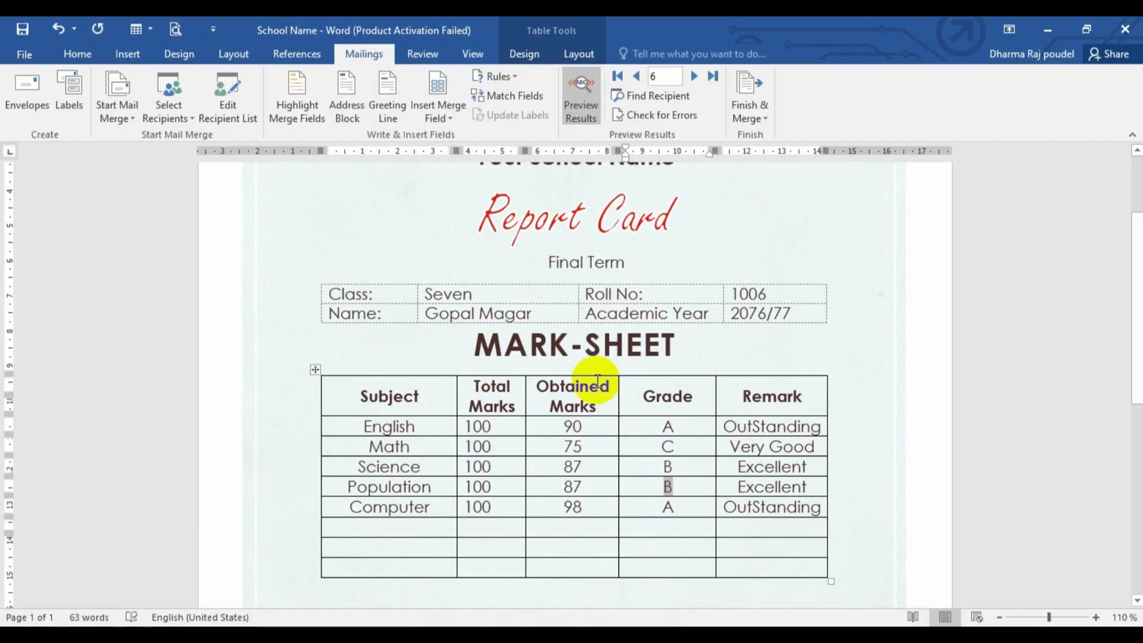
{"action": "scroll", "scroll_direction": "down", "scroll_amount": 3}
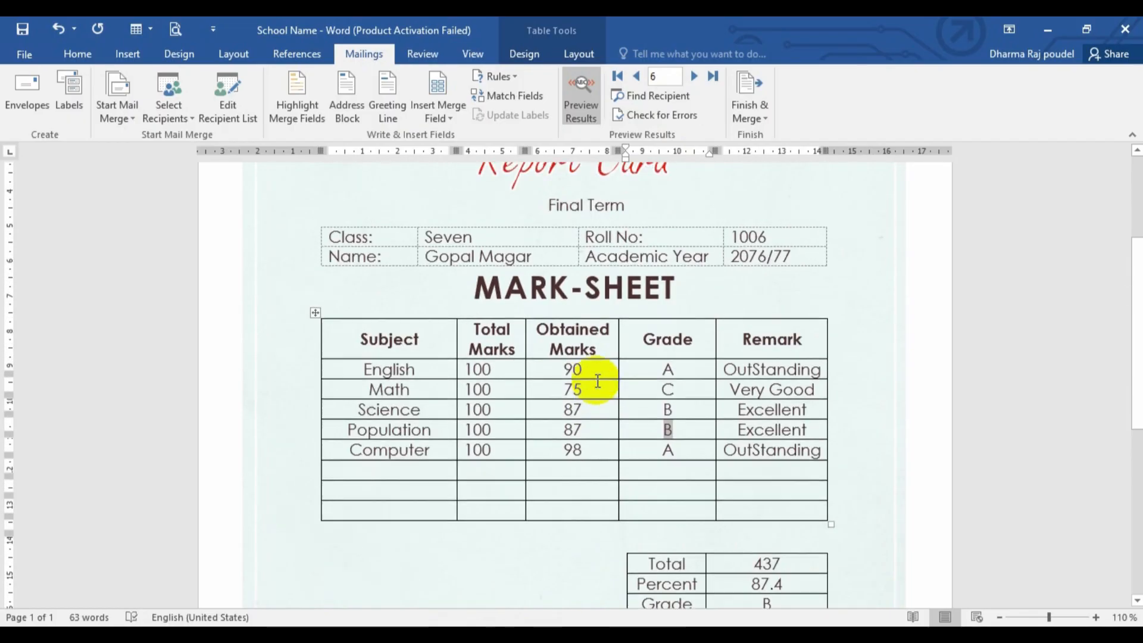
{"action": "scroll", "scroll_direction": "up", "scroll_amount": 3}
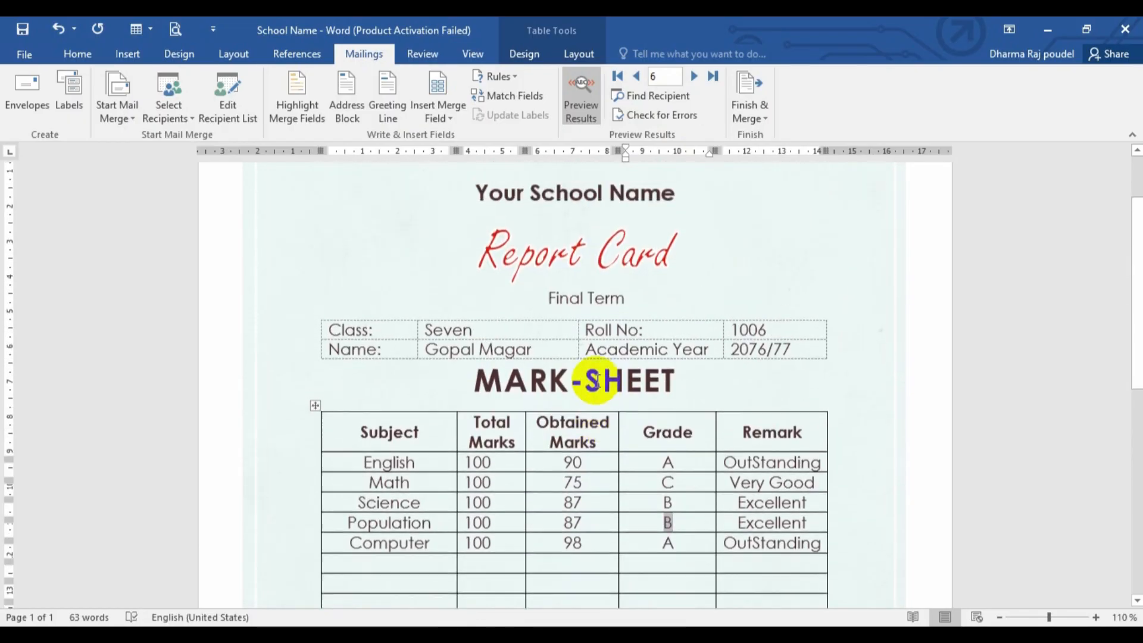
{"action": "scroll", "scroll_direction": "down", "scroll_amount": 3}
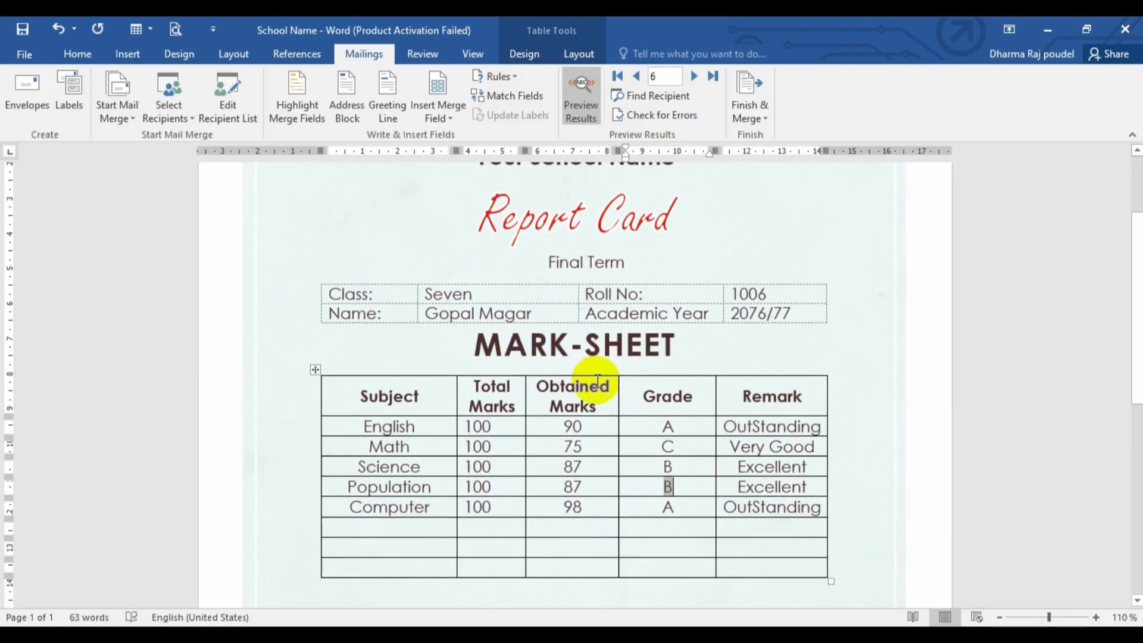
{"action": "mouse_move", "coordinate": [591, 345]}
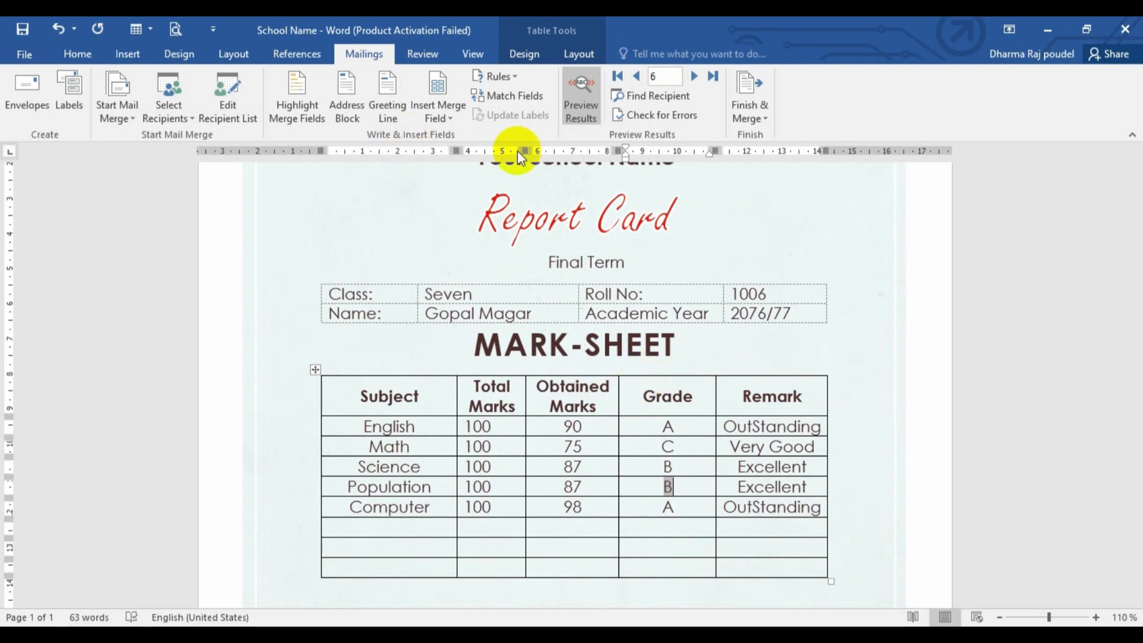
Step: Bring up the Finish & Merge choices from the Mailings ribbon
{"action": "left_click", "coordinate": [749, 99]}
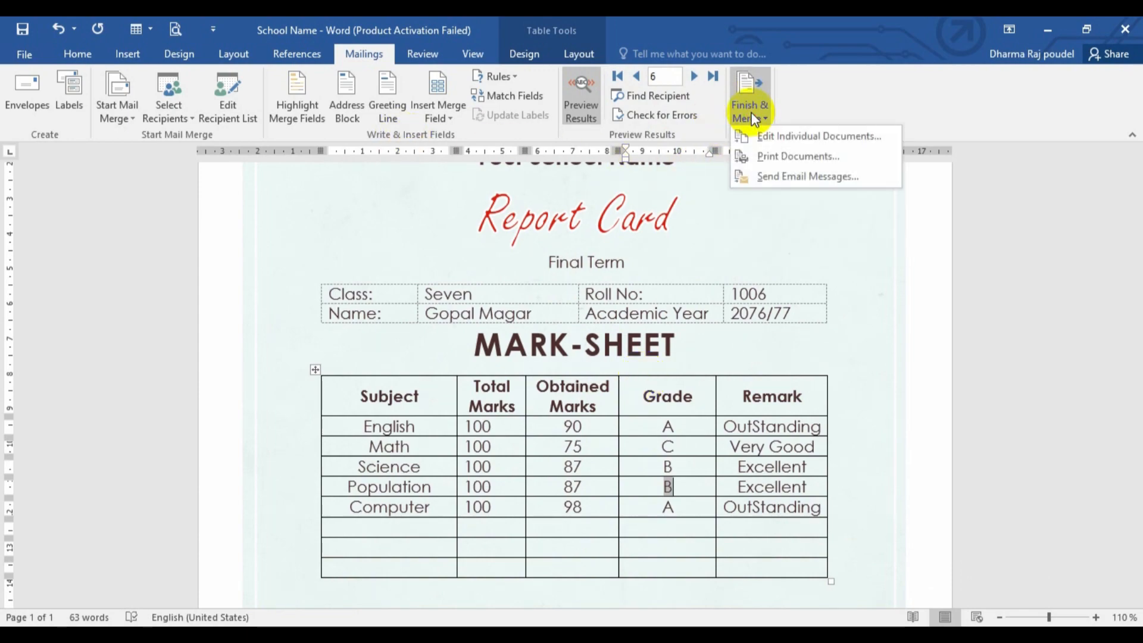
{"action": "mouse_move", "coordinate": [783, 206]}
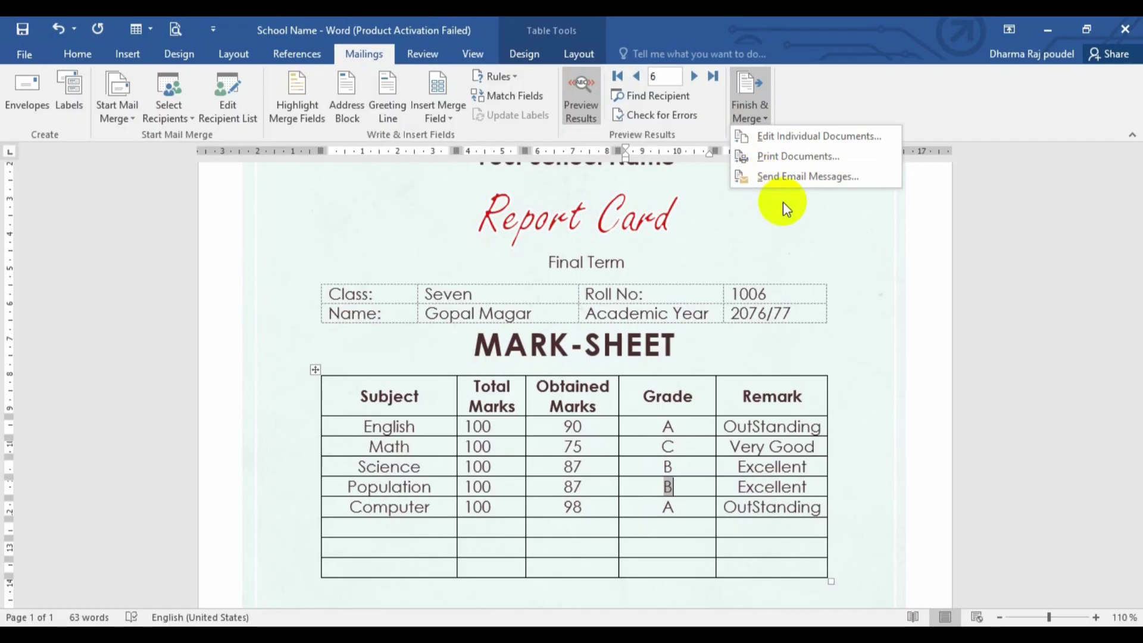
{"action": "mouse_move", "coordinate": [808, 176]}
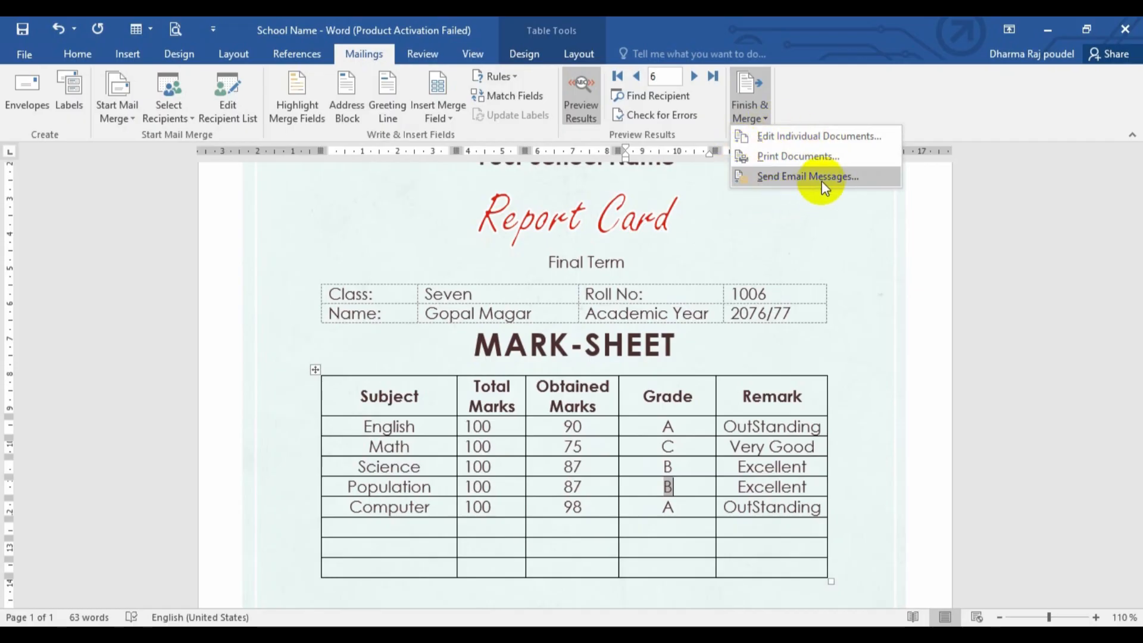
{"action": "mouse_move", "coordinate": [783, 136]}
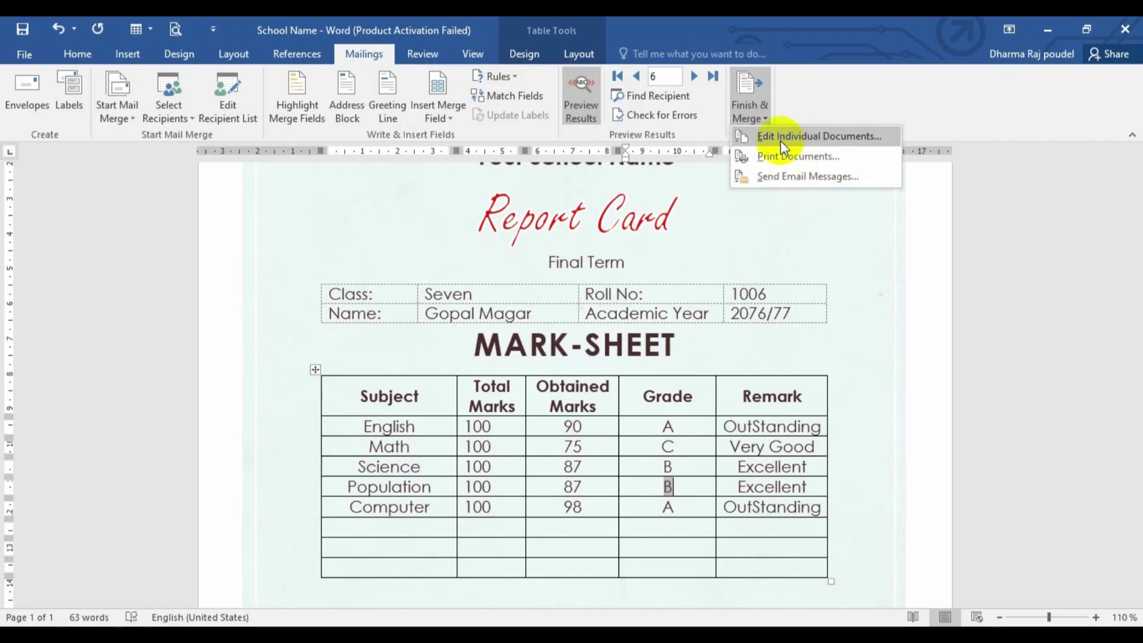
{"action": "mouse_move", "coordinate": [772, 161]}
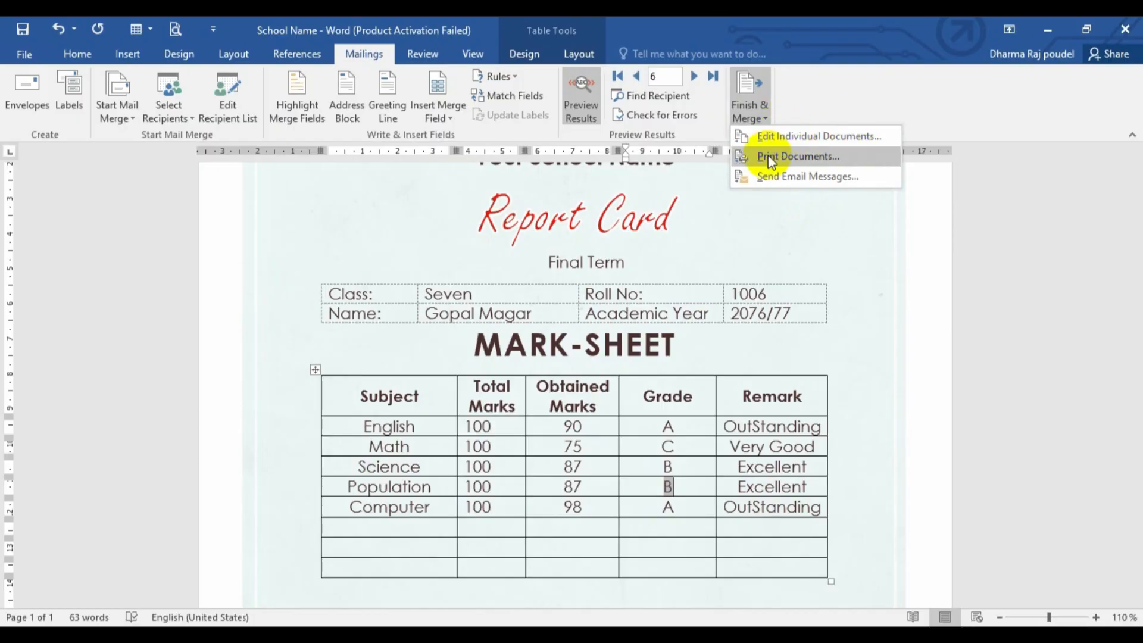
{"action": "mouse_move", "coordinate": [783, 135]}
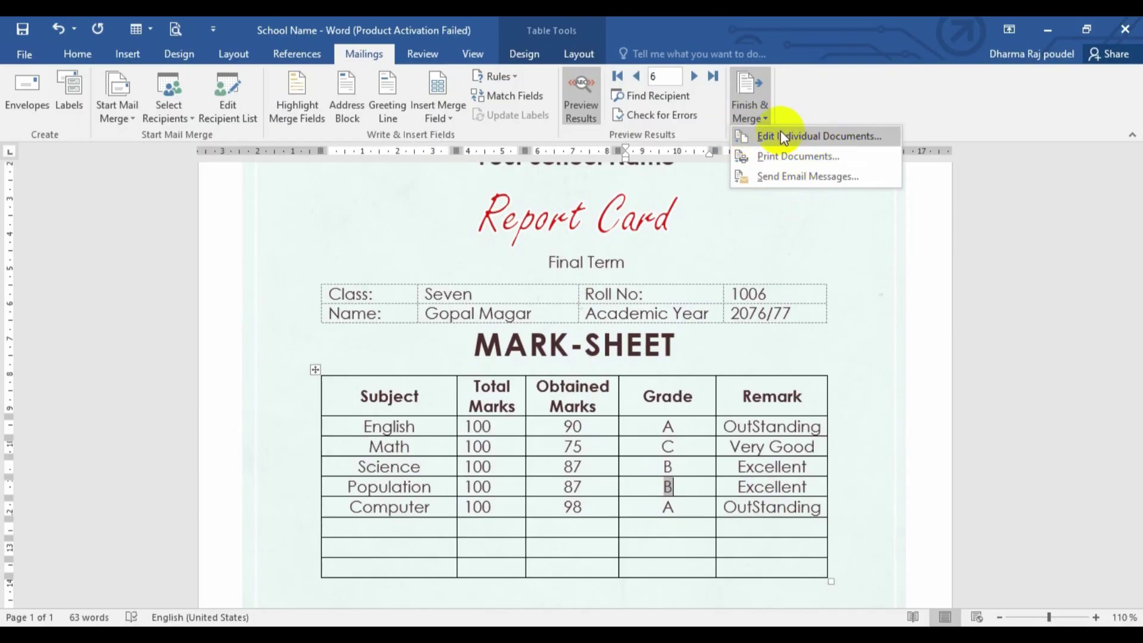
{"action": "mouse_move", "coordinate": [838, 142]}
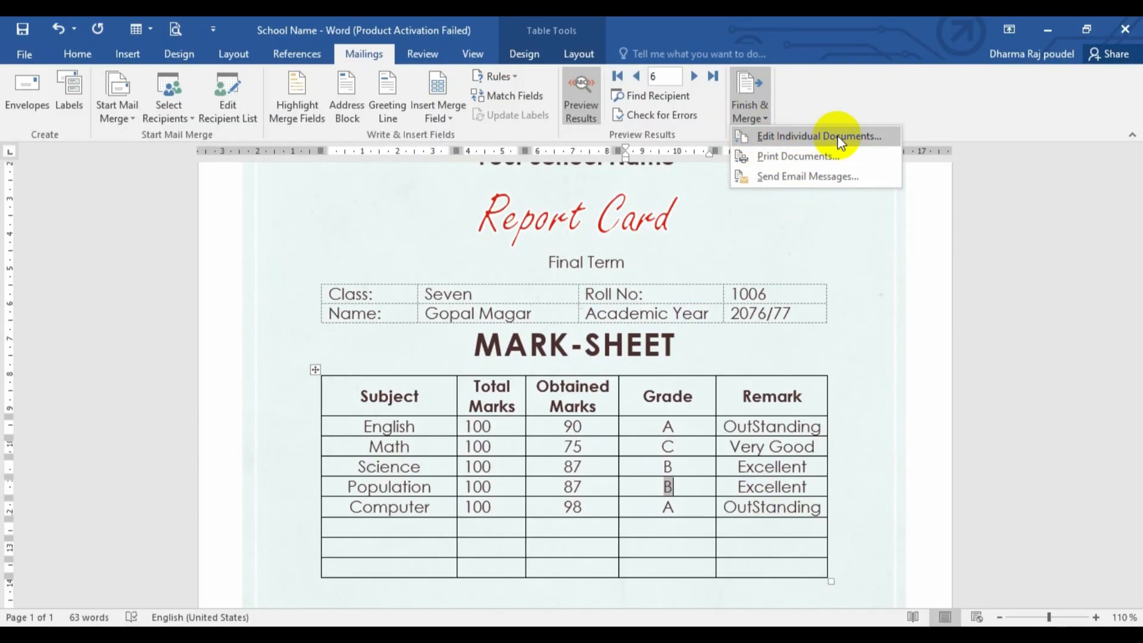
{"action": "mouse_move", "coordinate": [797, 156]}
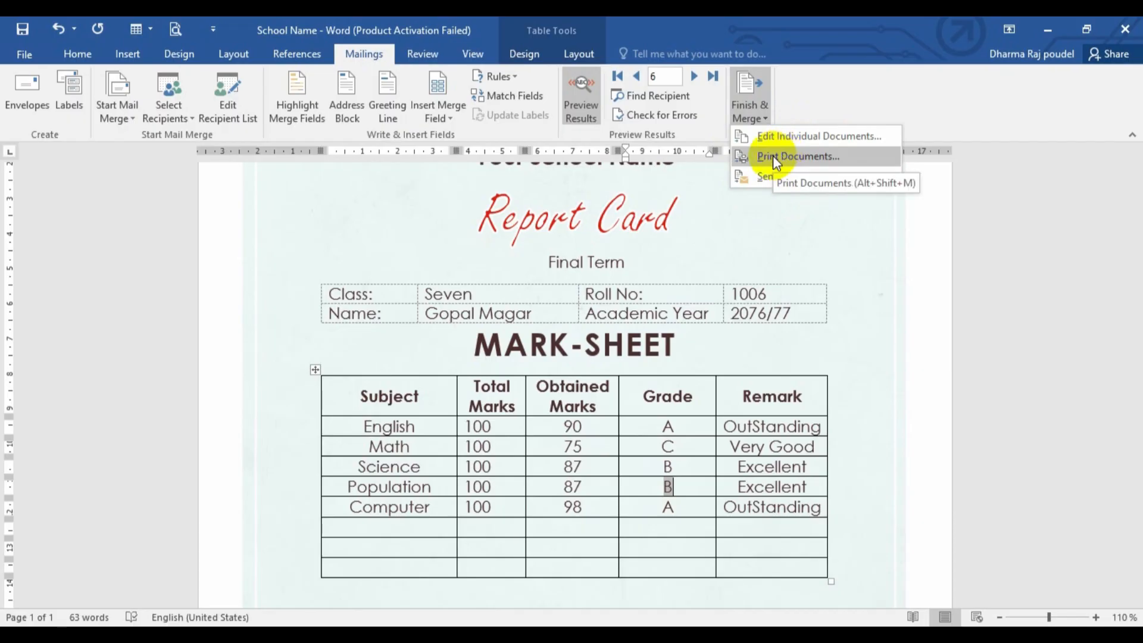
{"action": "mouse_move", "coordinate": [786, 176]}
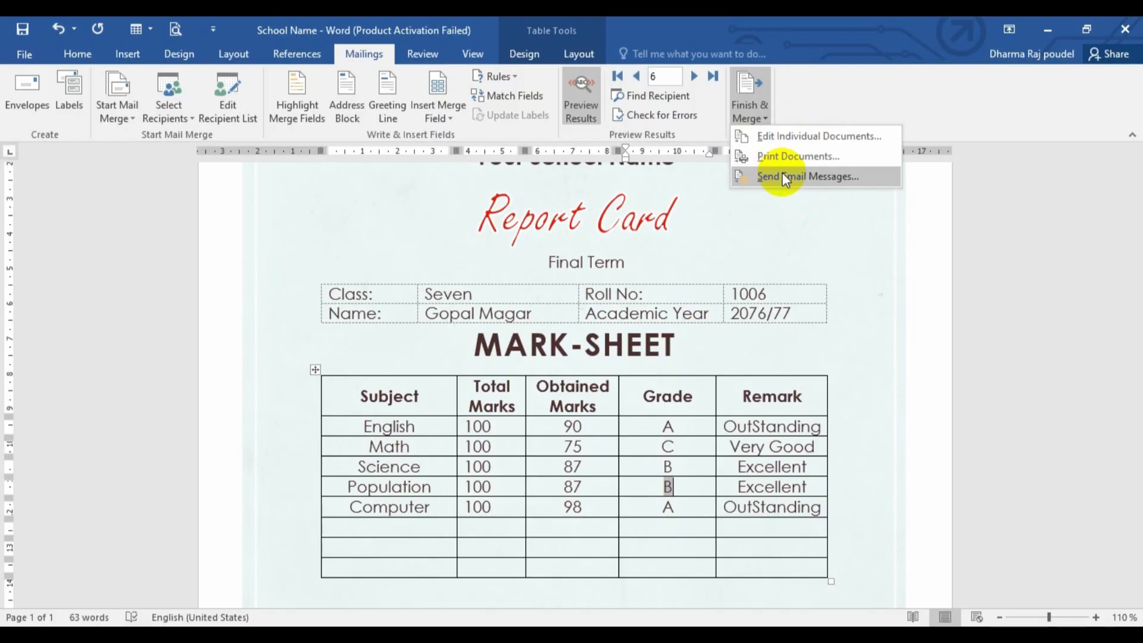
{"action": "mouse_move", "coordinate": [791, 181]}
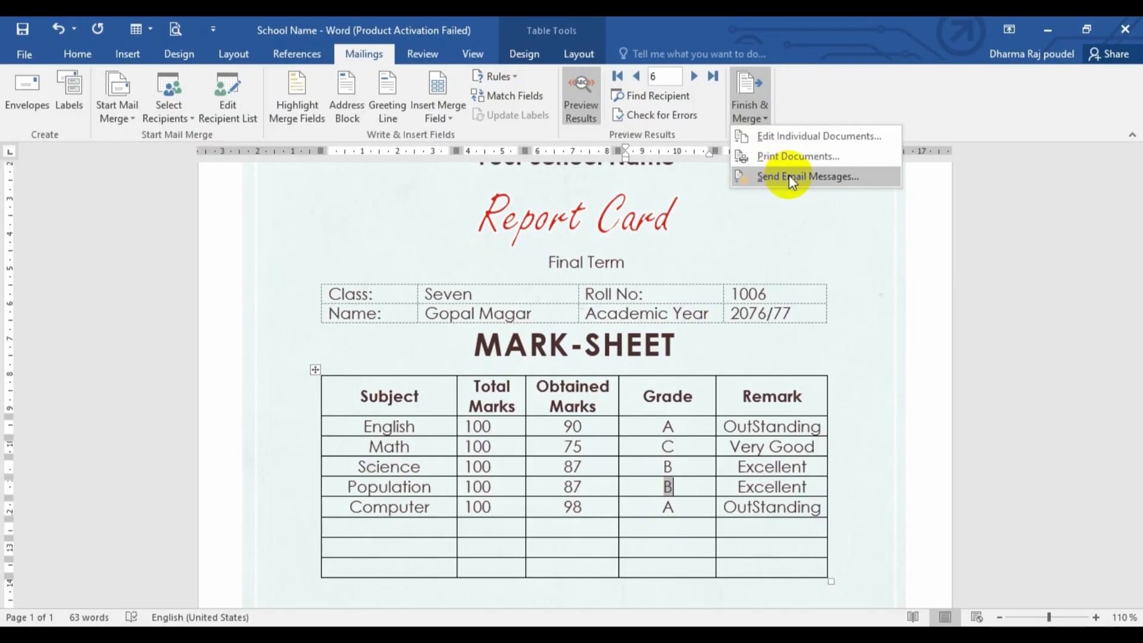
{"action": "mouse_move", "coordinate": [800, 188]}
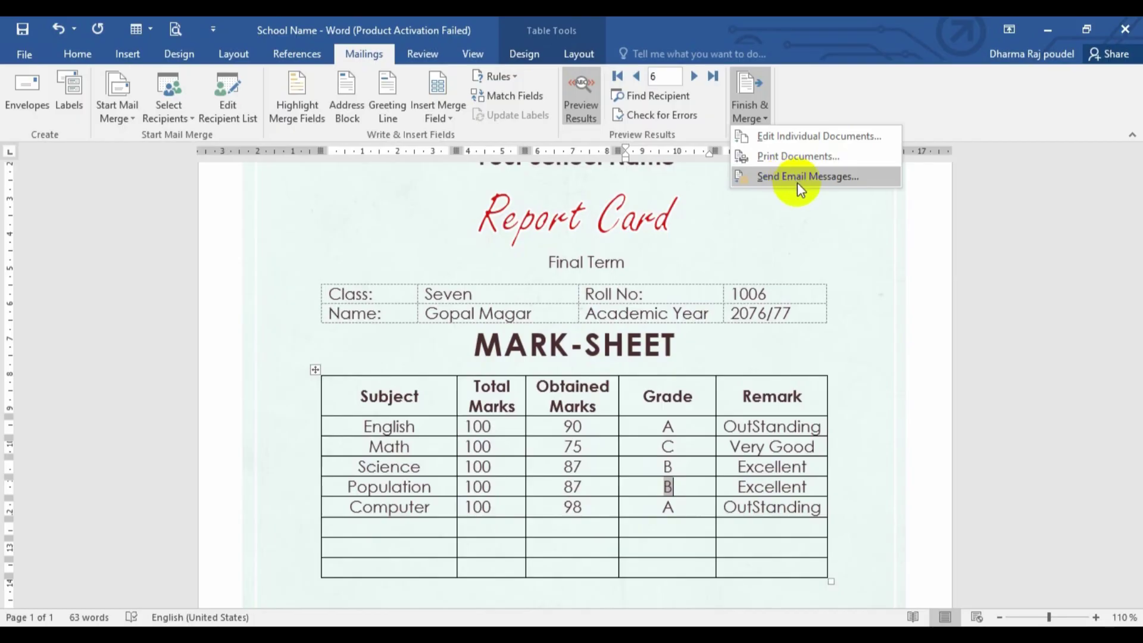
{"action": "mouse_move", "coordinate": [780, 138]}
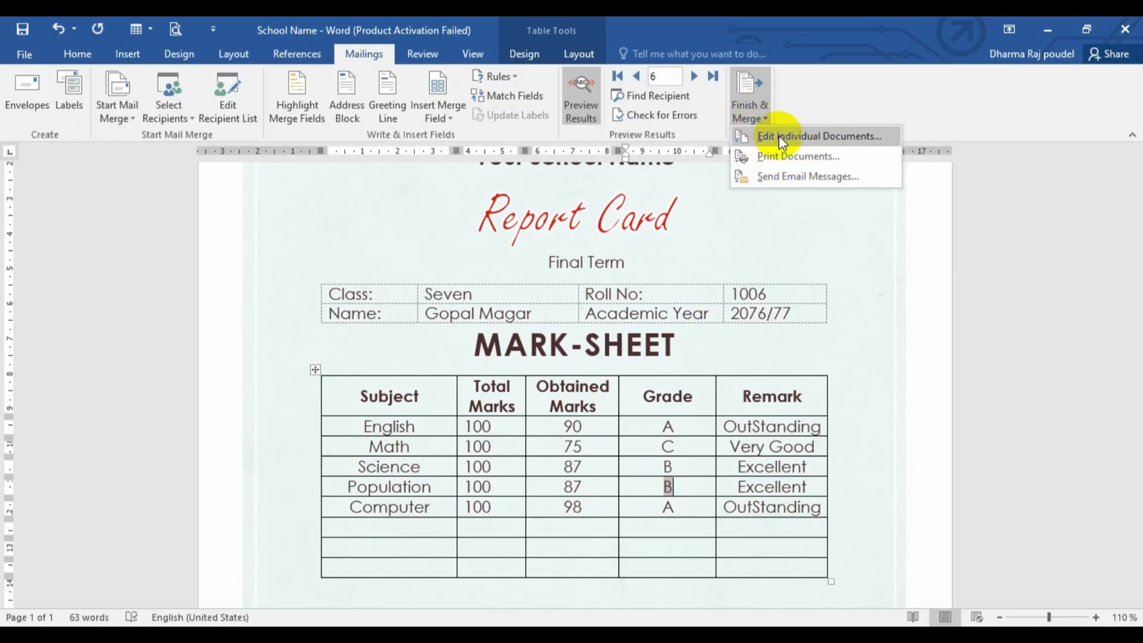
Step: Merge all records into a new document via Edit Individual Documents
{"action": "left_click", "coordinate": [818, 136]}
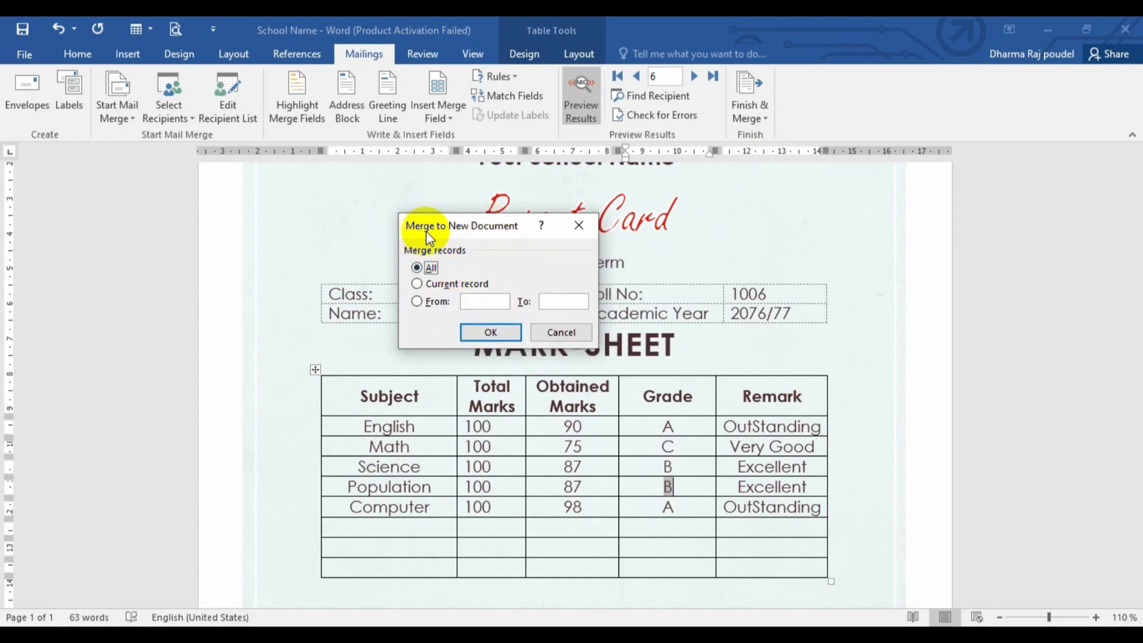
{"action": "mouse_move", "coordinate": [475, 243]}
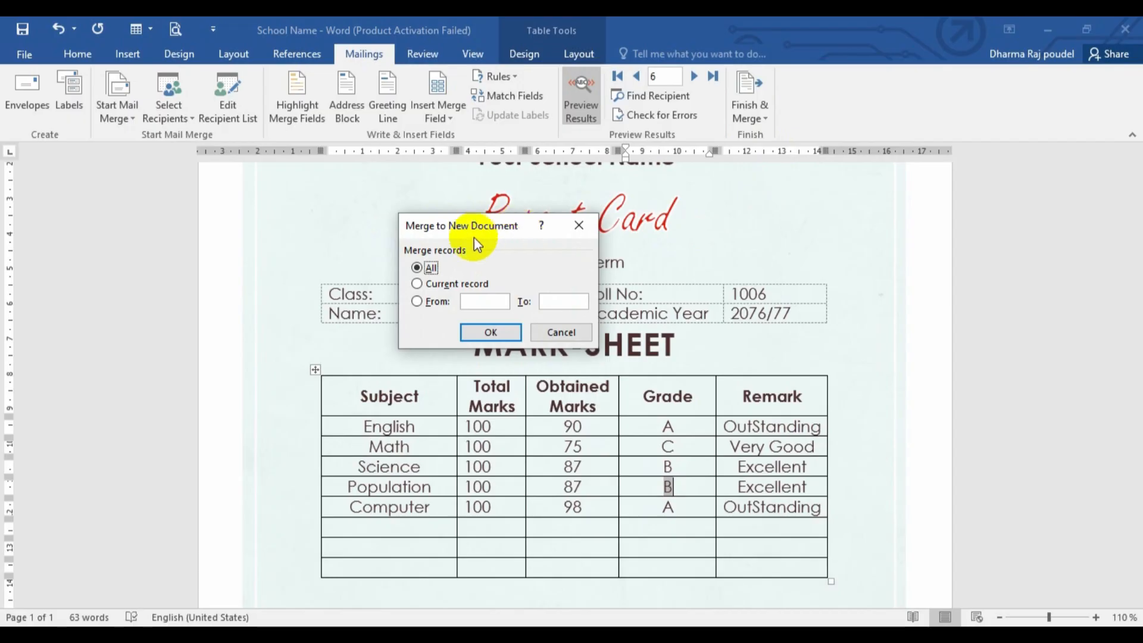
{"action": "mouse_move", "coordinate": [473, 278]}
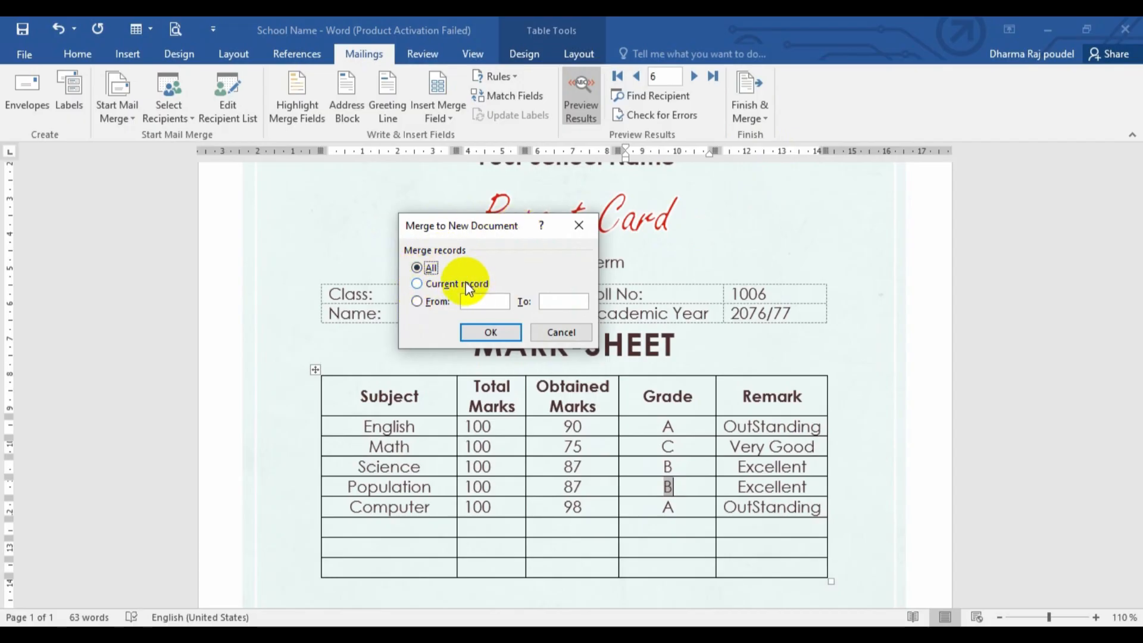
{"action": "left_click", "coordinate": [417, 302]}
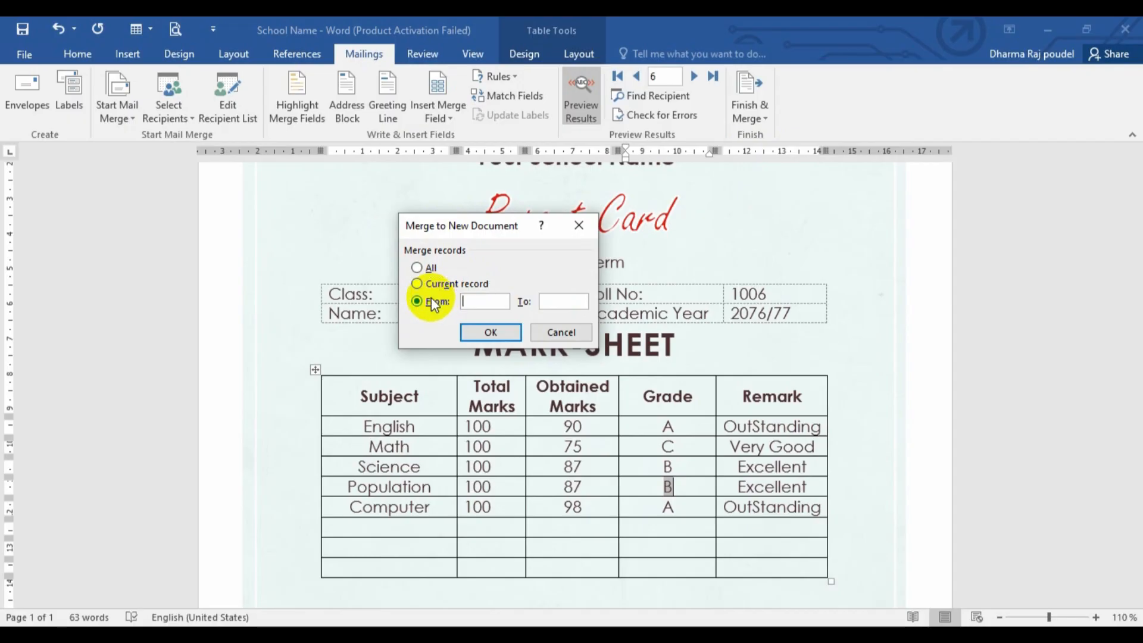
{"action": "left_click", "coordinate": [416, 267]}
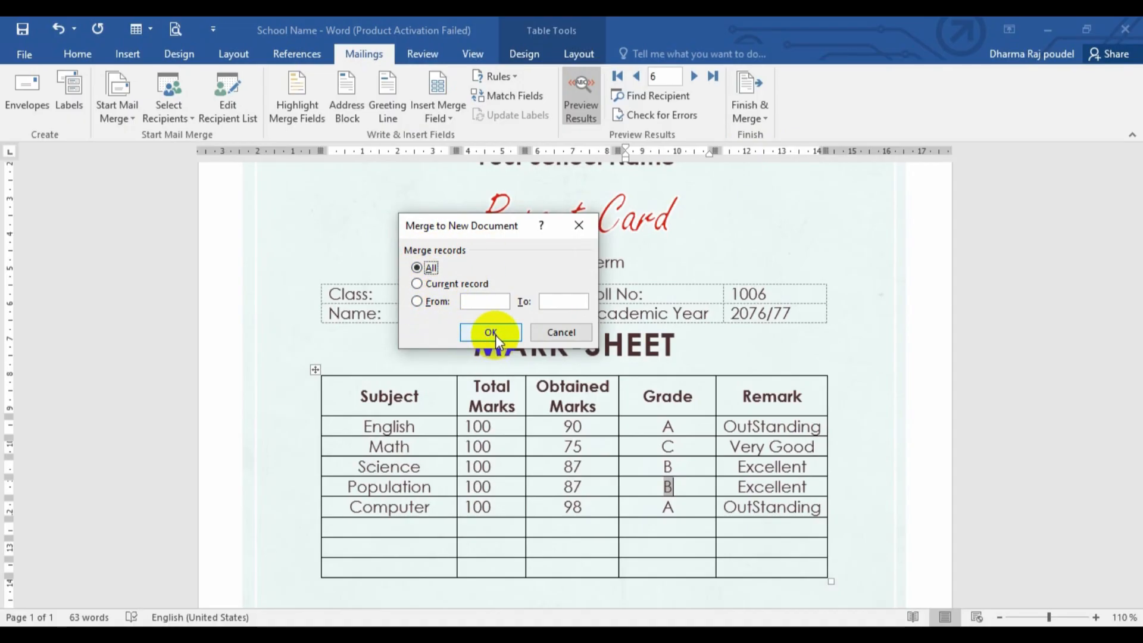
{"action": "left_click", "coordinate": [490, 332]}
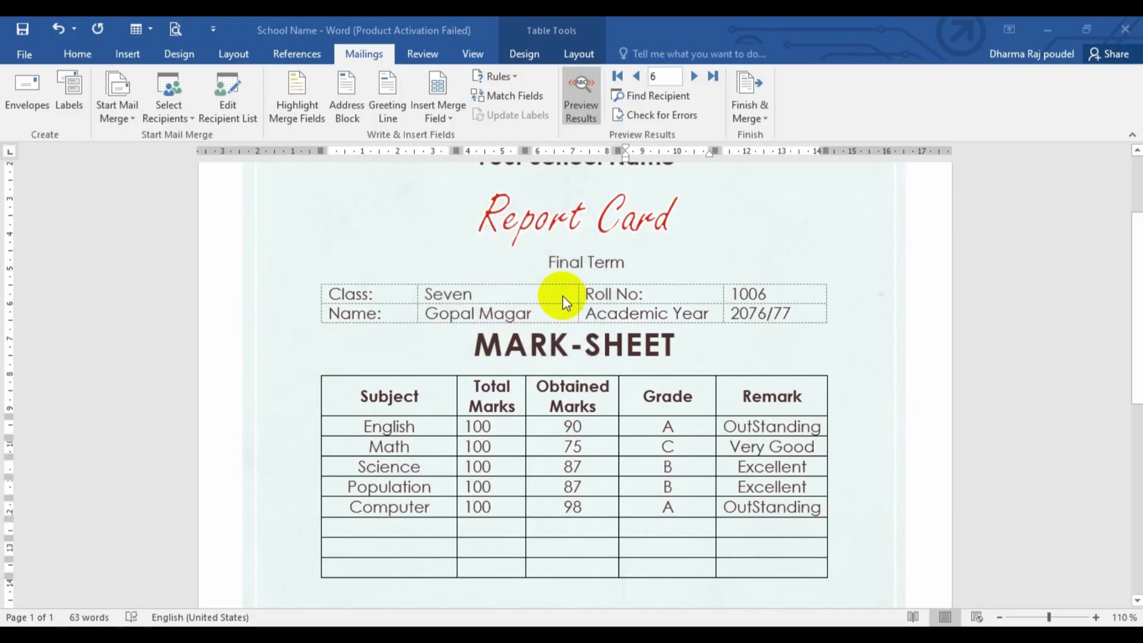
{"action": "left_click", "coordinate": [749, 98]}
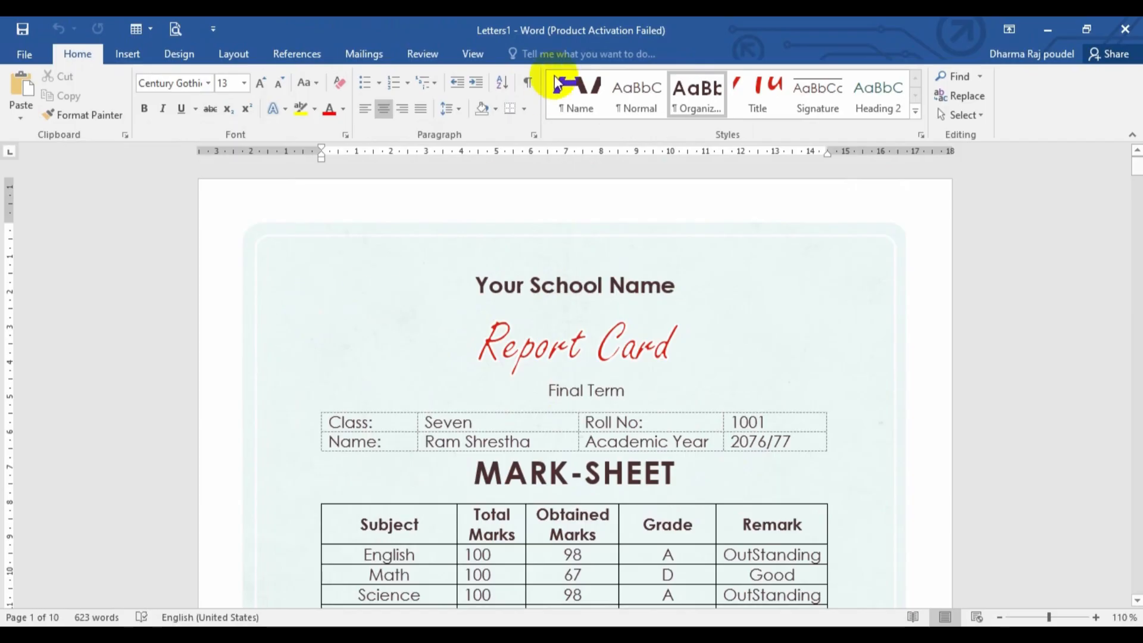
{"action": "scroll", "scroll_direction": "down", "scroll_amount": 3}
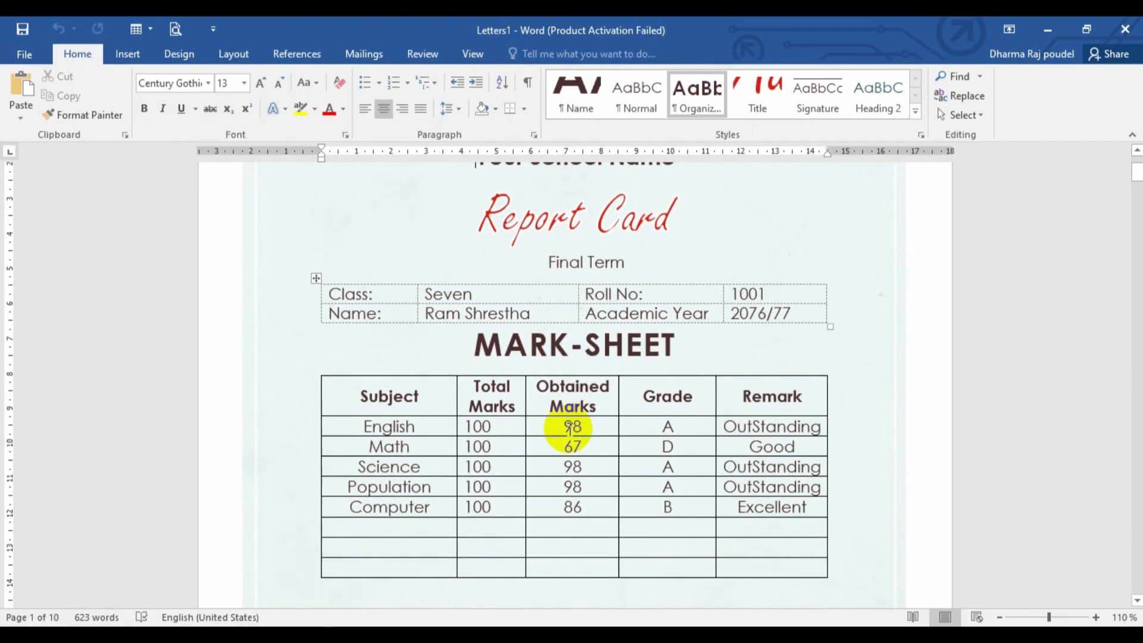
{"action": "scroll", "scroll_direction": "down", "scroll_amount": 3}
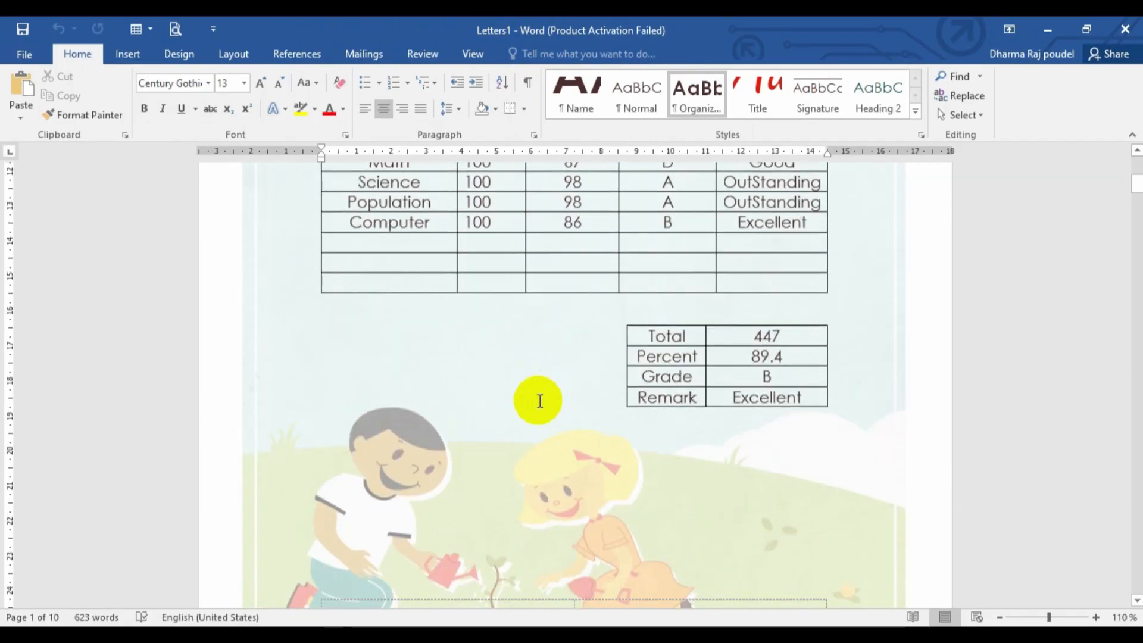
{"action": "scroll", "scroll_direction": "up", "scroll_amount": 3}
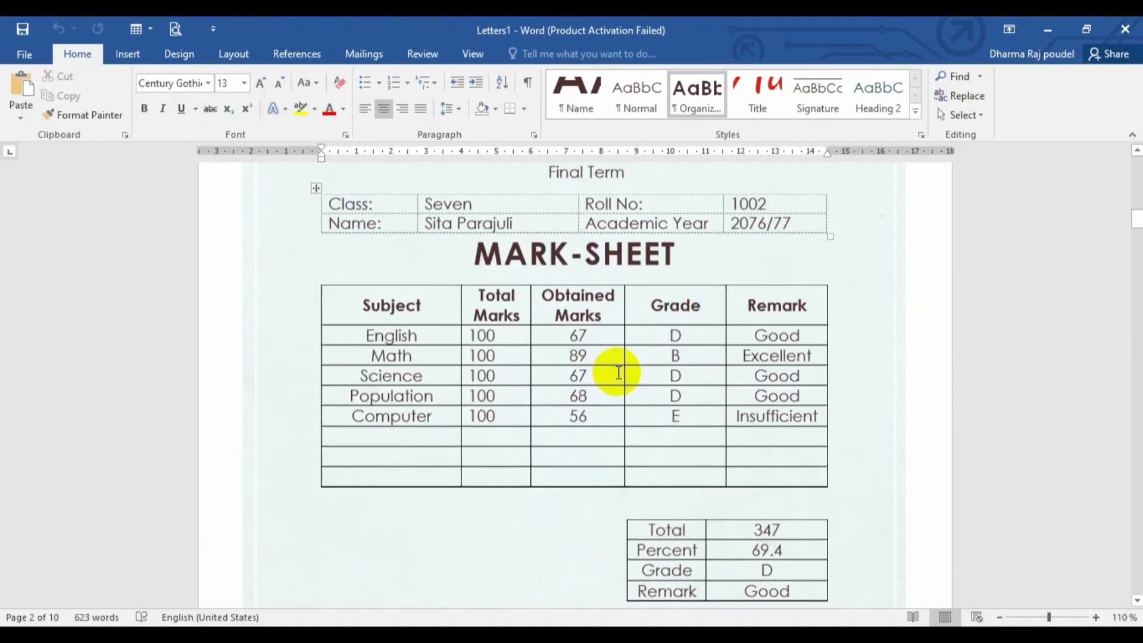
{"action": "scroll", "scroll_direction": "down", "scroll_amount": 3}
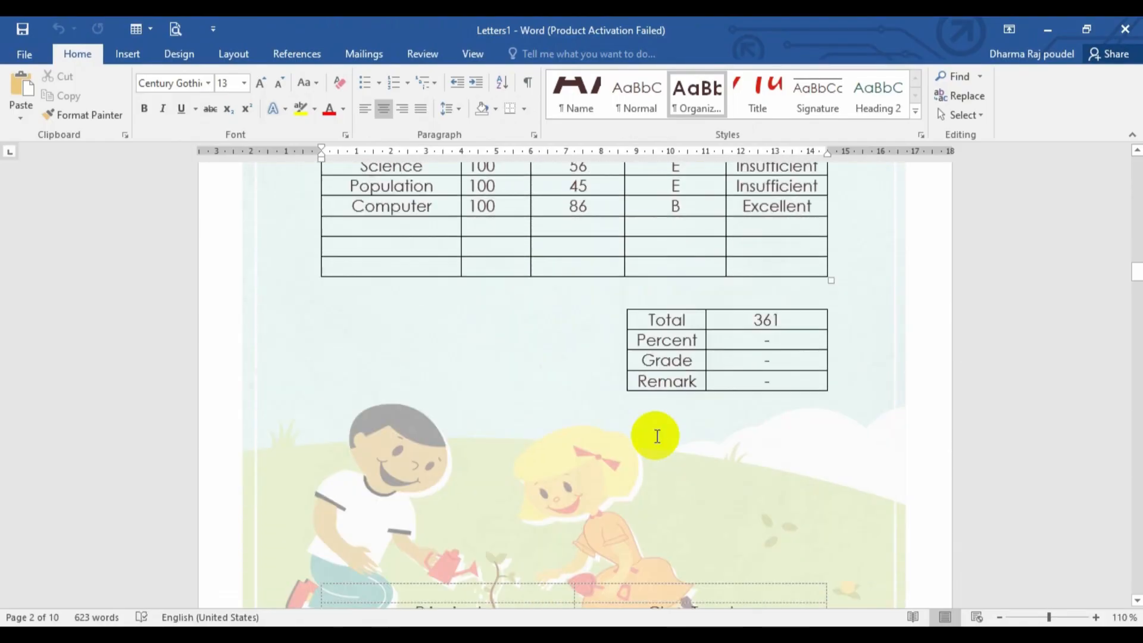
{"action": "scroll", "scroll_direction": "down", "scroll_amount": 3}
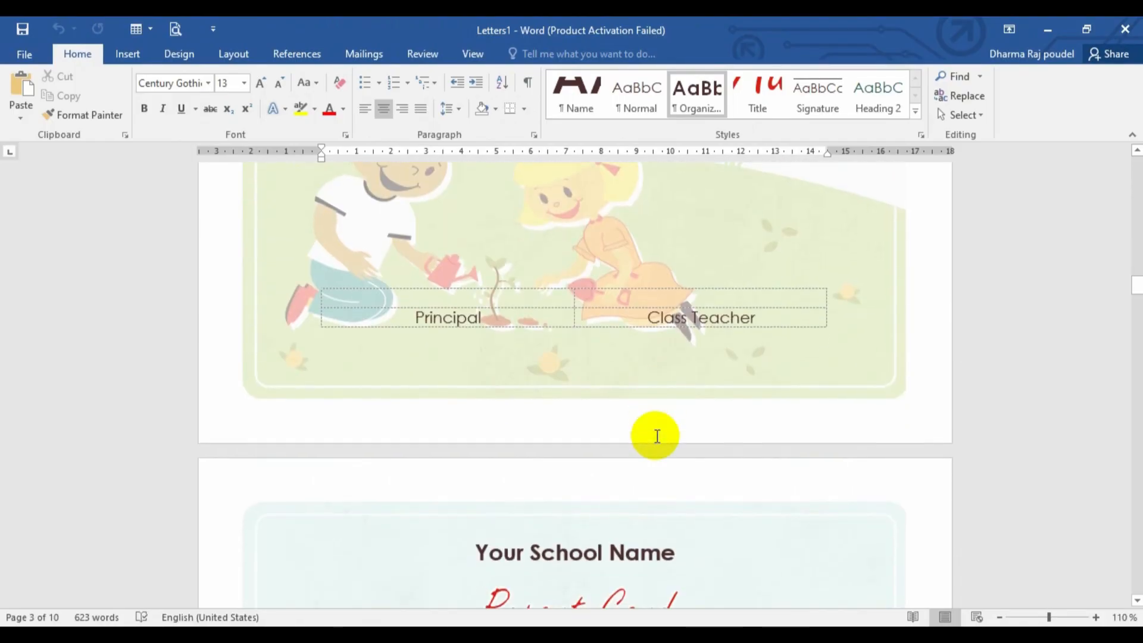